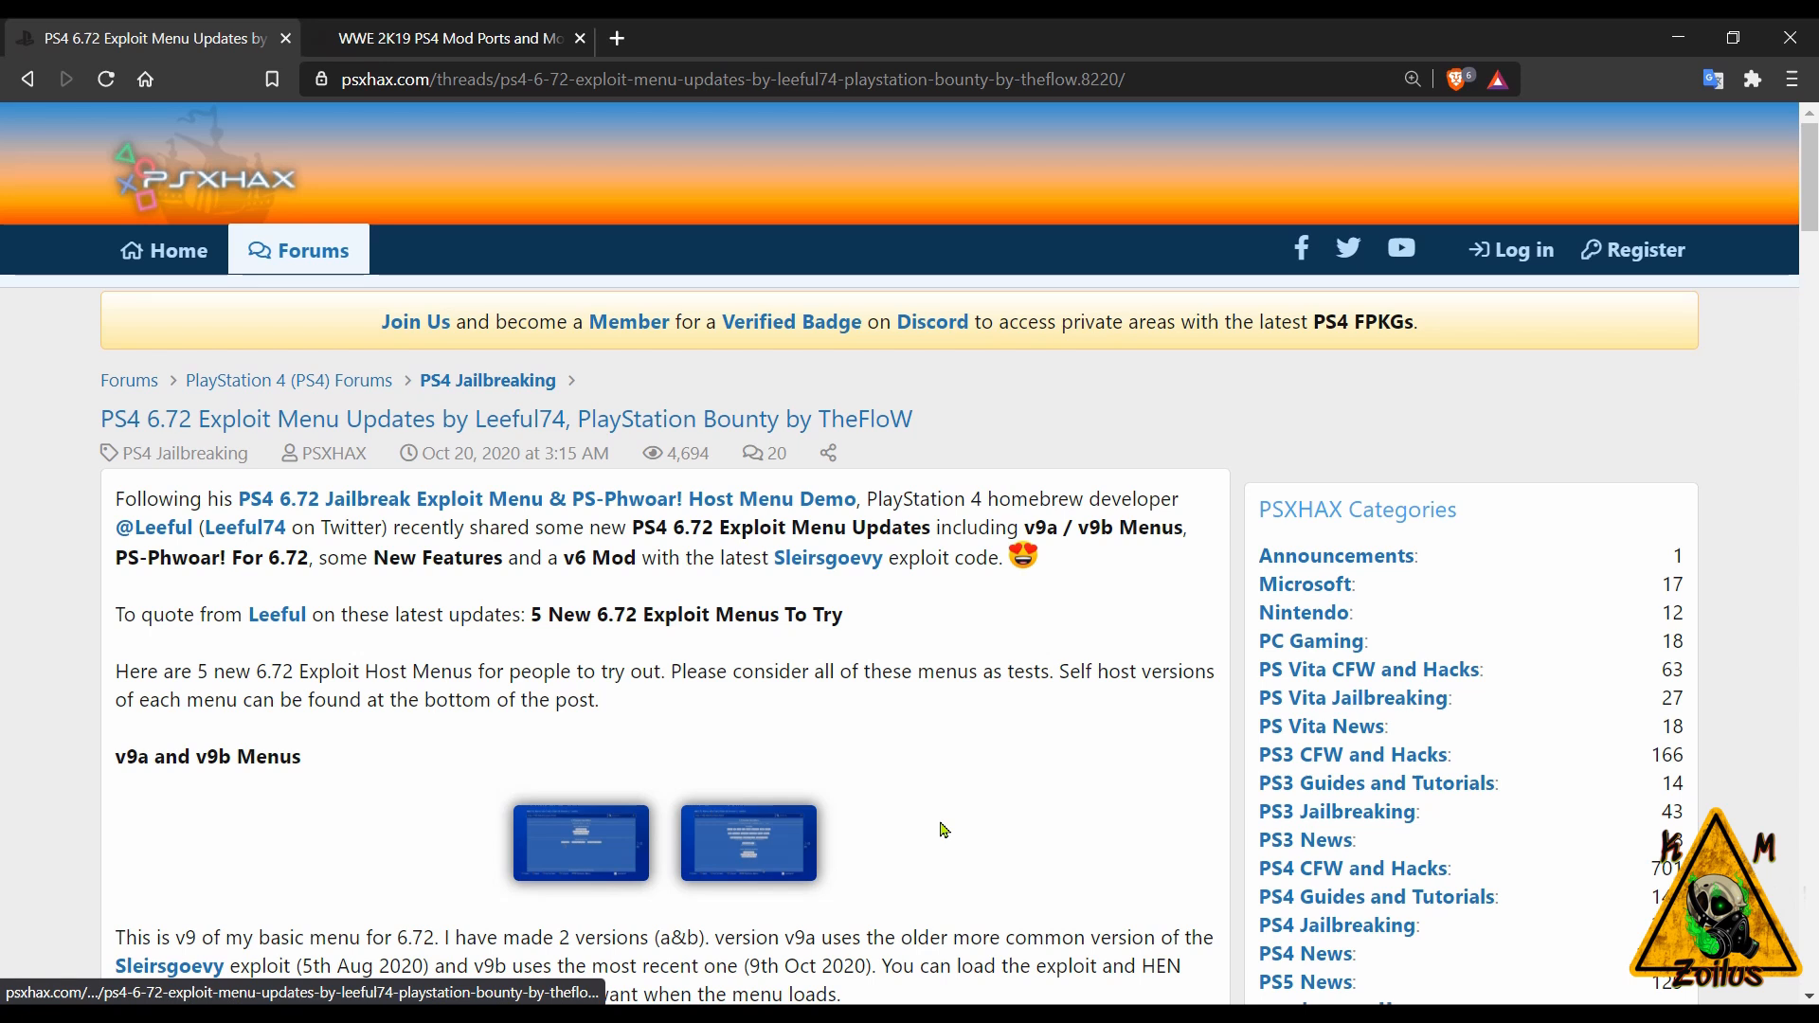
pyautogui.moveTo(1004, 773)
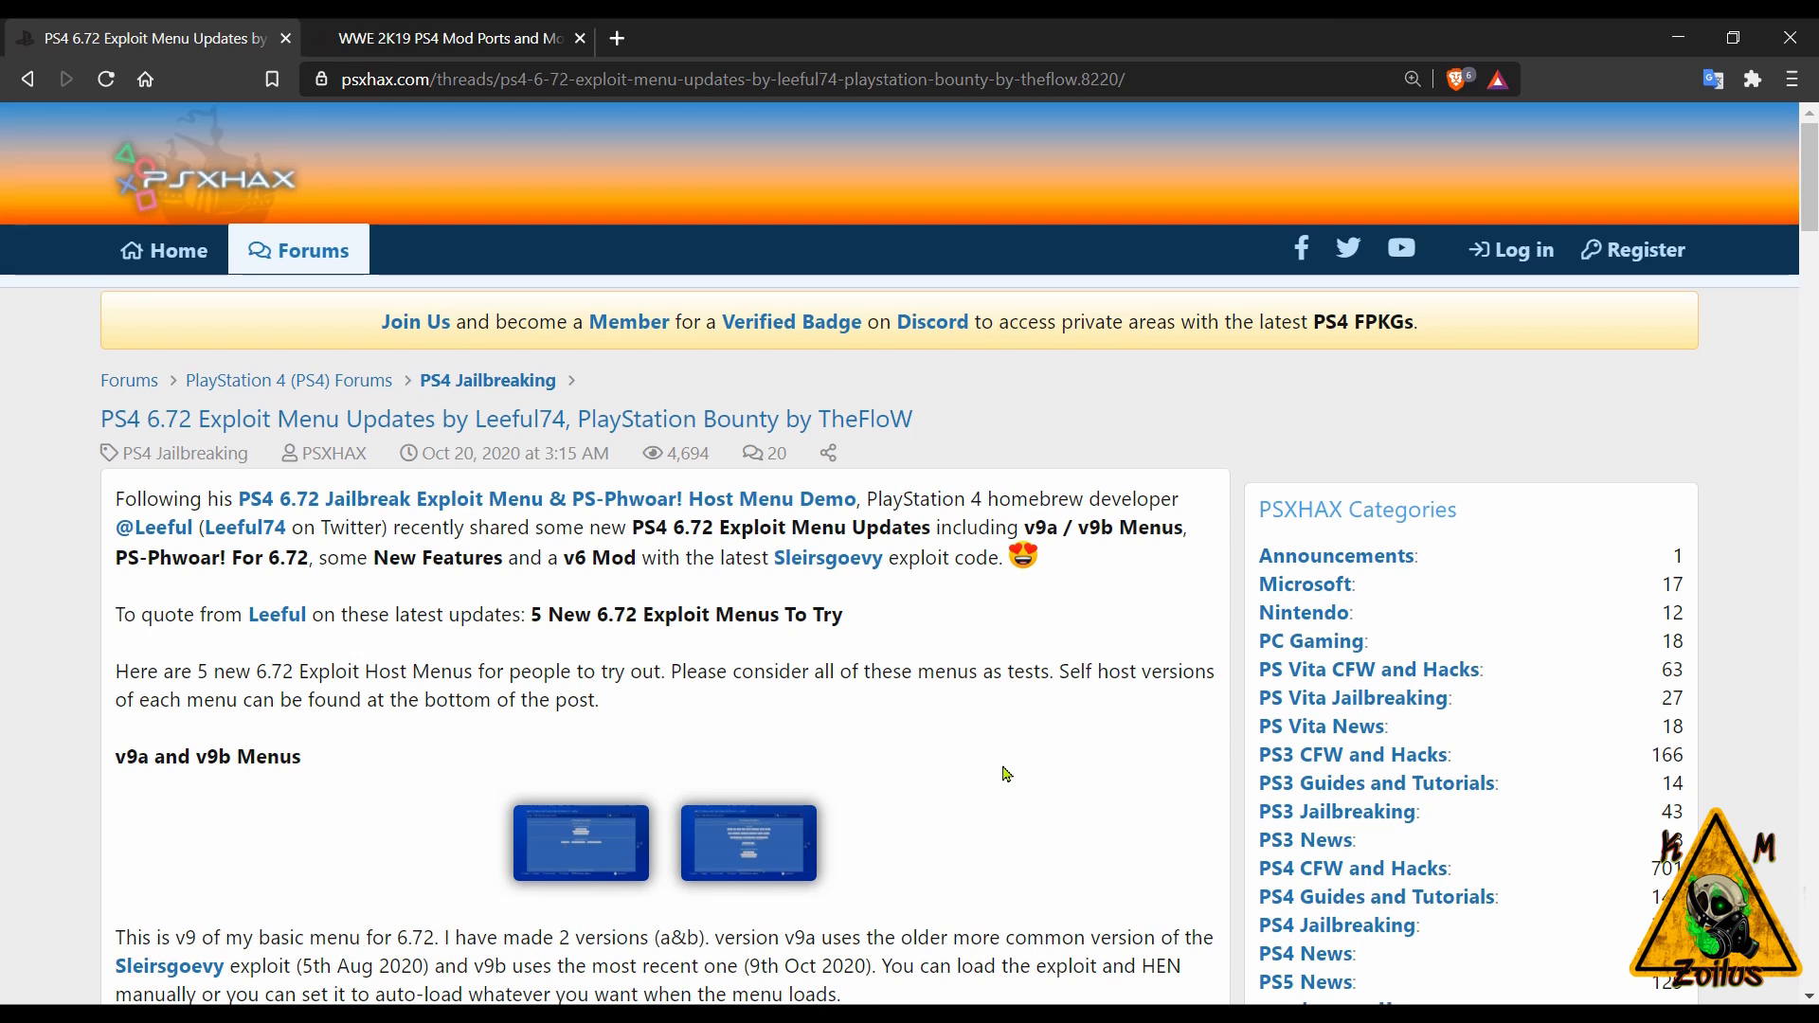
# - Read down the PSXHAX thread and enlarge a screenshot from its Something New section
pyautogui.scroll(-3)
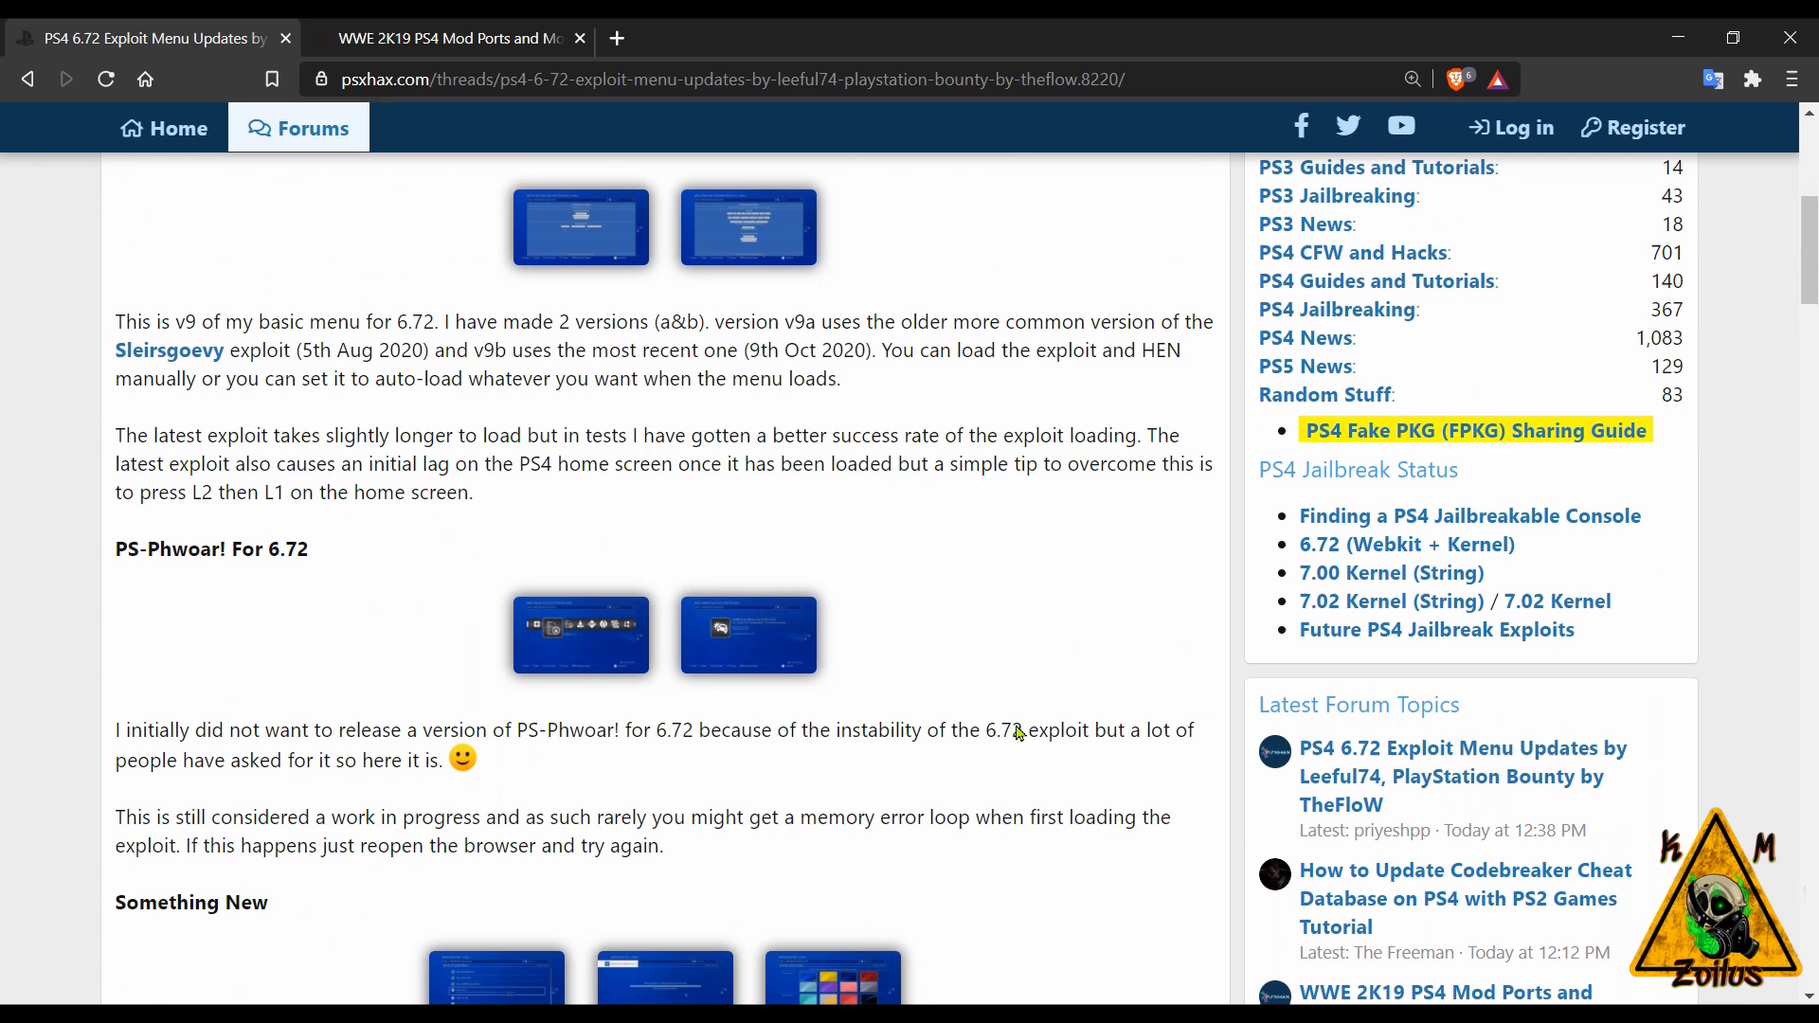
pyautogui.scroll(-3)
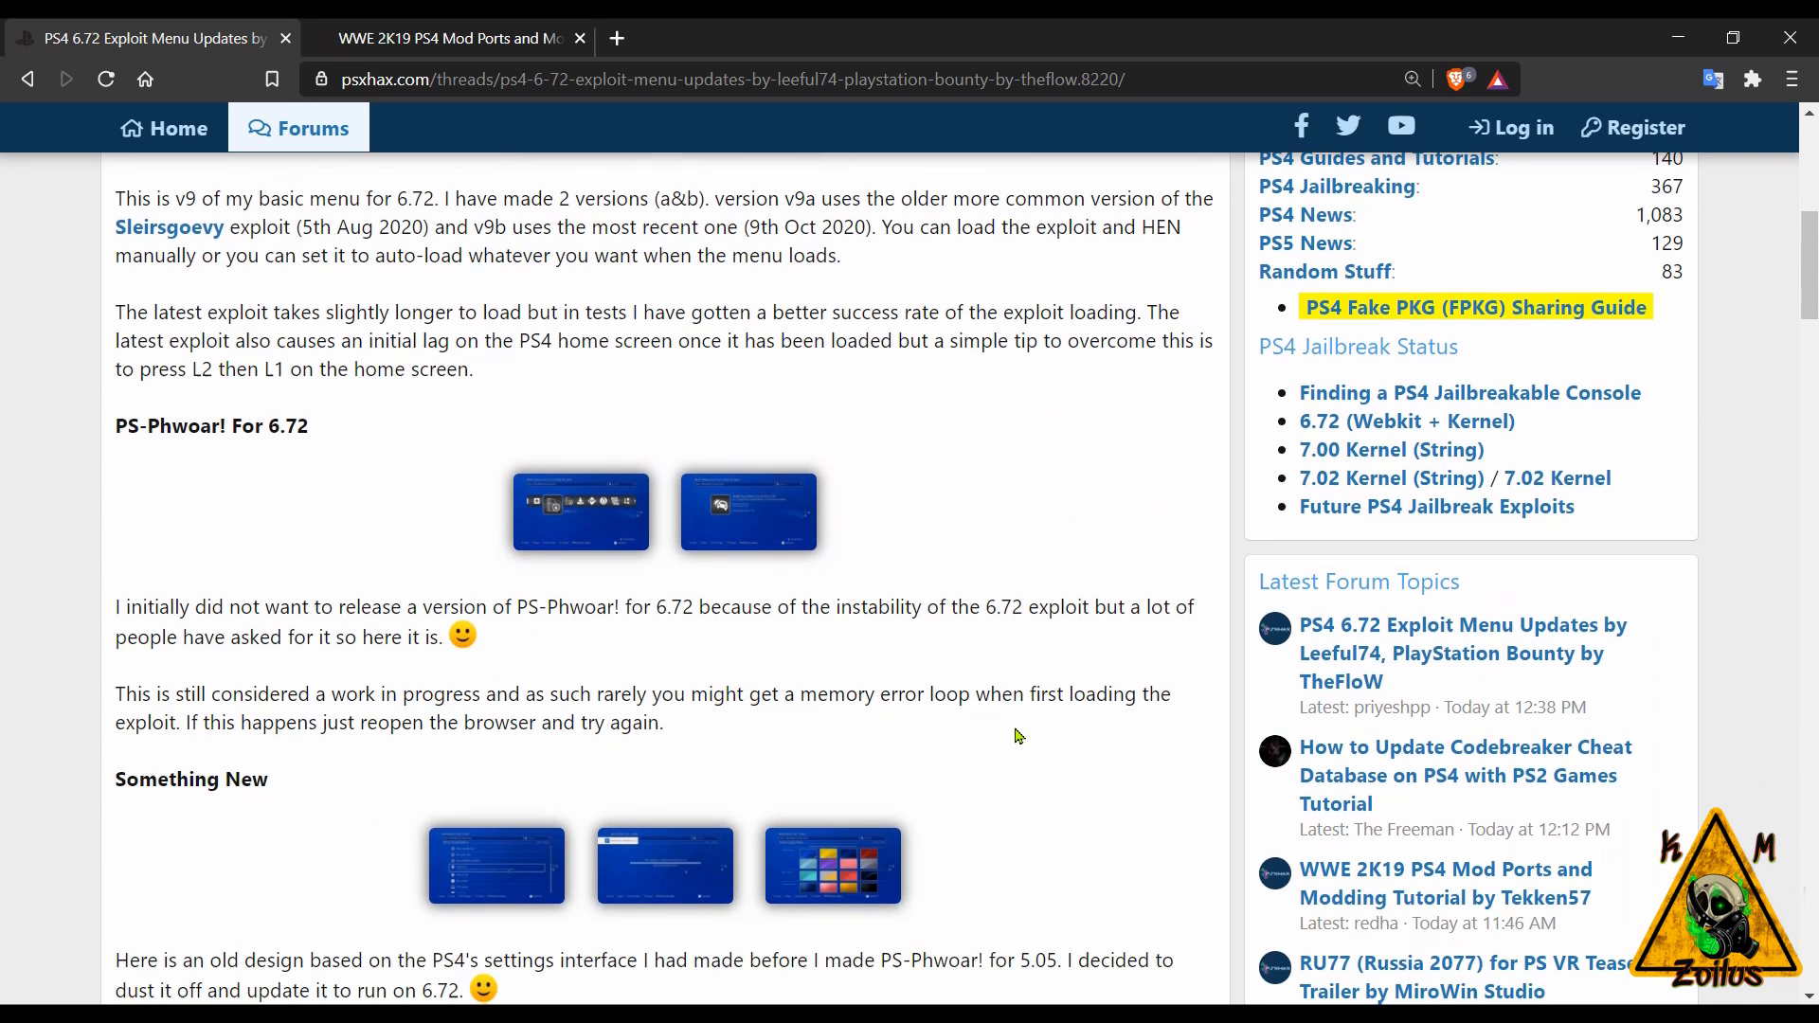
pyautogui.scroll(-3)
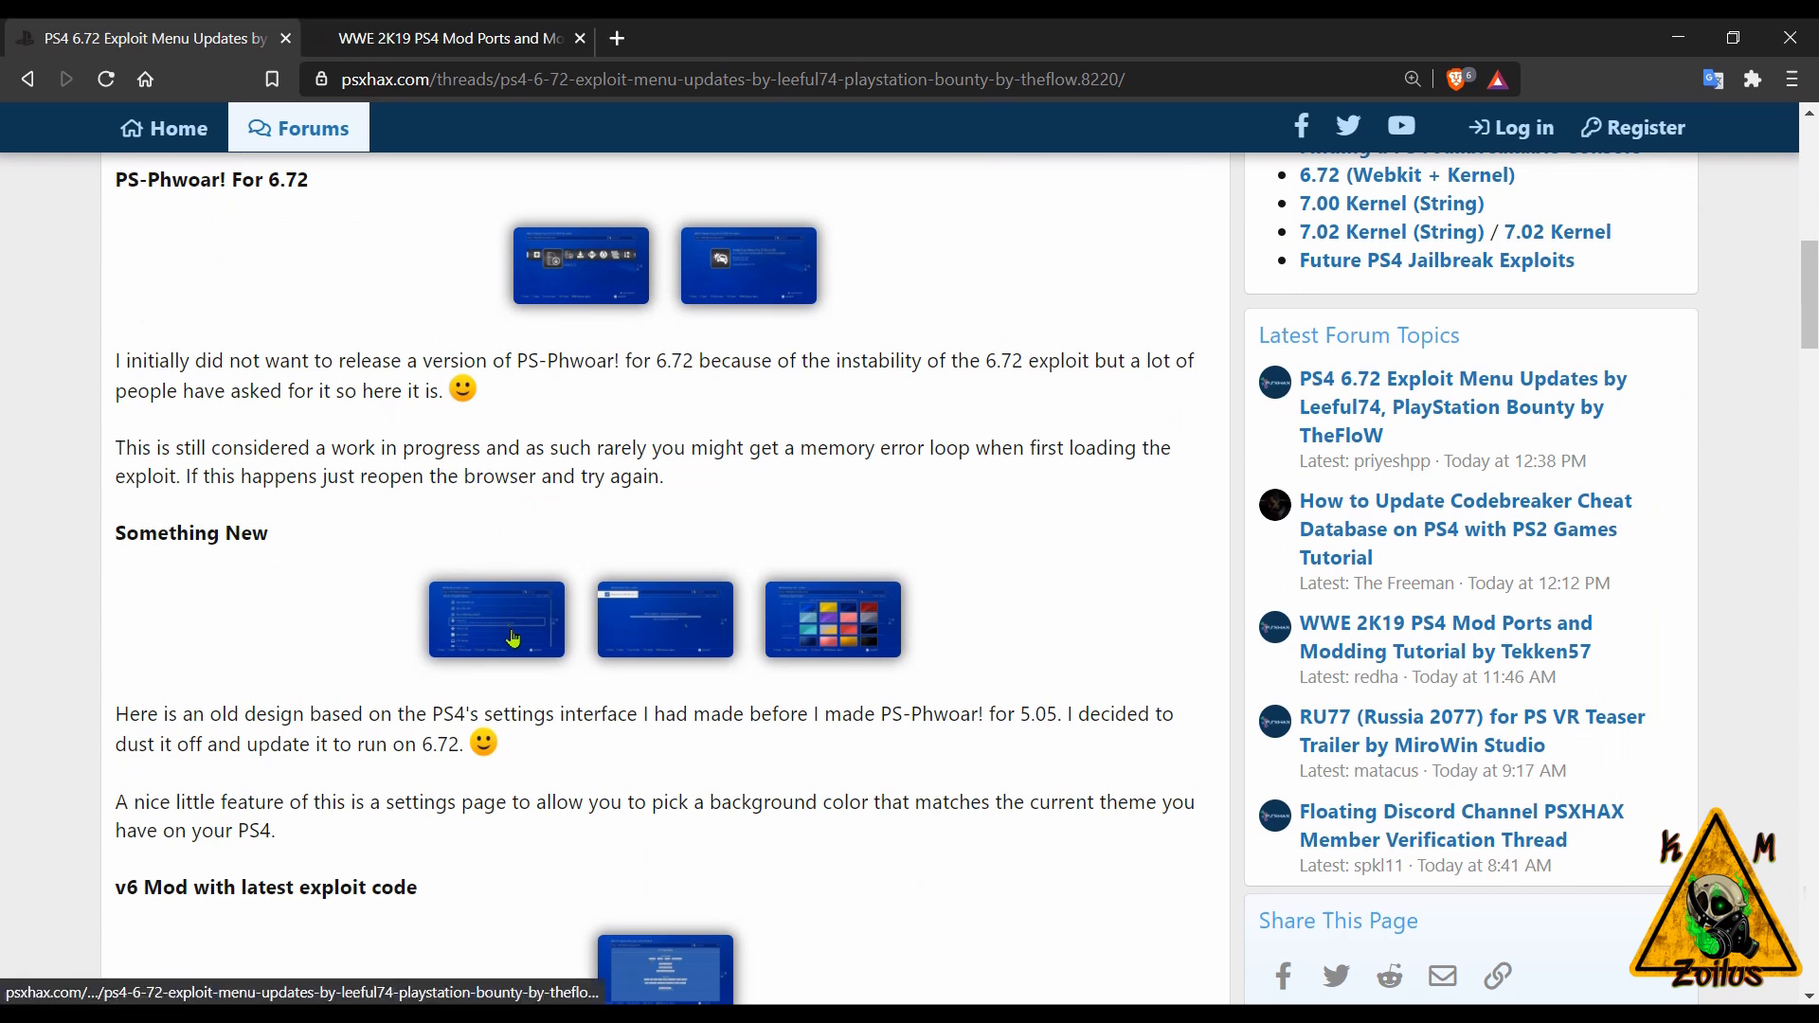
pyautogui.click(495, 618)
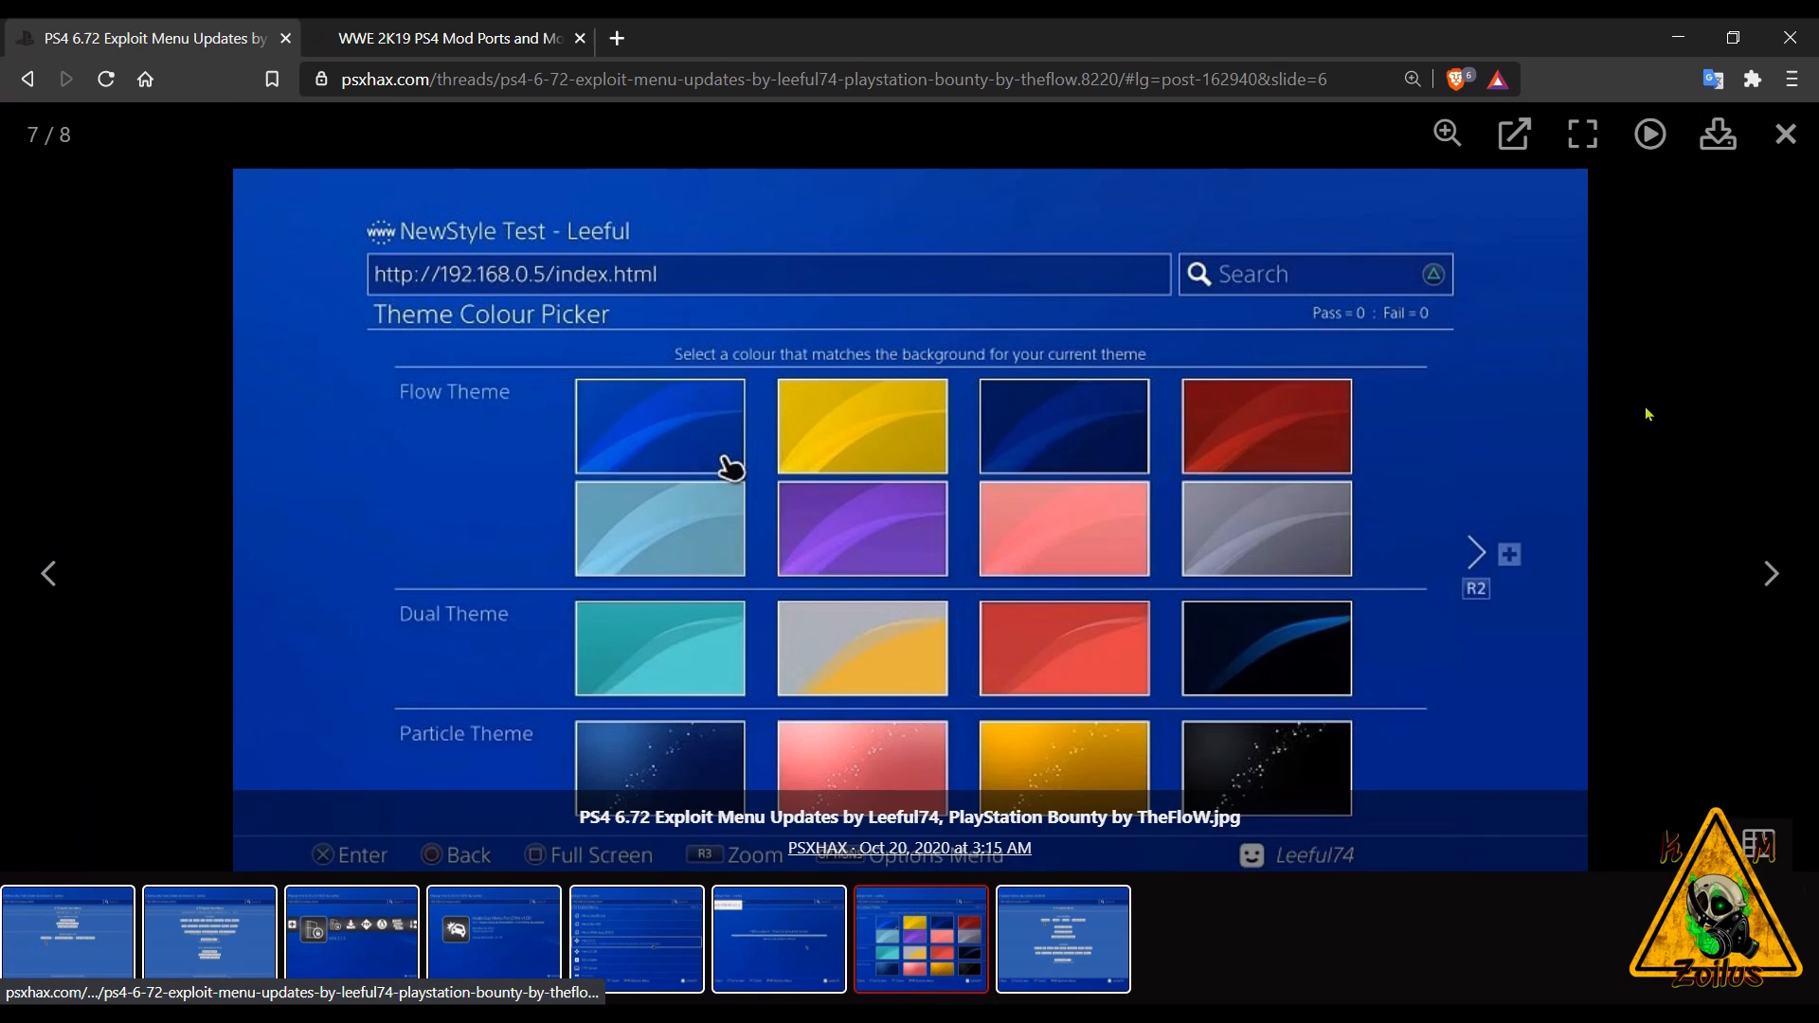
pyautogui.click(1785, 135)
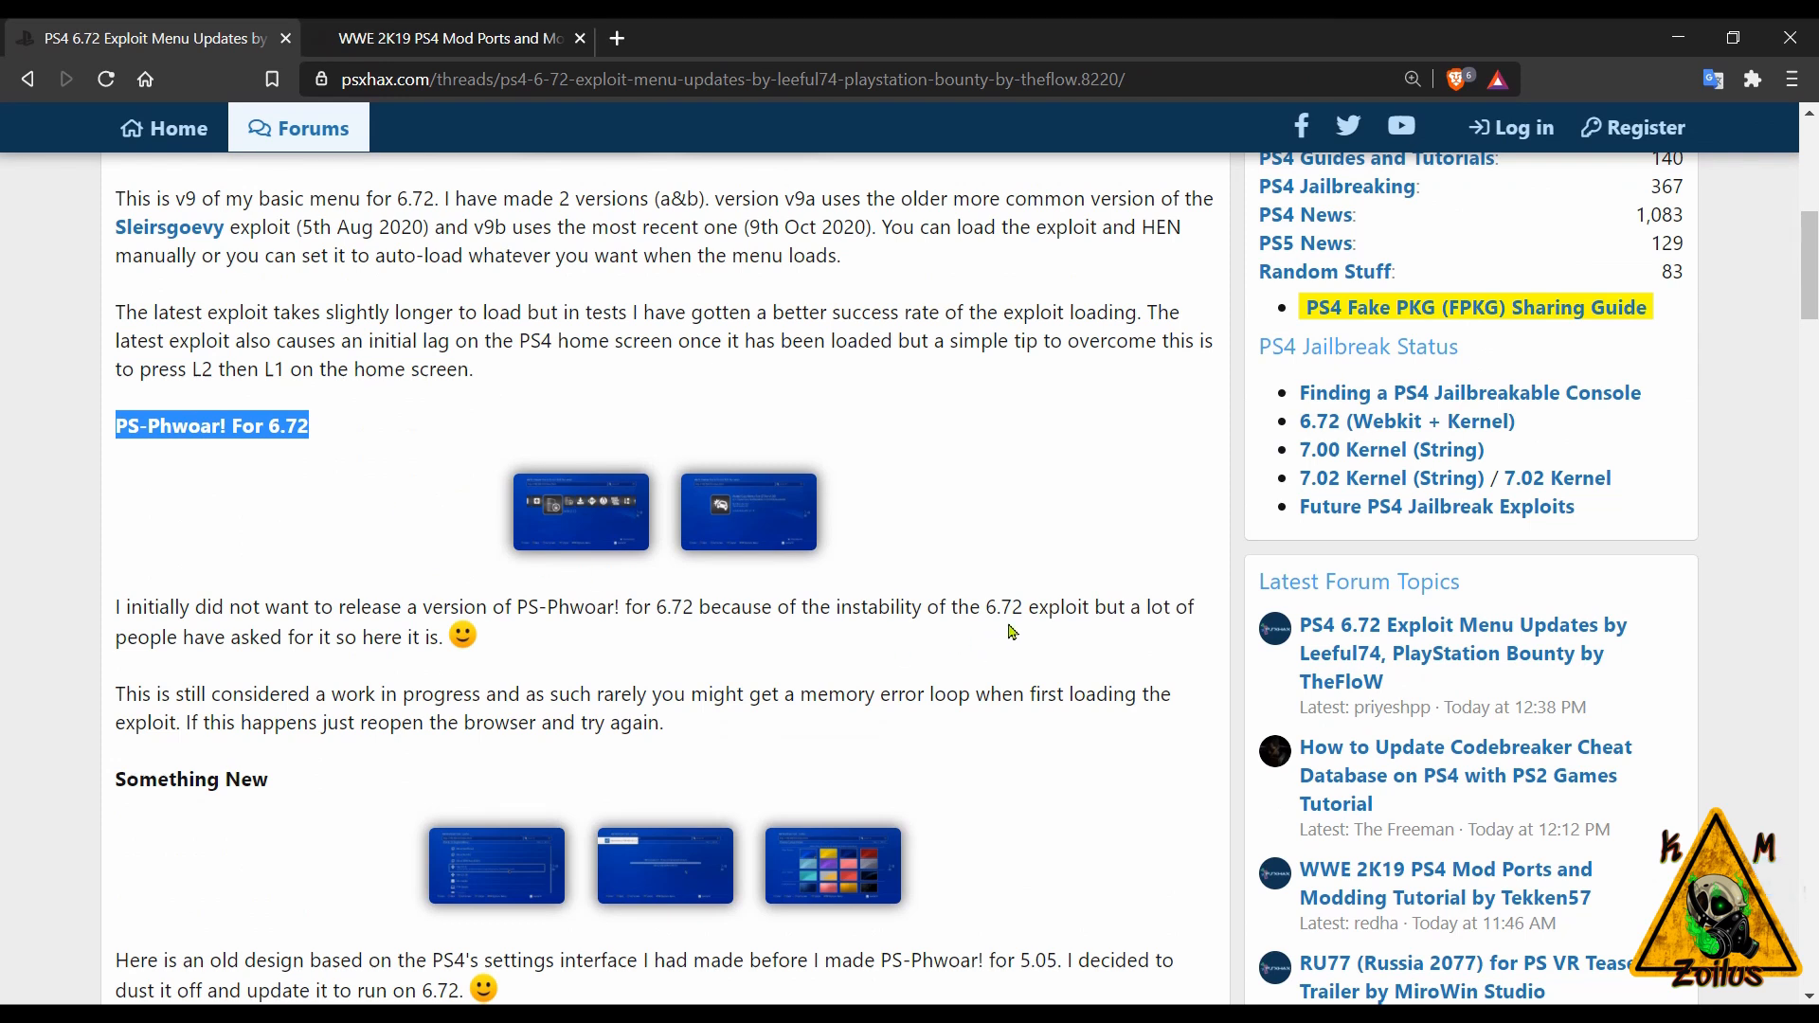
pyautogui.moveTo(576, 519)
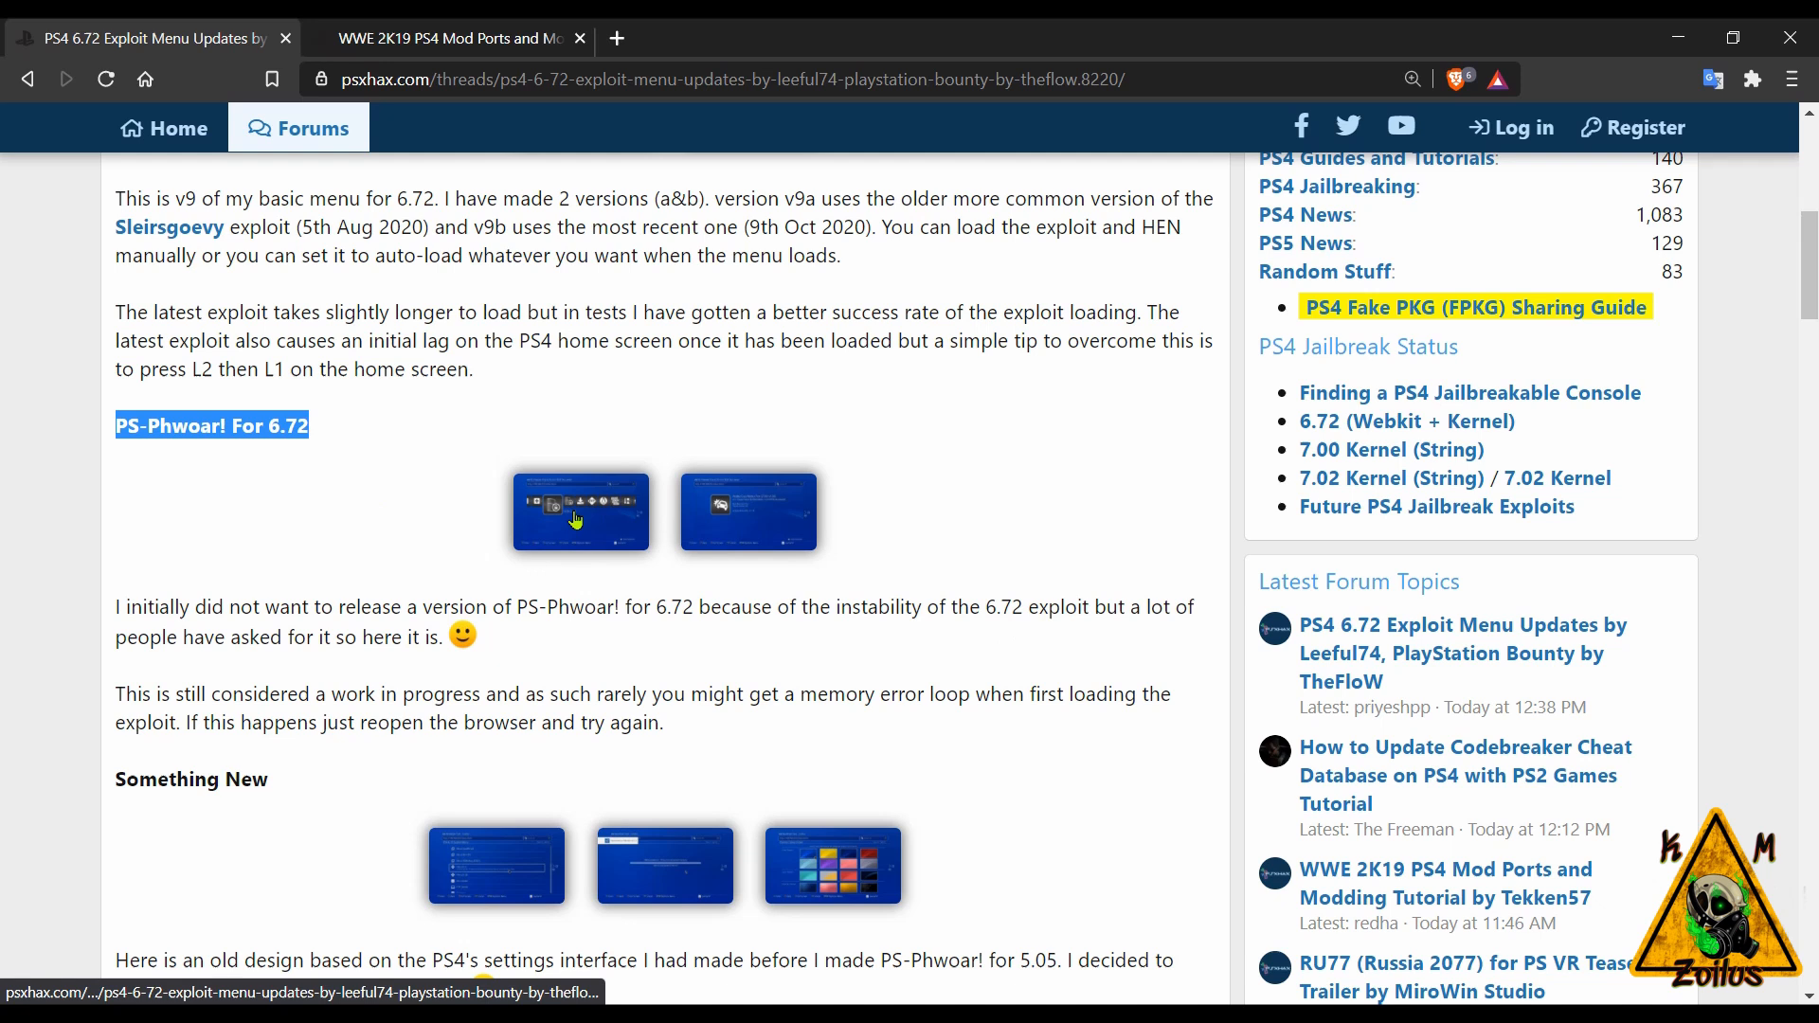
# - Review PlayStation's HackerOne Hacktivity list, including theflow0's $10,000 disclosed kernel report
pyautogui.click(580, 511)
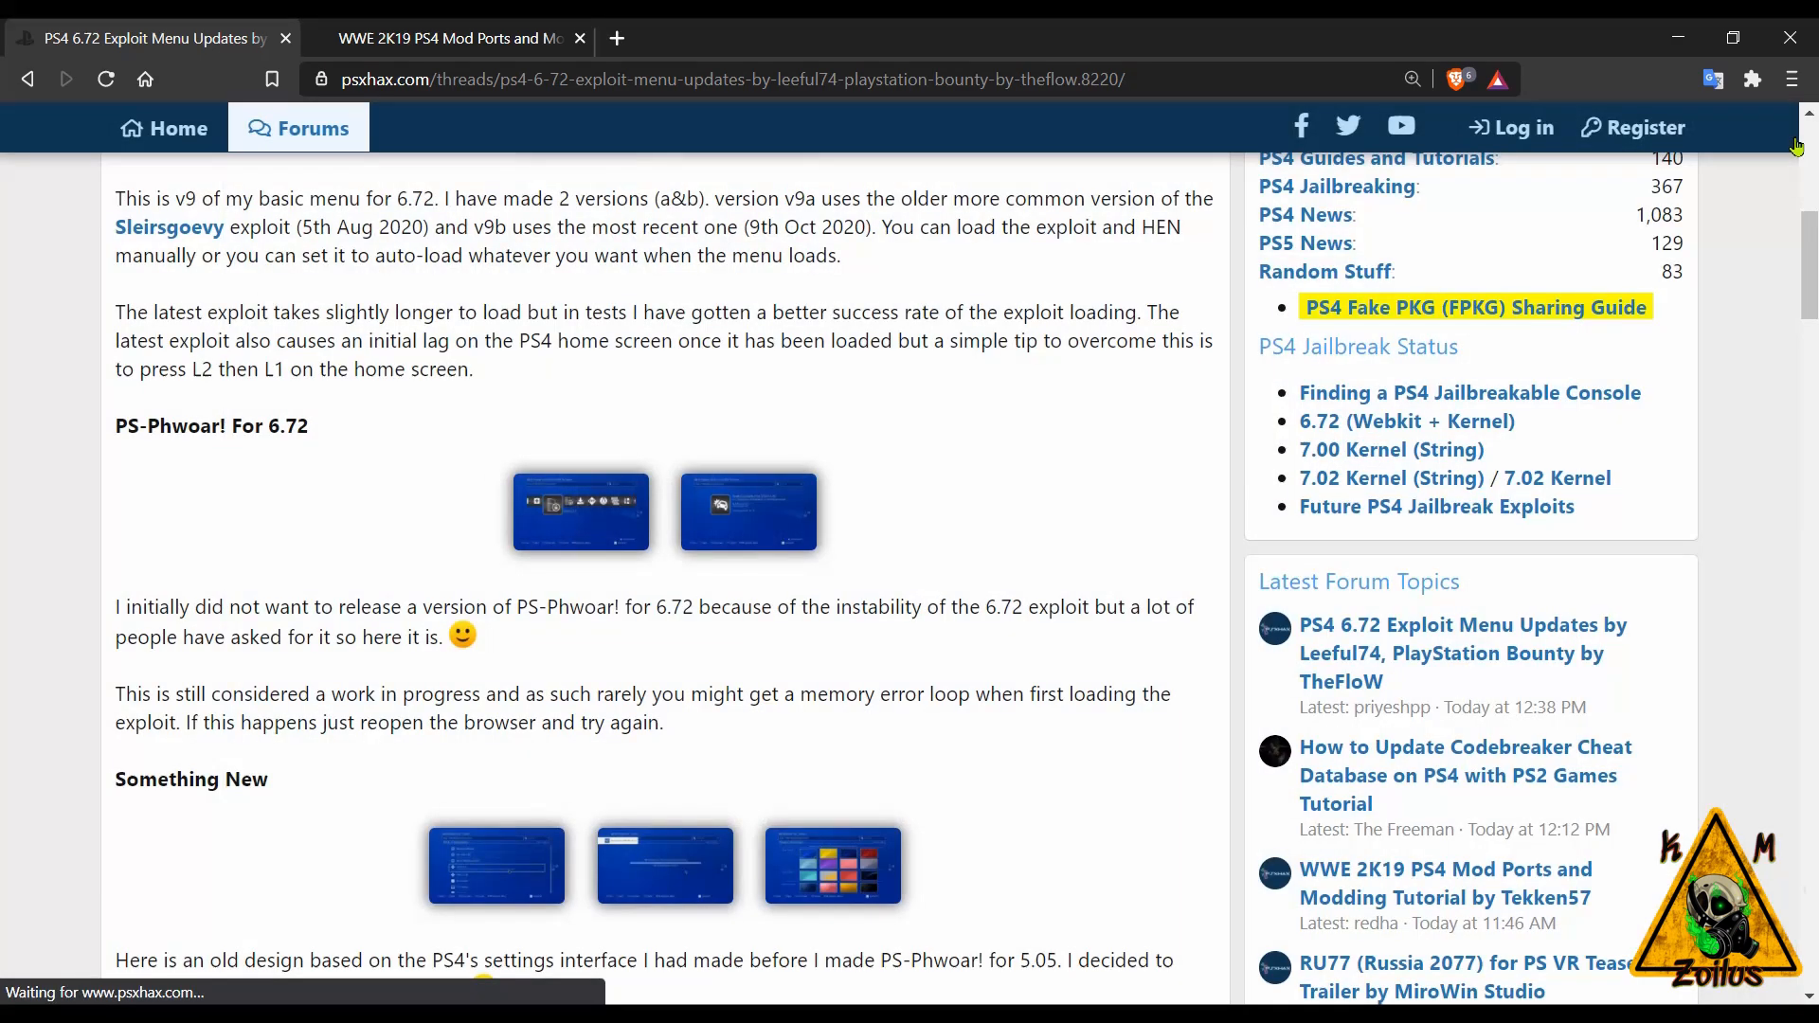
pyautogui.scroll(-3)
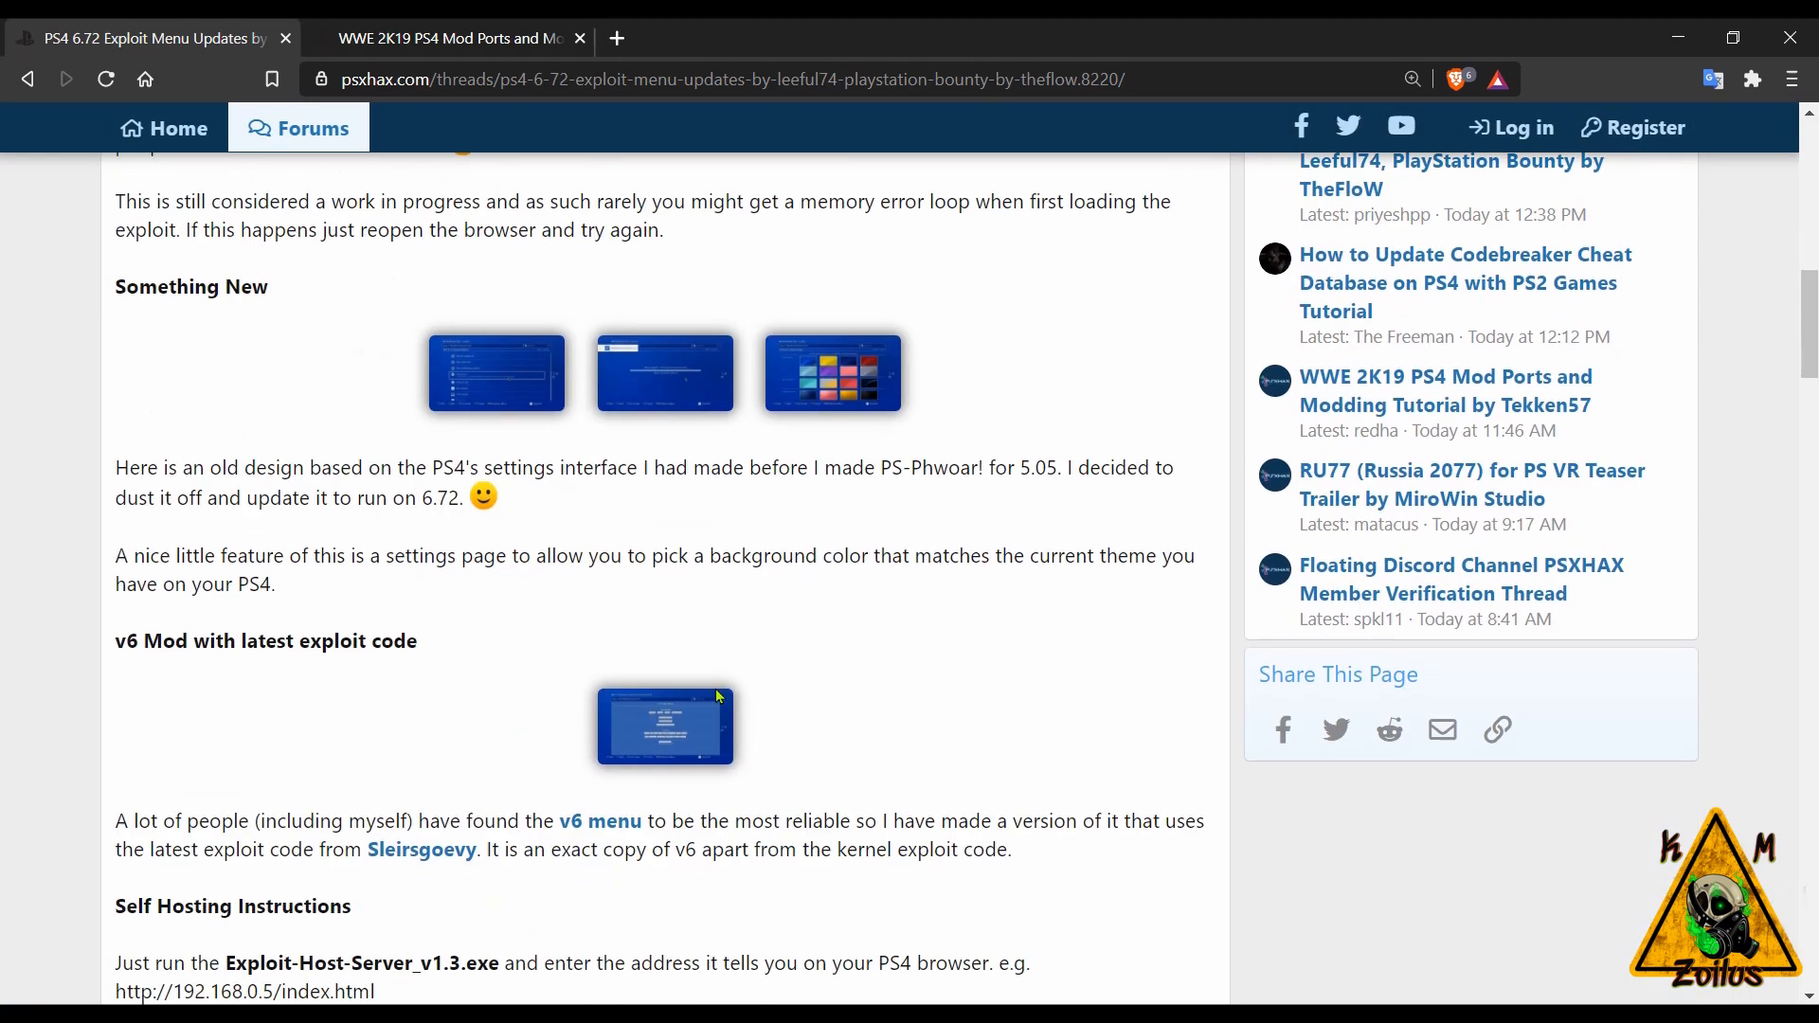
pyautogui.scroll(-3)
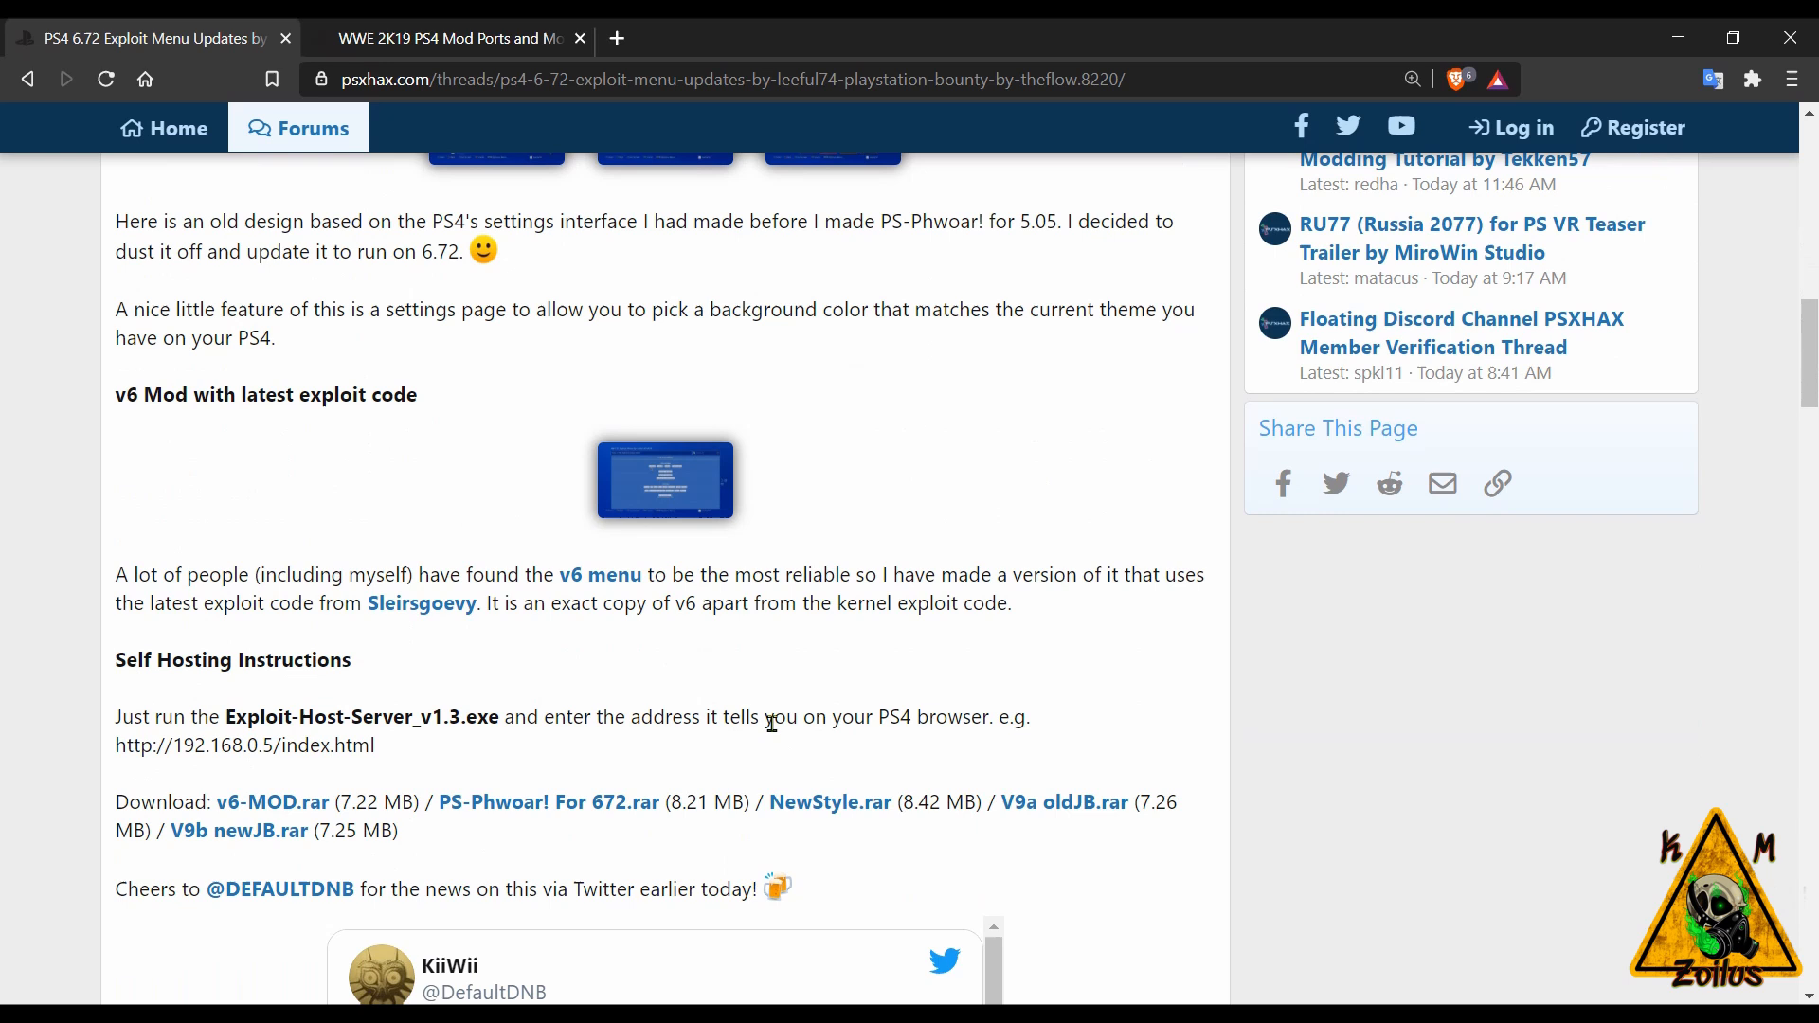
pyautogui.scroll(-3)
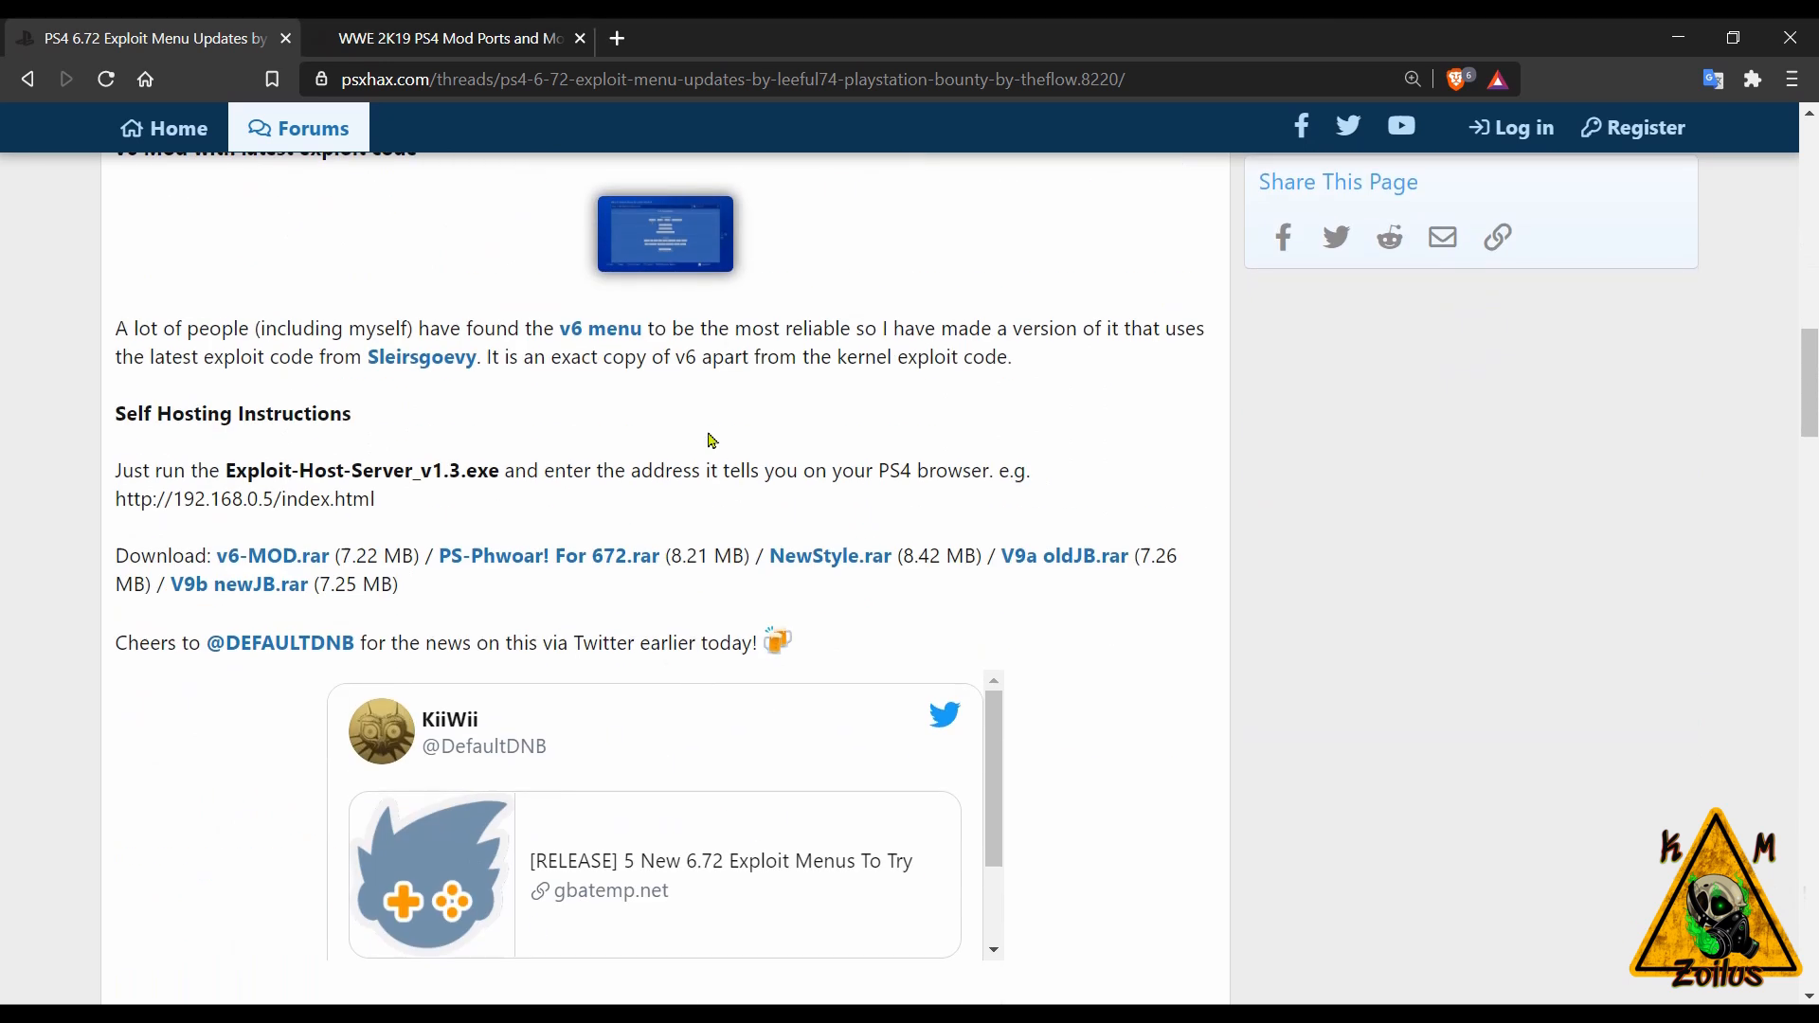
pyautogui.moveTo(938, 459)
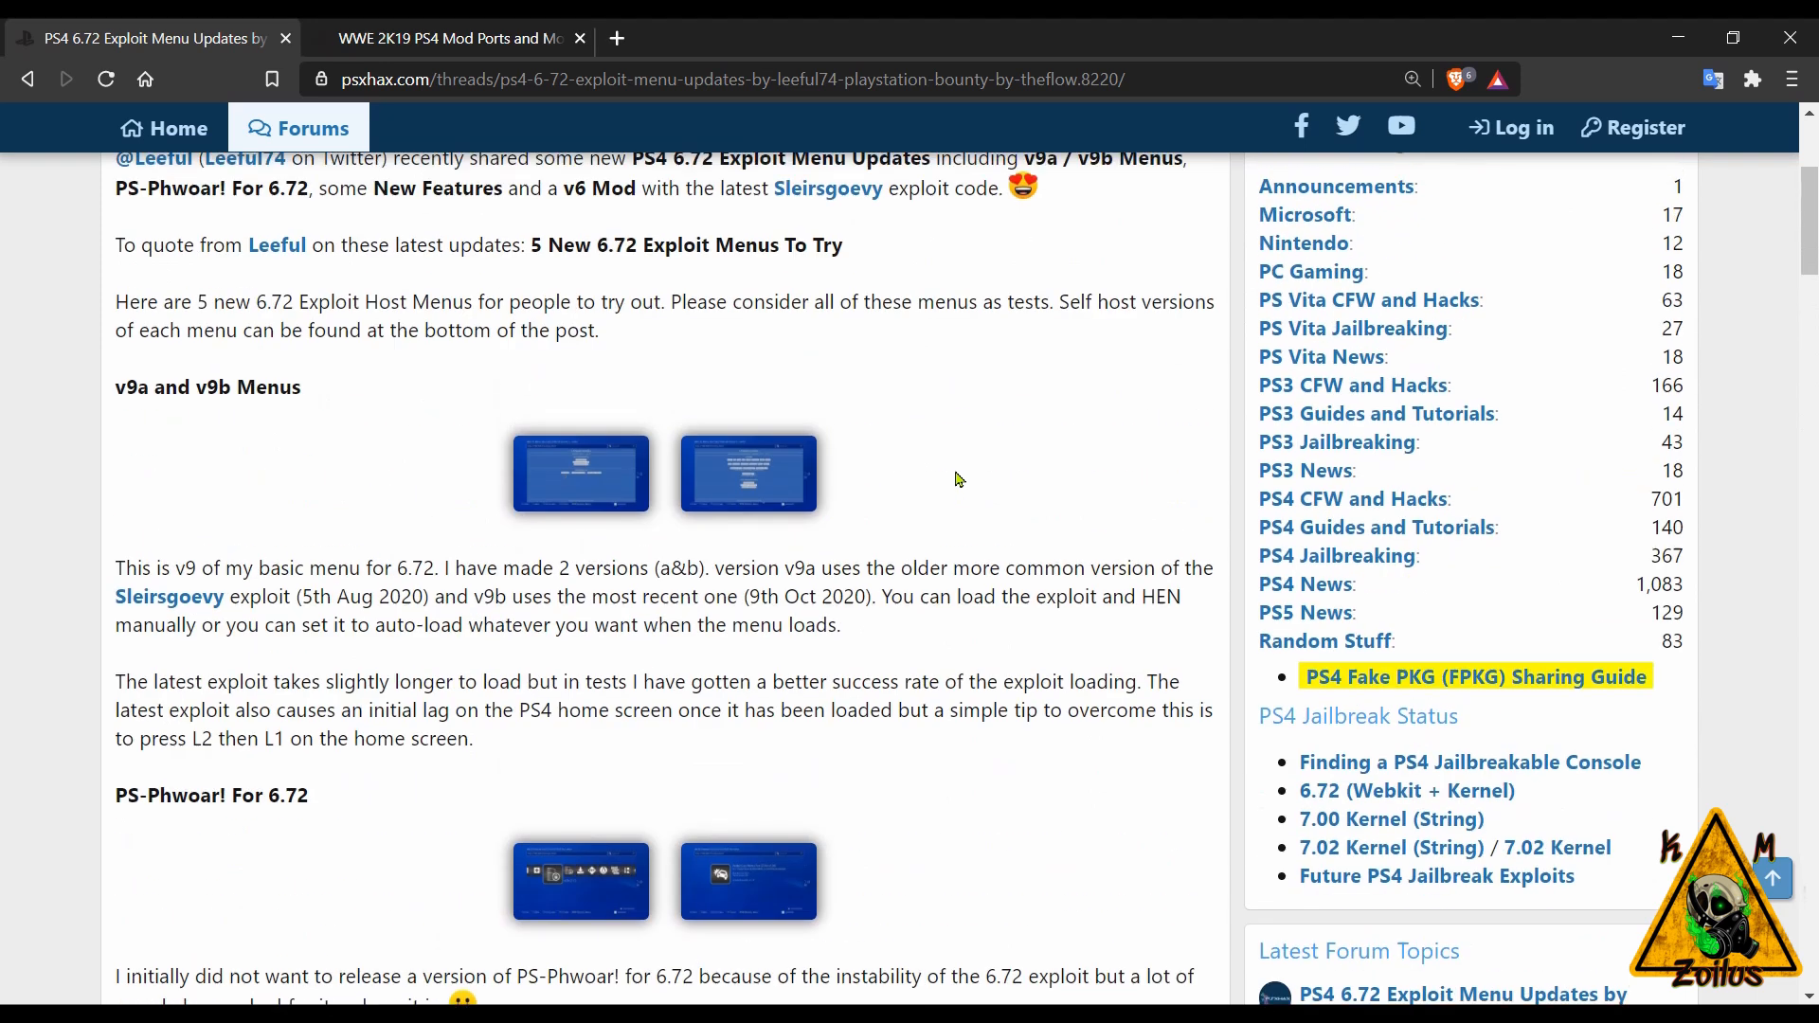
pyautogui.scroll(3)
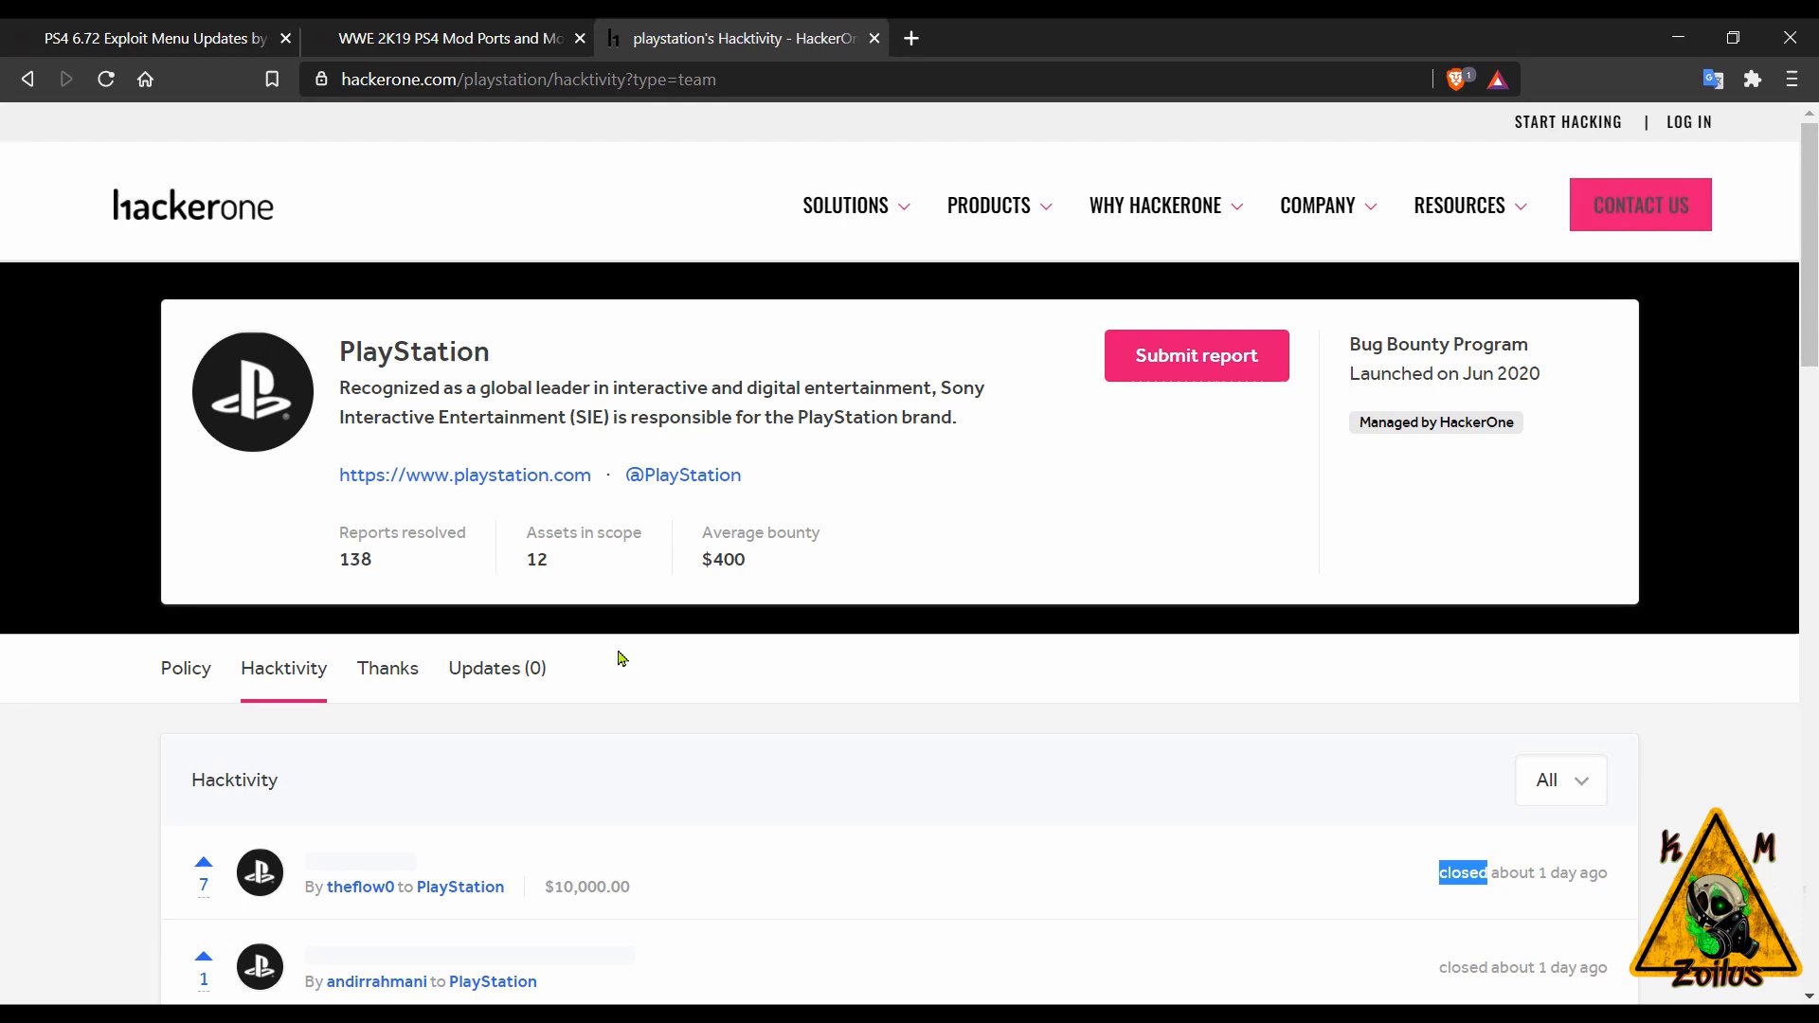
pyautogui.scroll(-3)
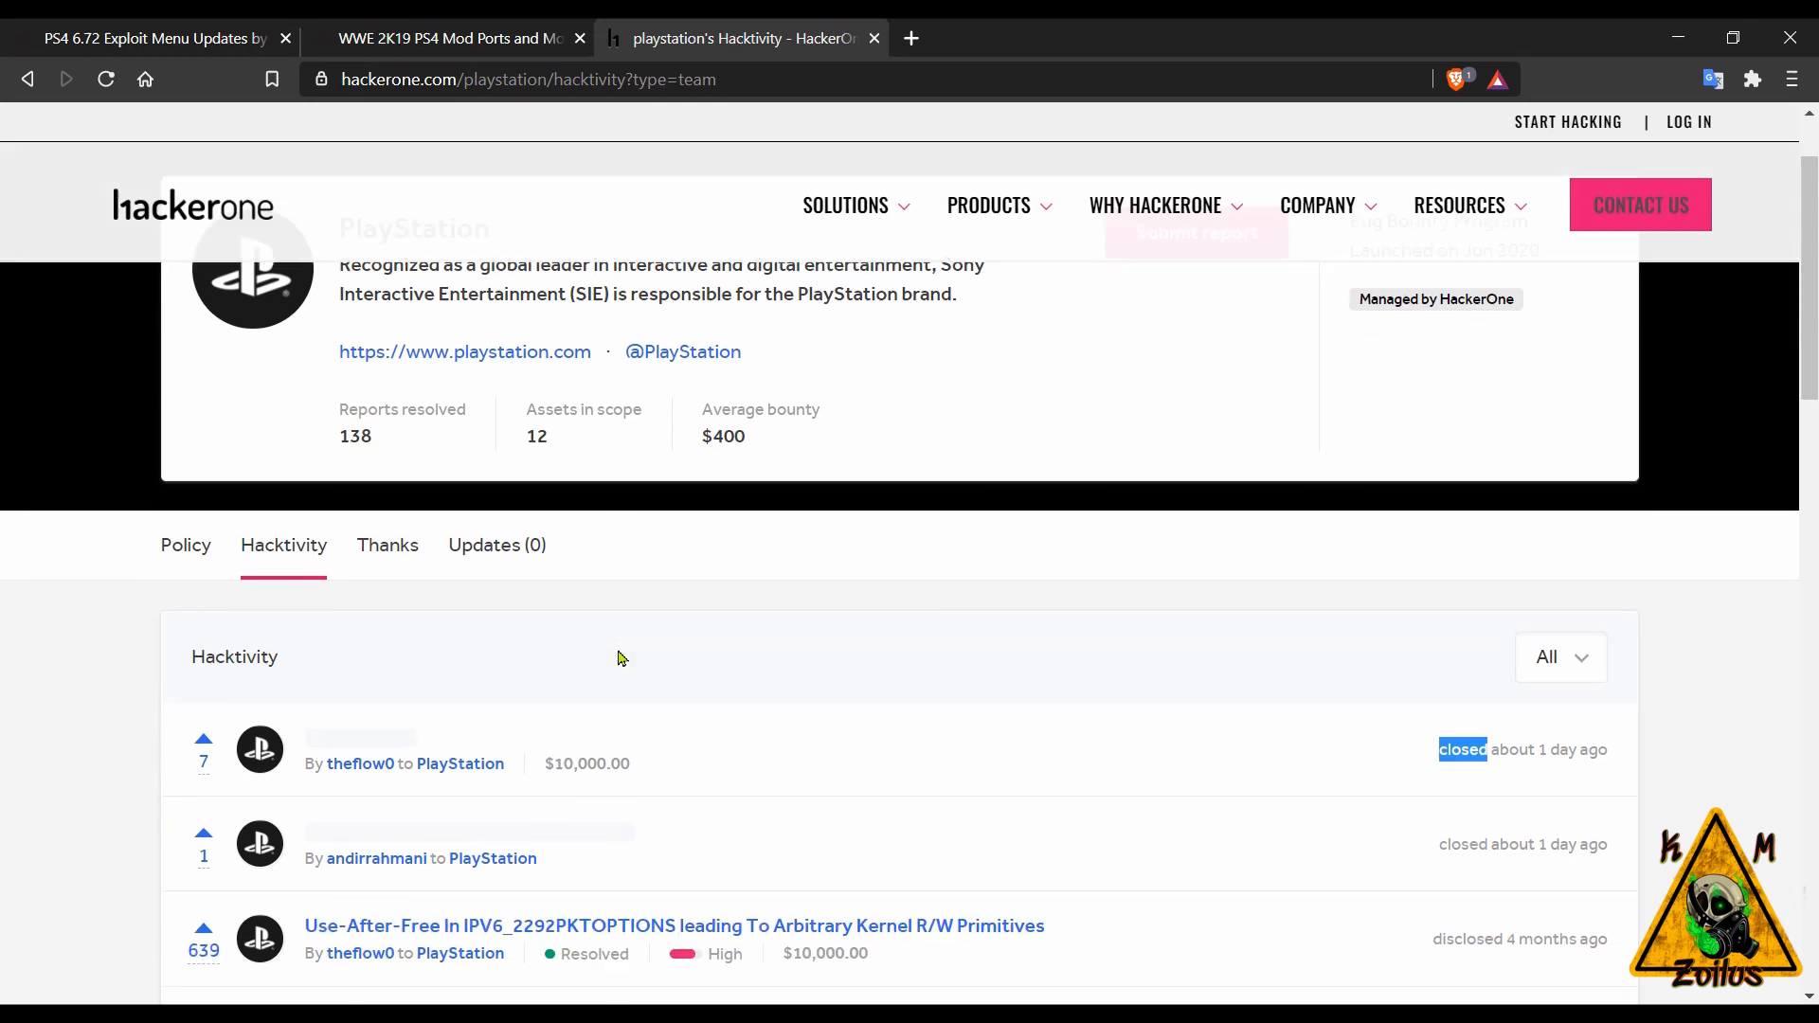
pyautogui.moveTo(695, 682)
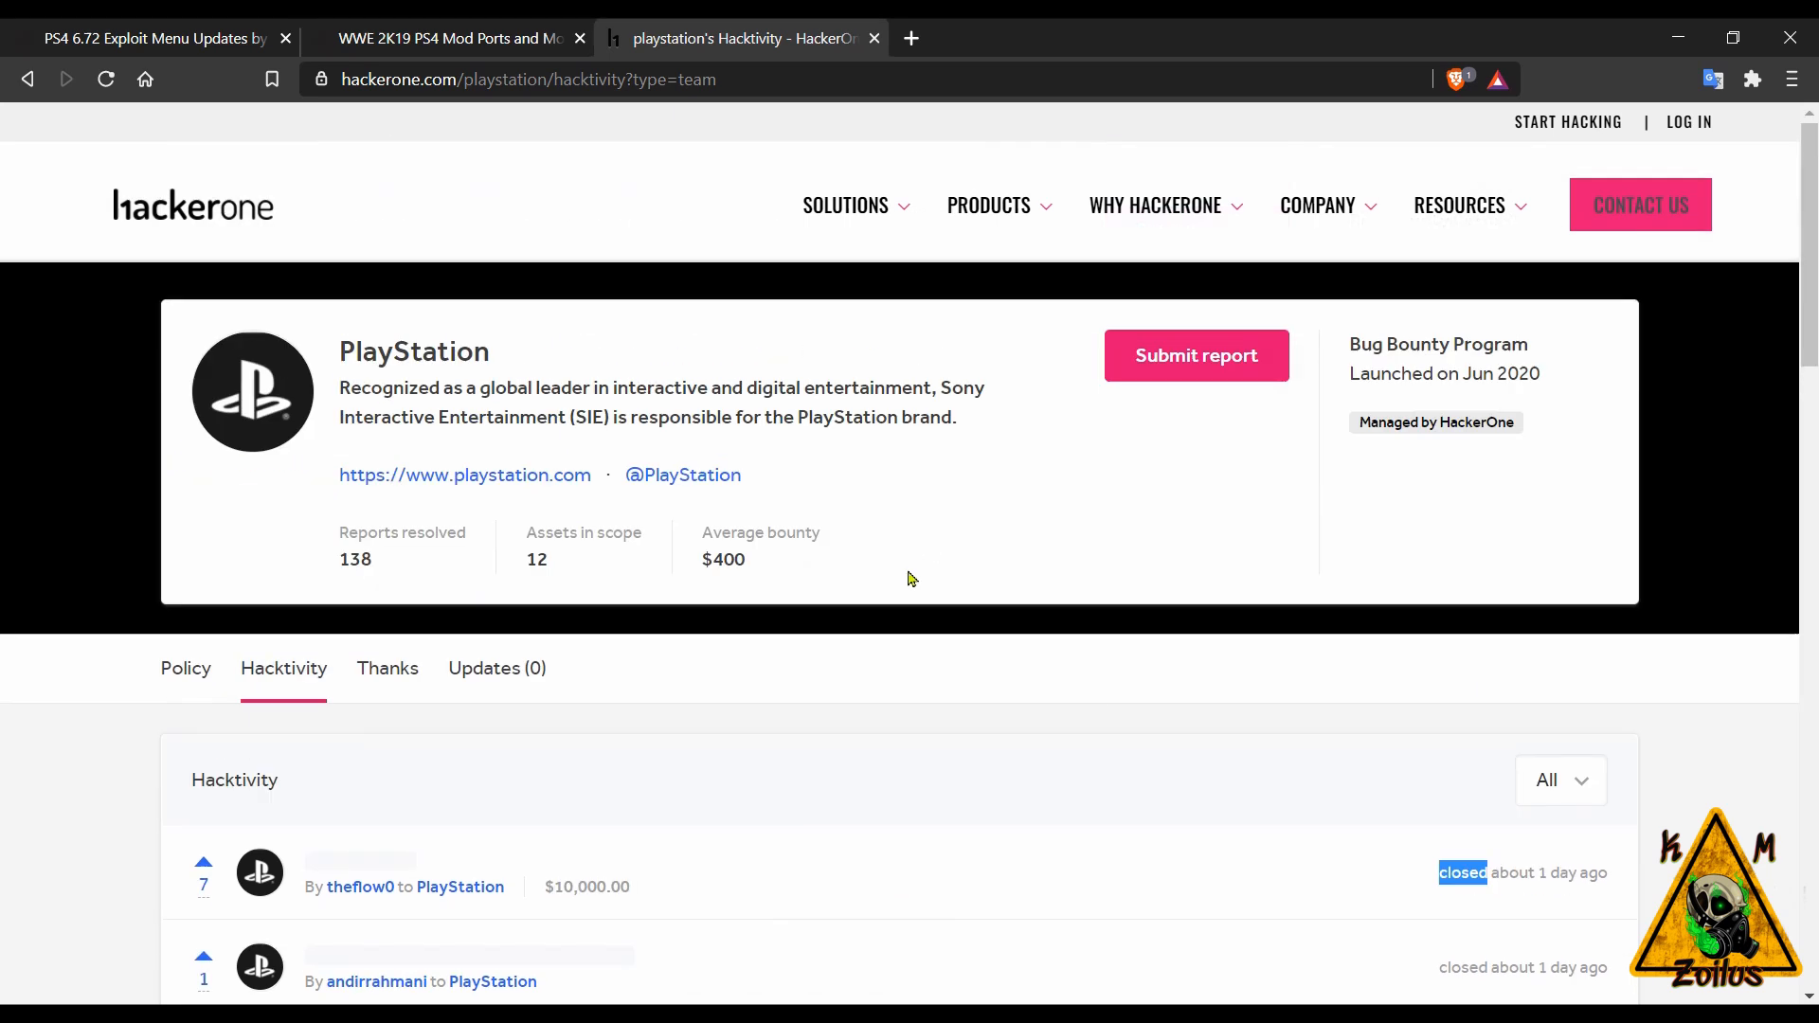
pyautogui.scroll(-3)
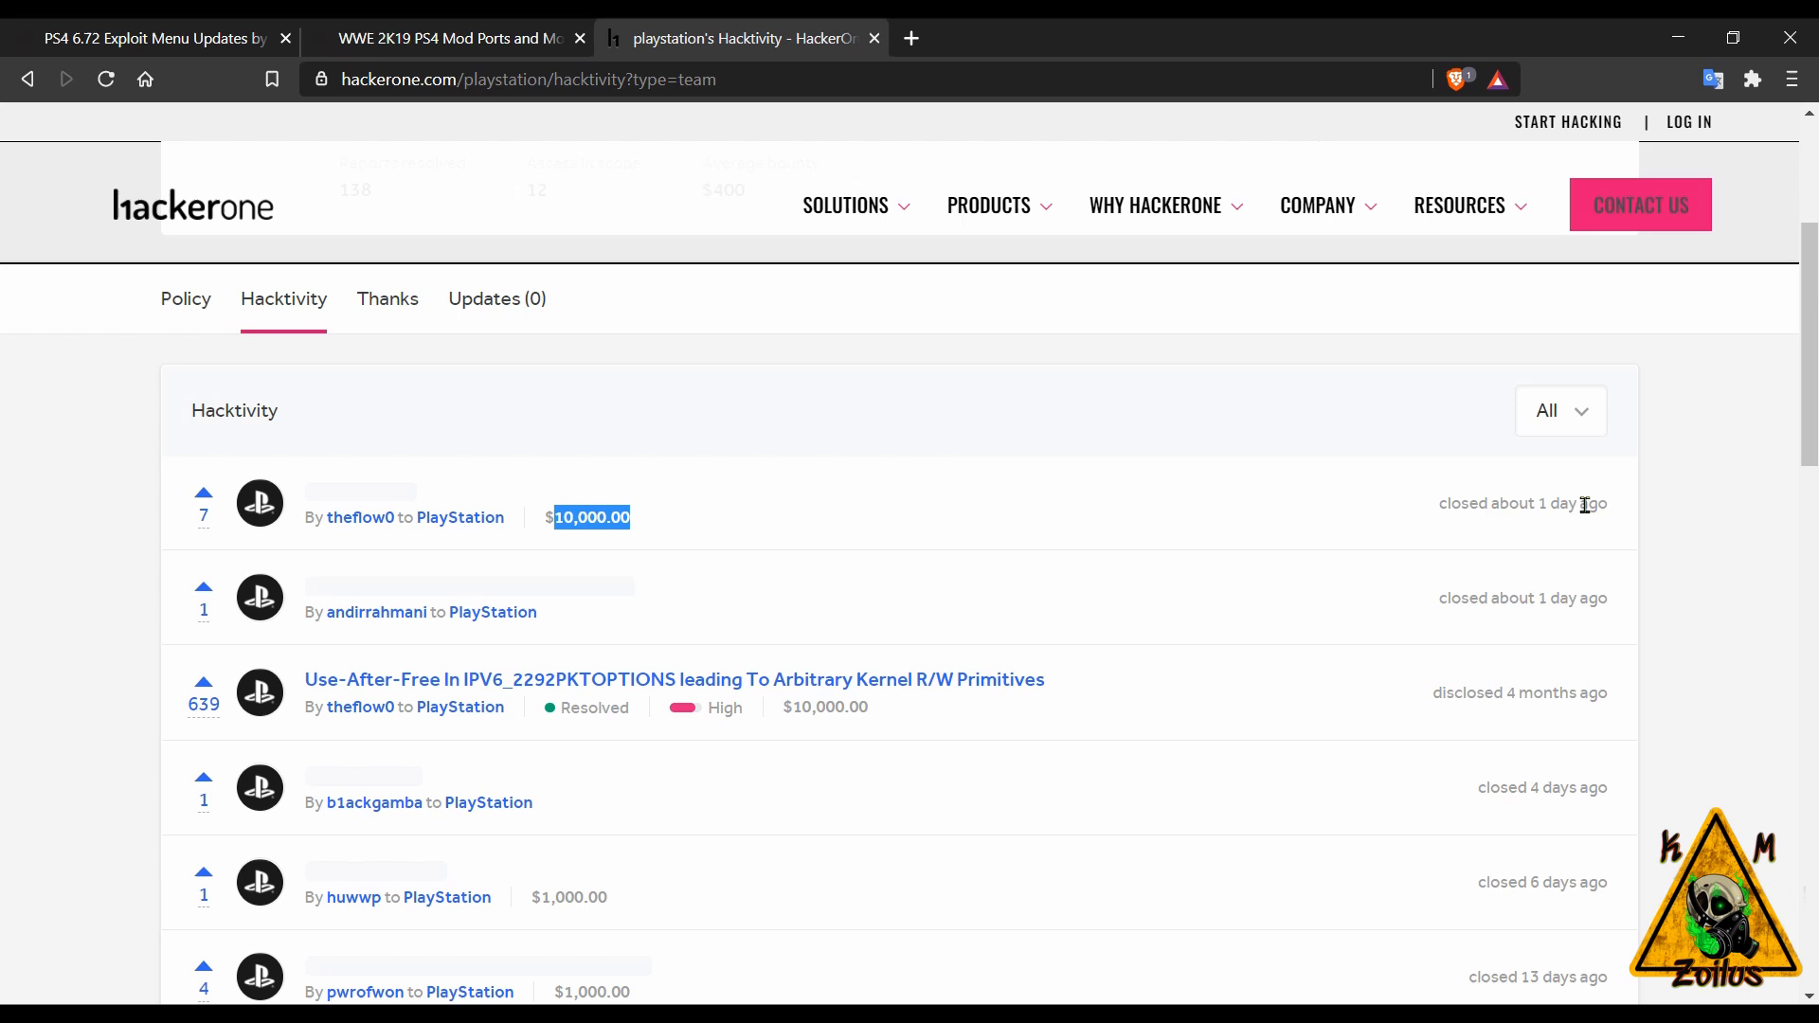
pyautogui.moveTo(1417, 504)
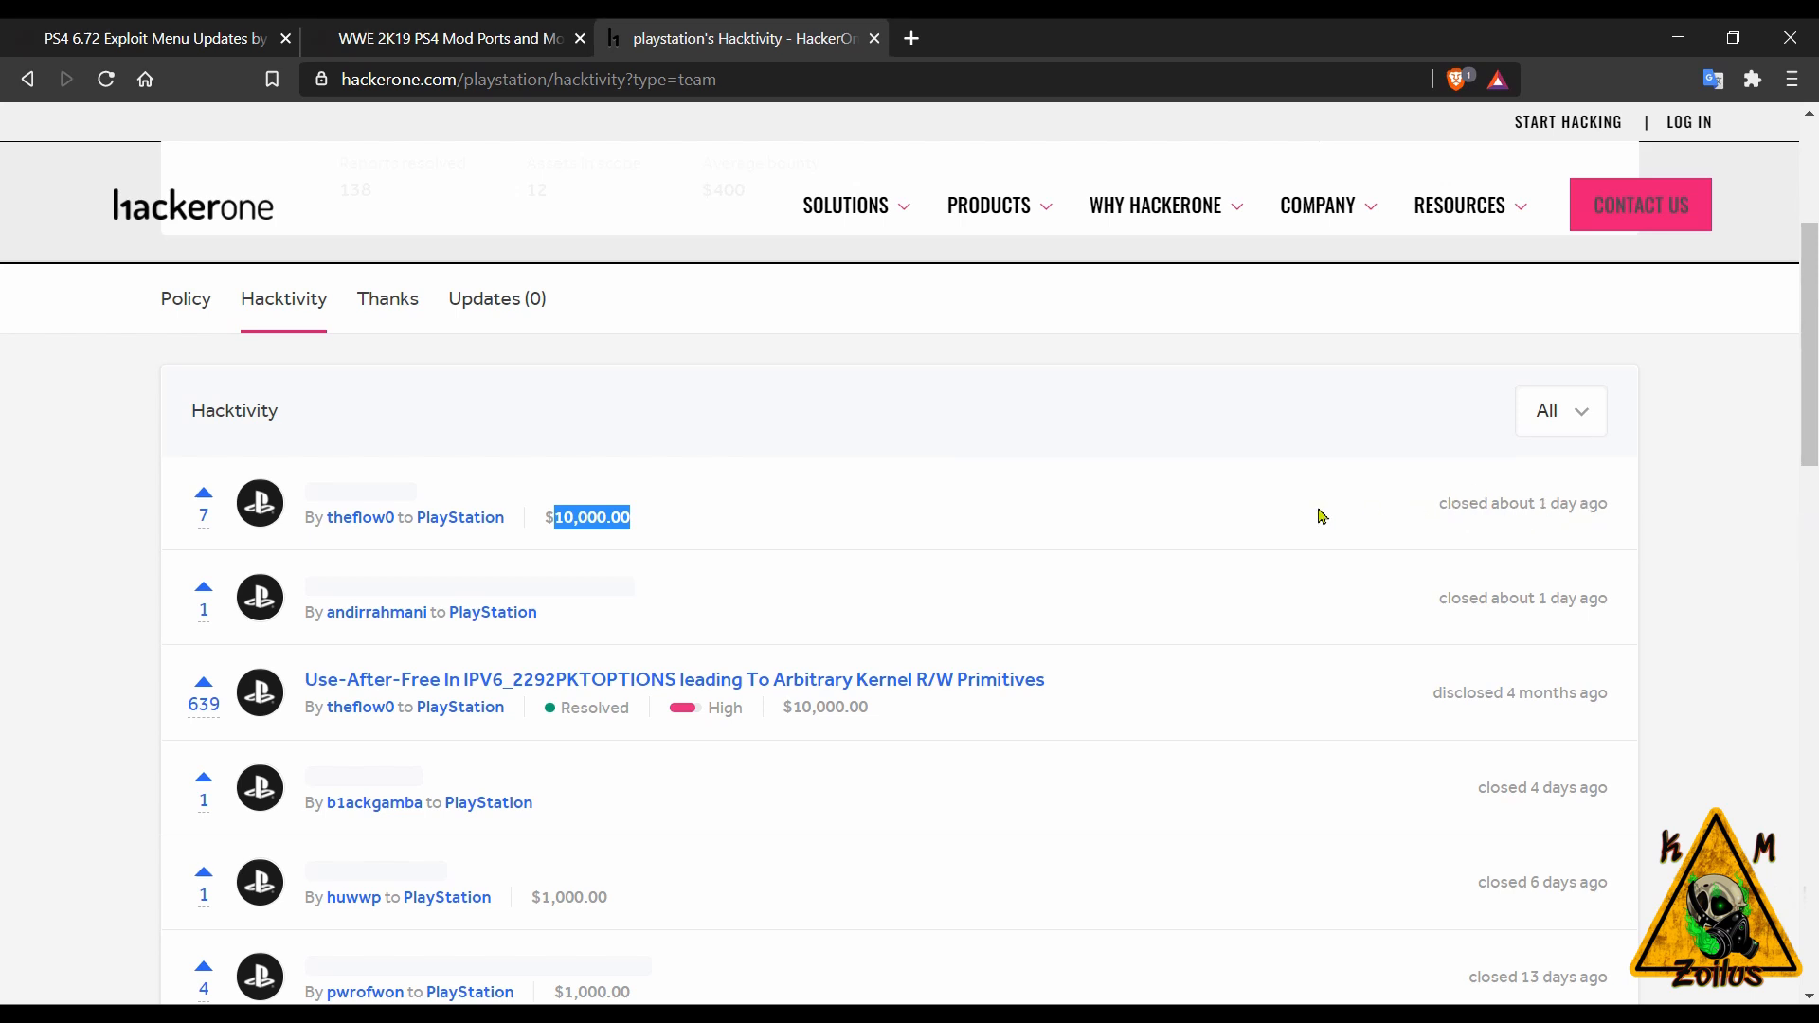
pyautogui.moveTo(1255, 521)
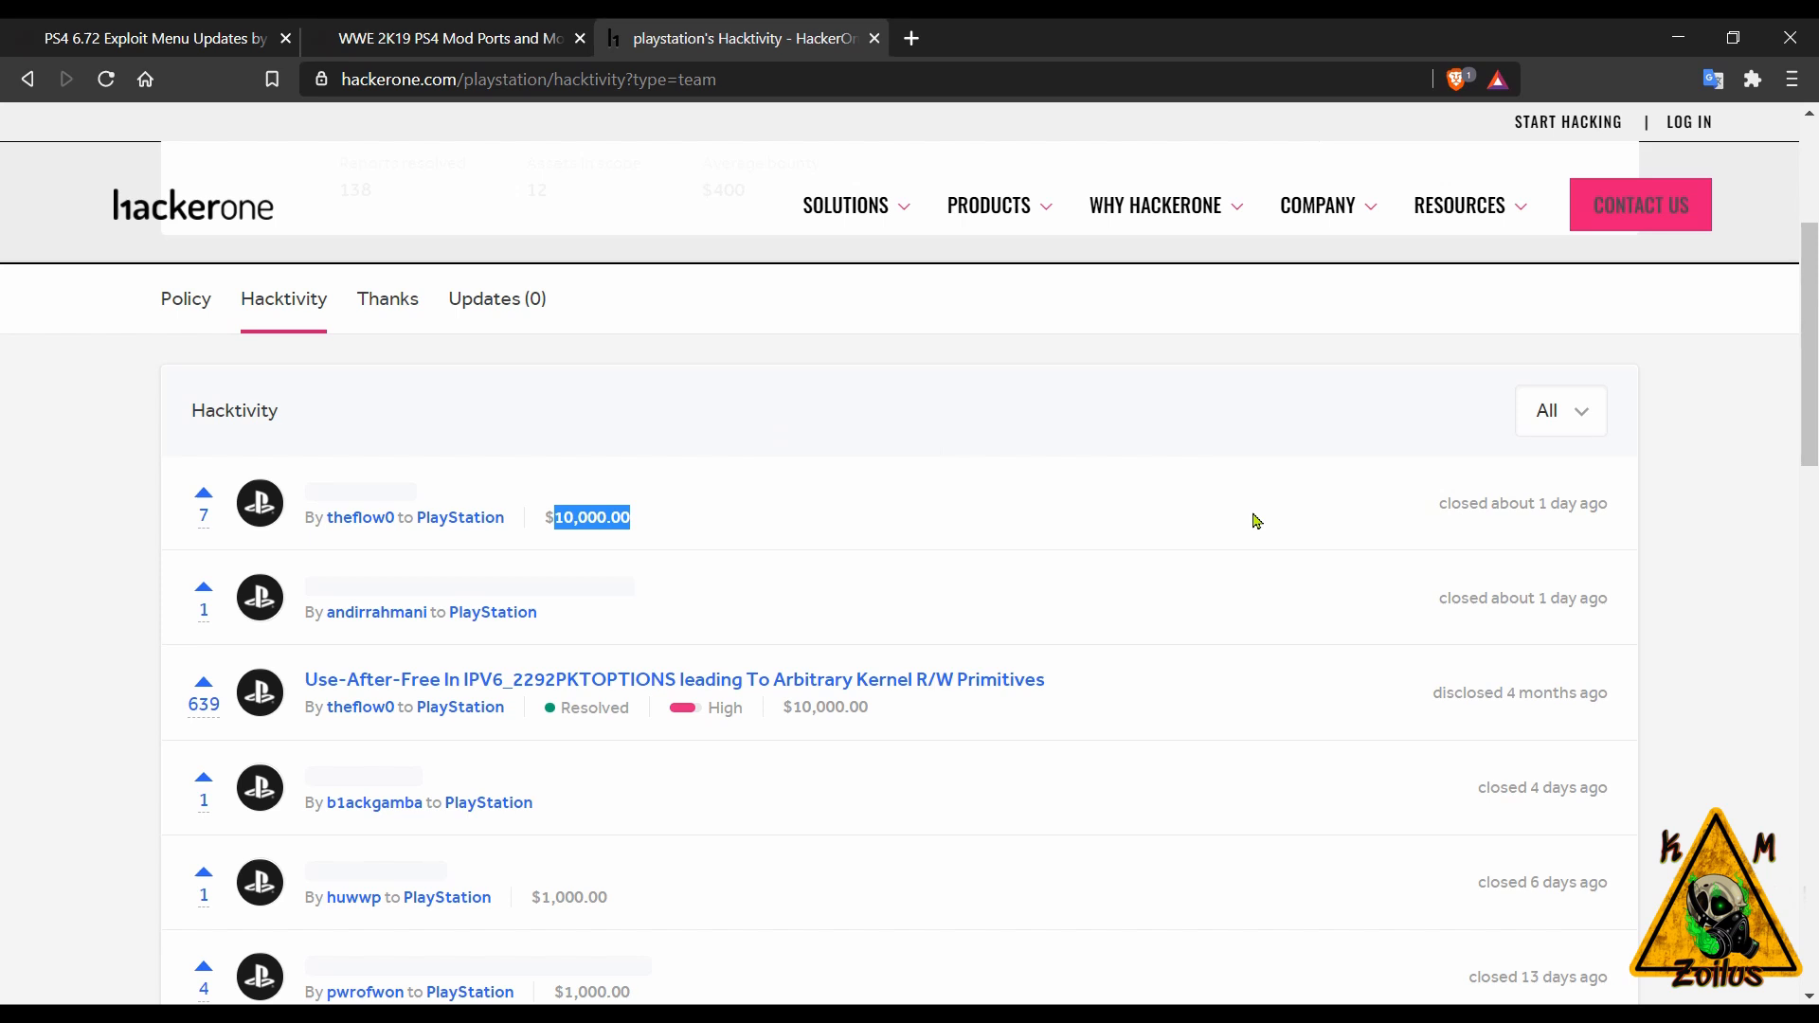
pyautogui.moveTo(1147, 546)
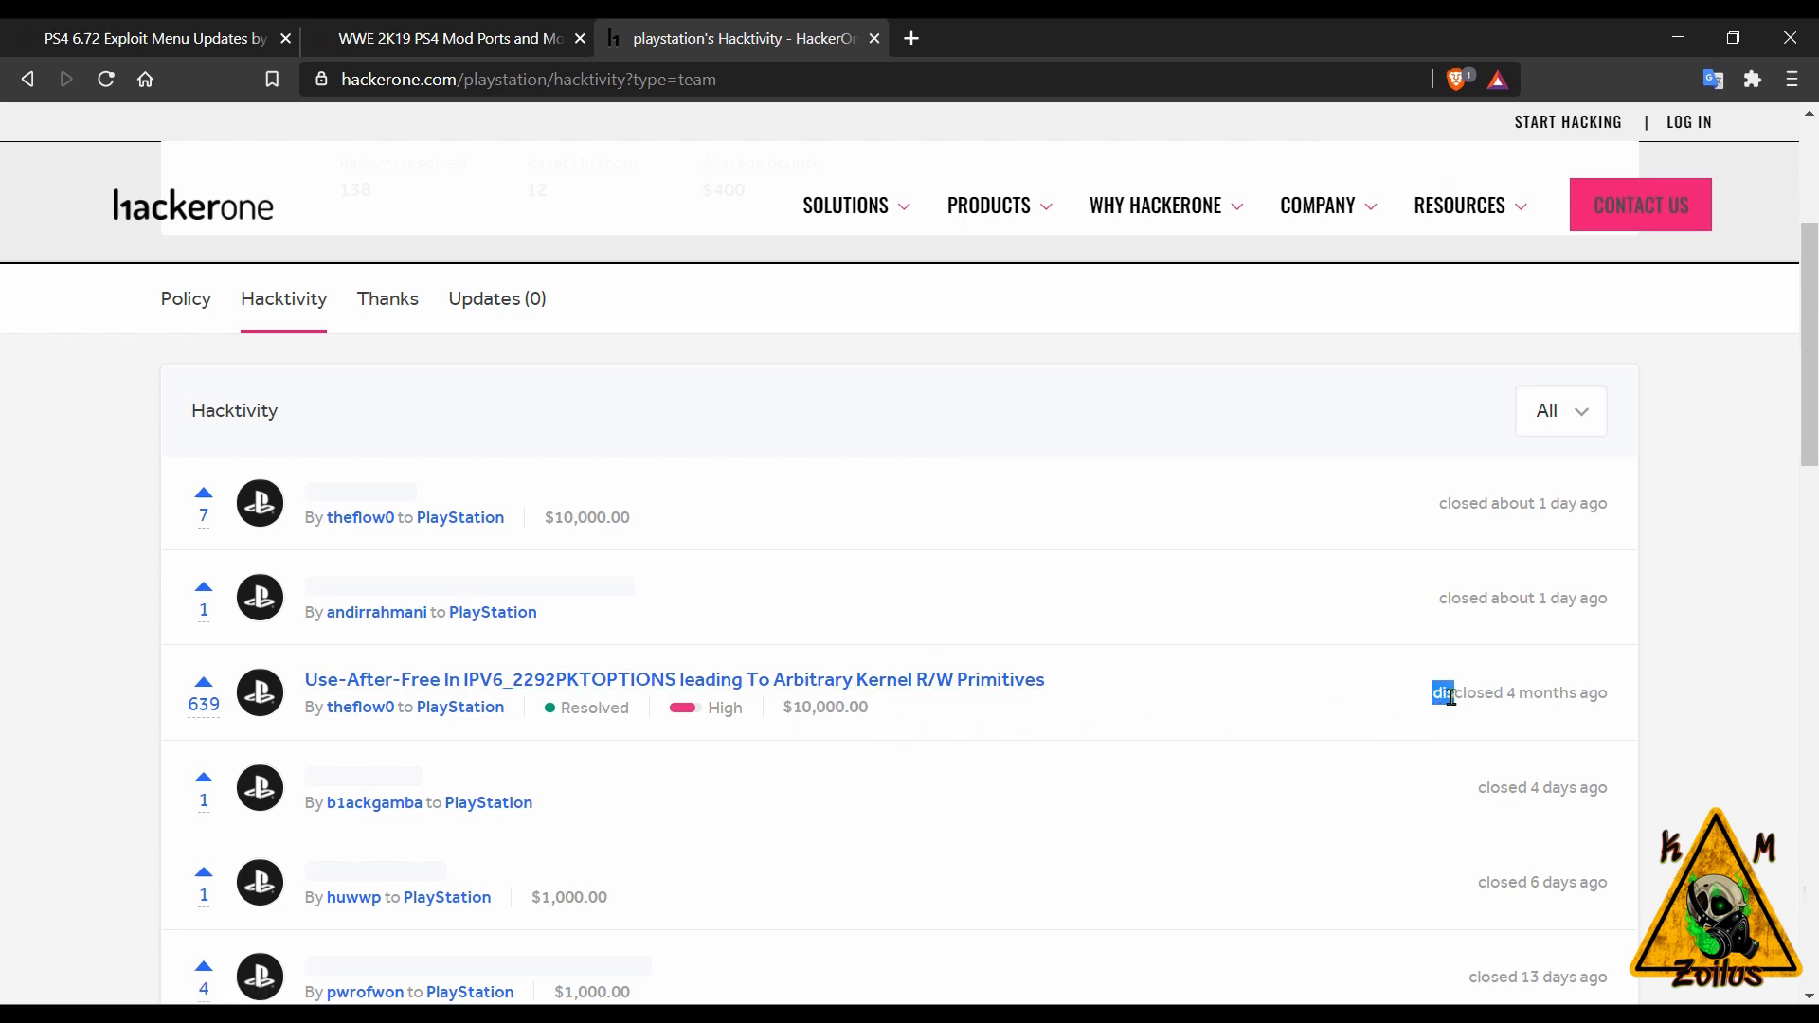
pyautogui.doubleClick(1469, 694)
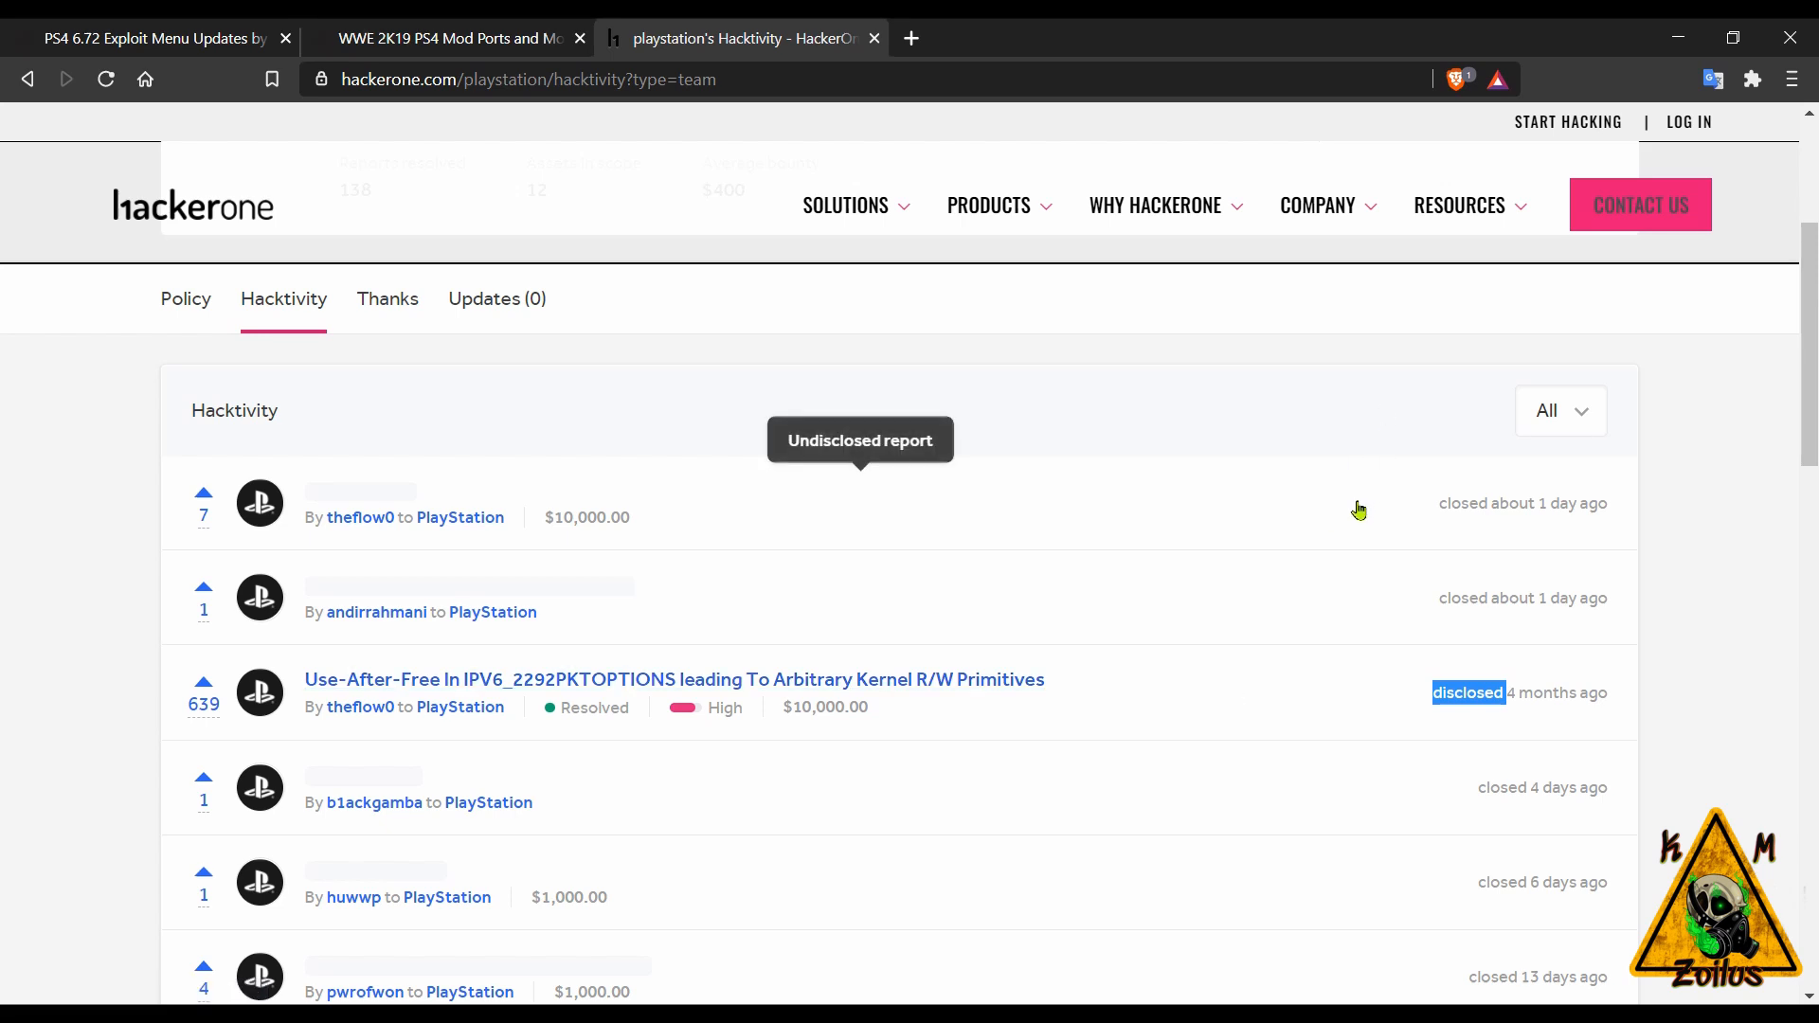
pyautogui.moveTo(1211, 516)
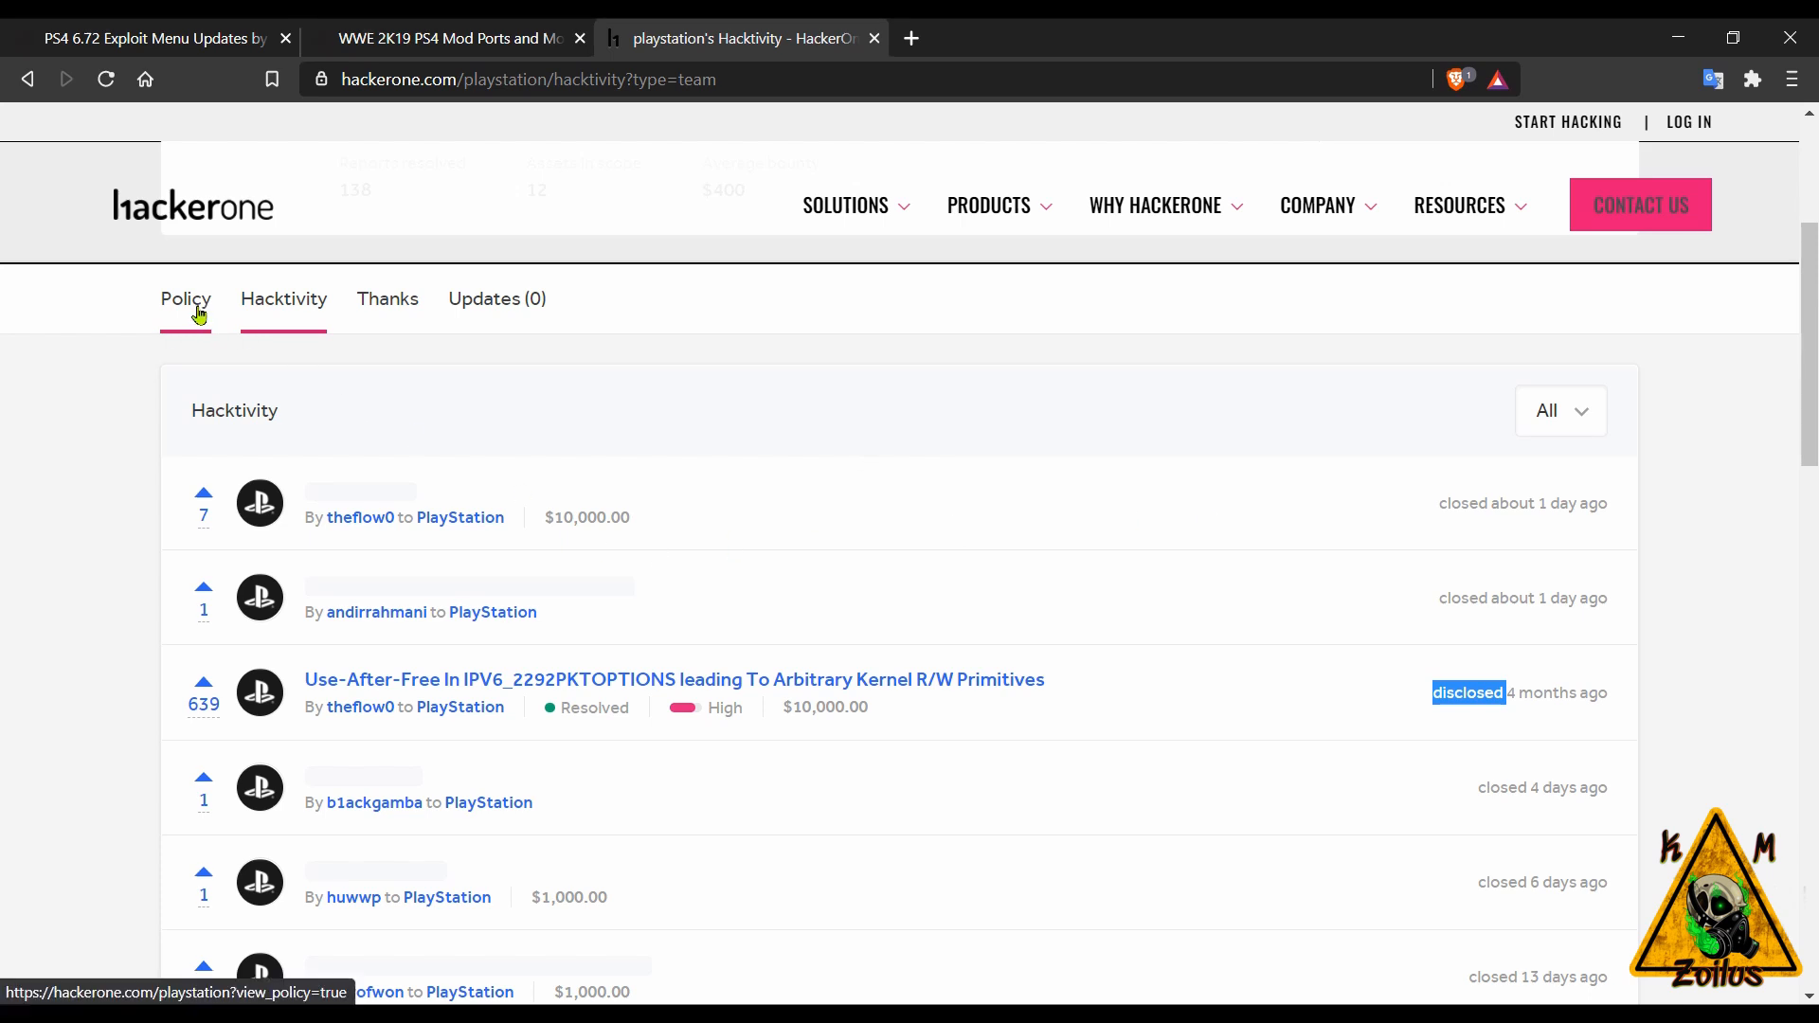
# - Switch to the PlayStation program's Policy page
pyautogui.click(184, 298)
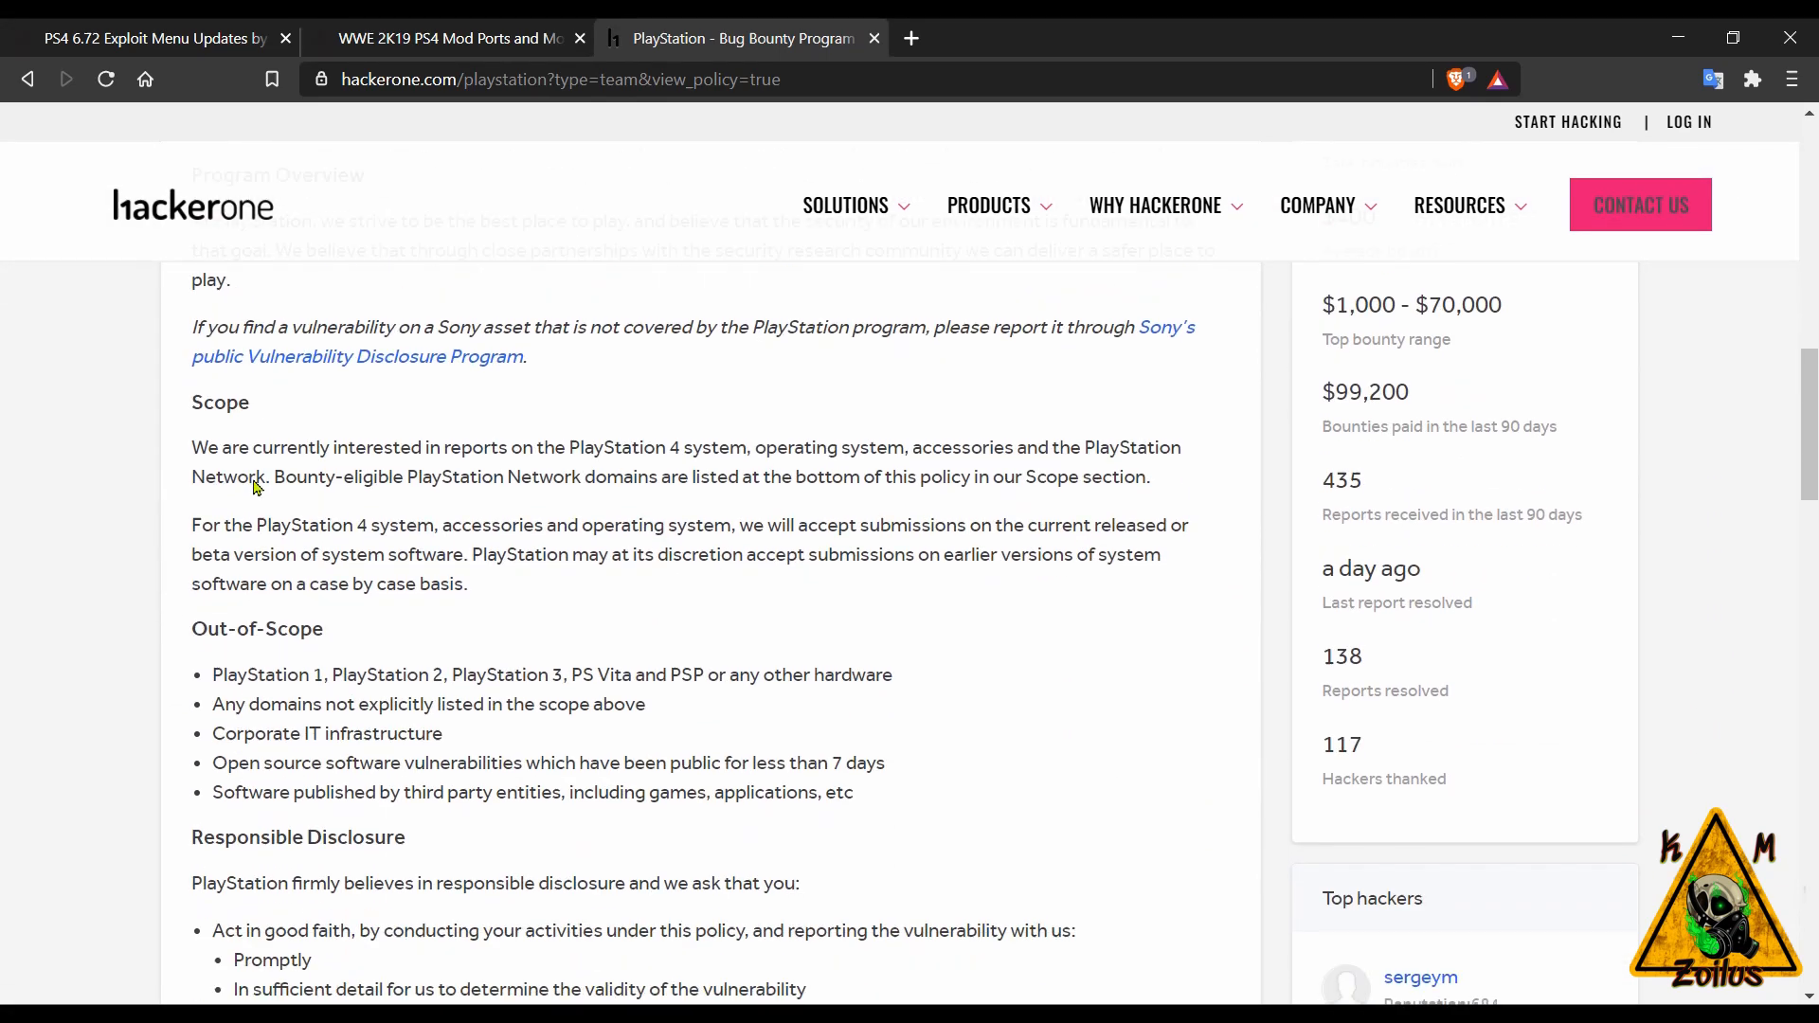
# - Highlight the out-of-scope older PlayStation hardware line, then return to the Hacktivity list
pyautogui.doubleClick(245, 669)
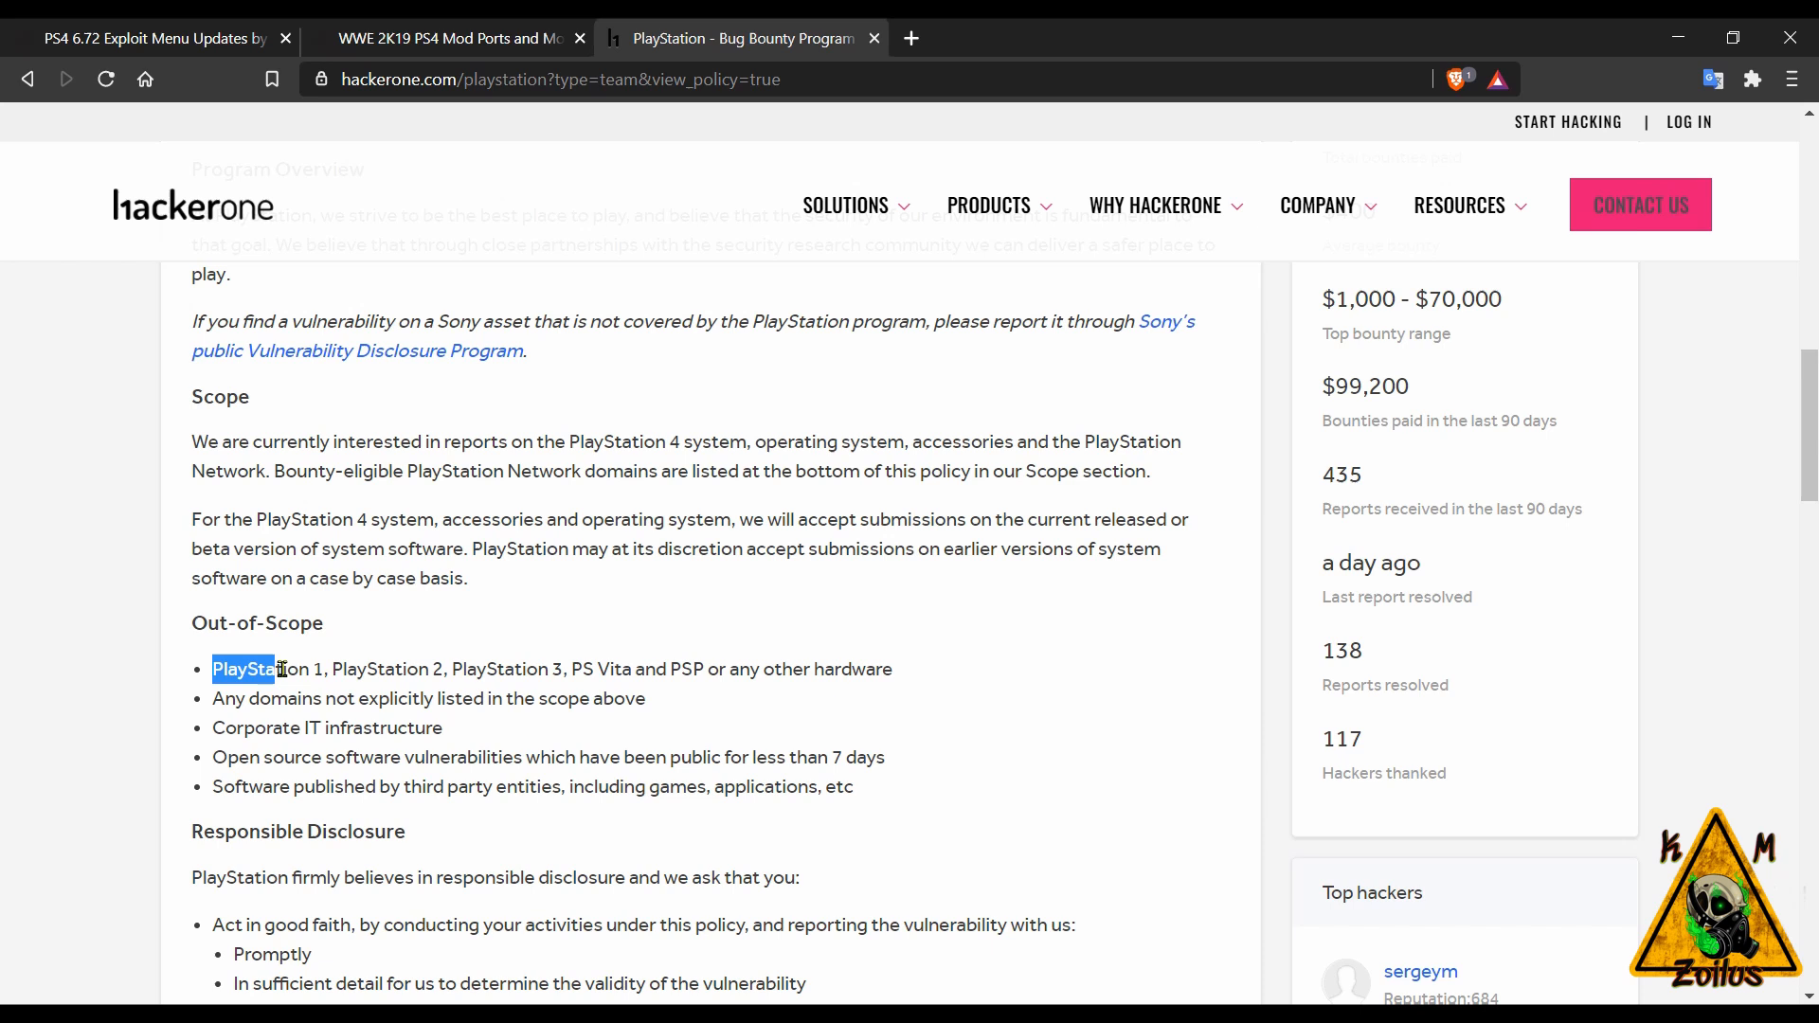
pyautogui.moveTo(273, 669); pyautogui.dragTo(682, 669)
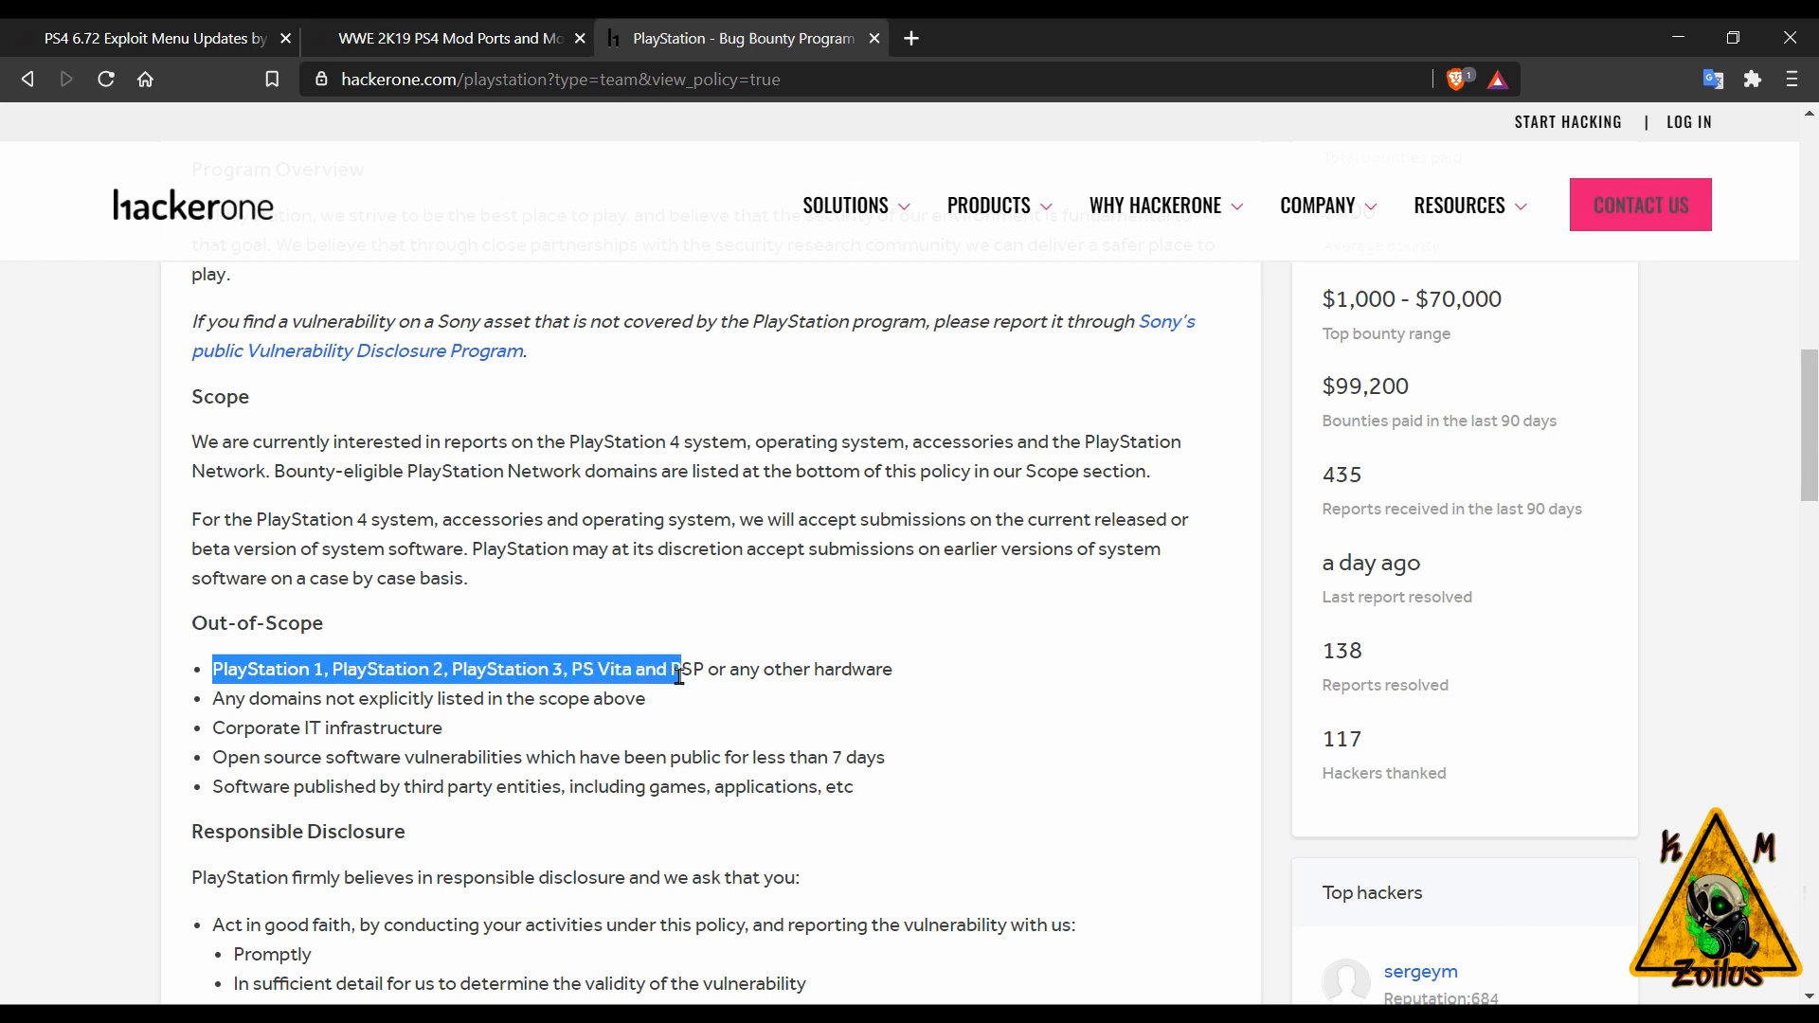
pyautogui.moveTo(678, 669); pyautogui.dragTo(893, 669)
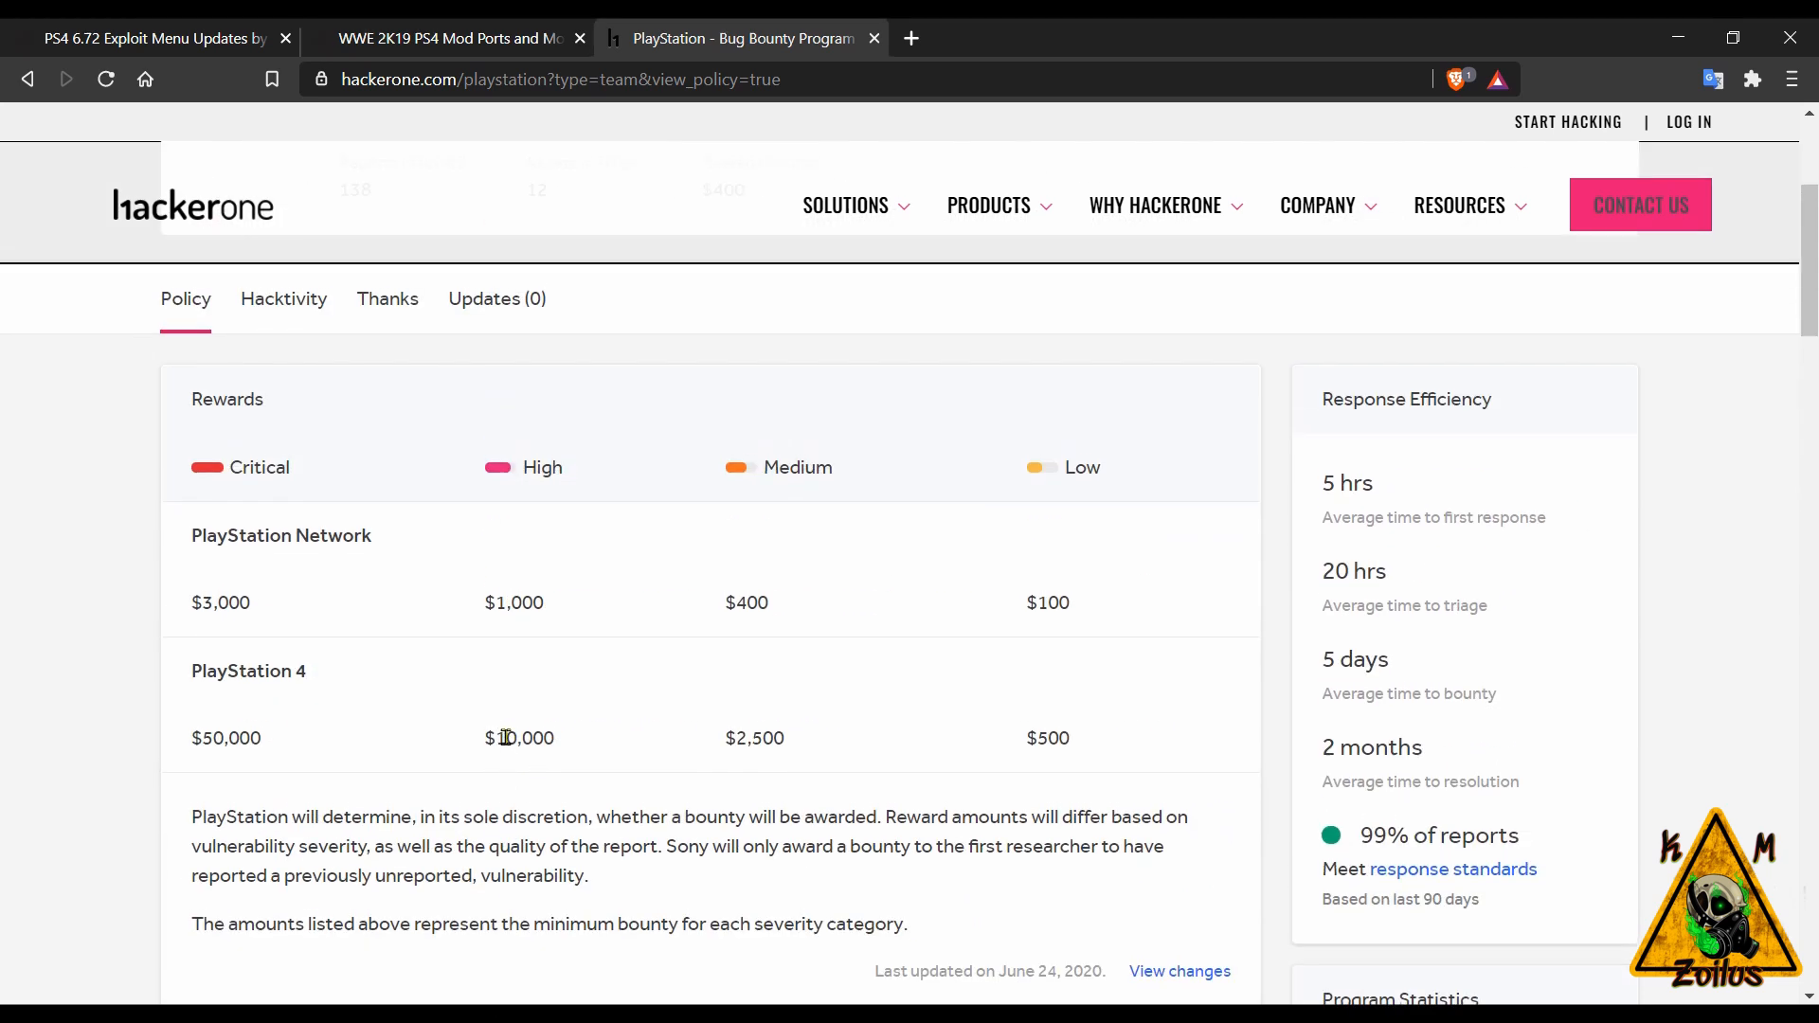
pyautogui.moveTo(568, 731)
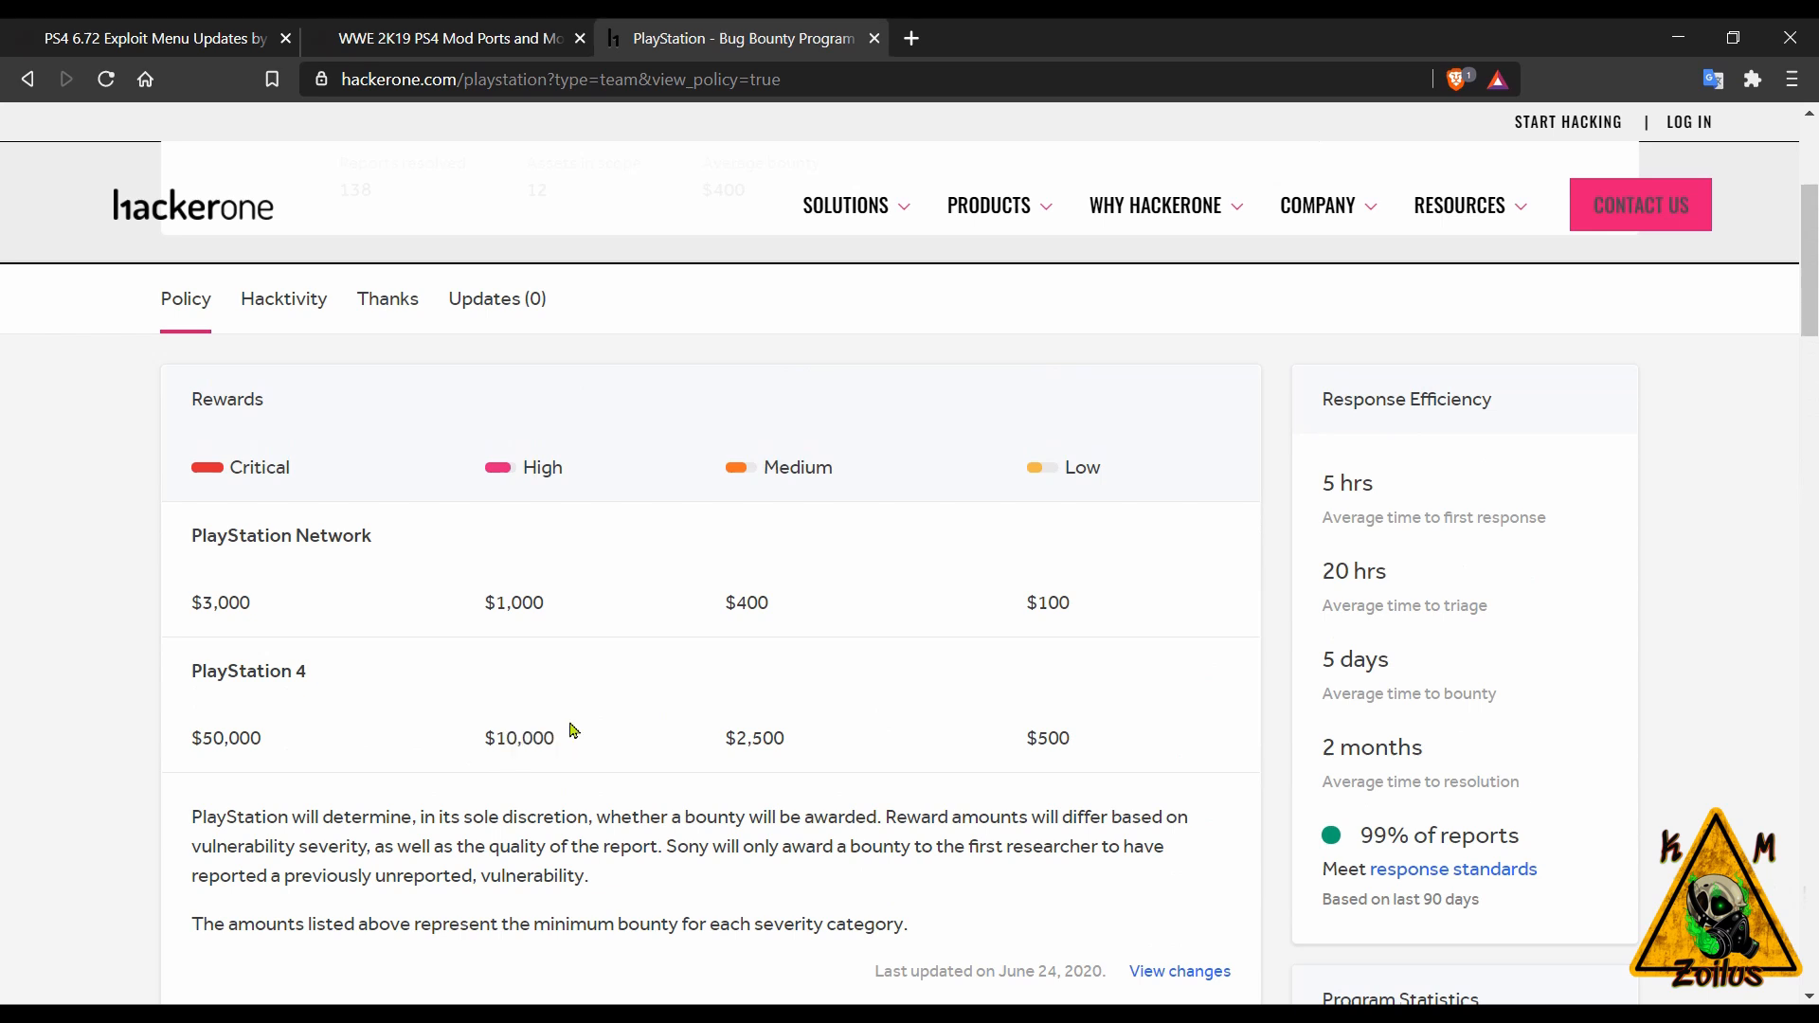
pyautogui.moveTo(137, 623)
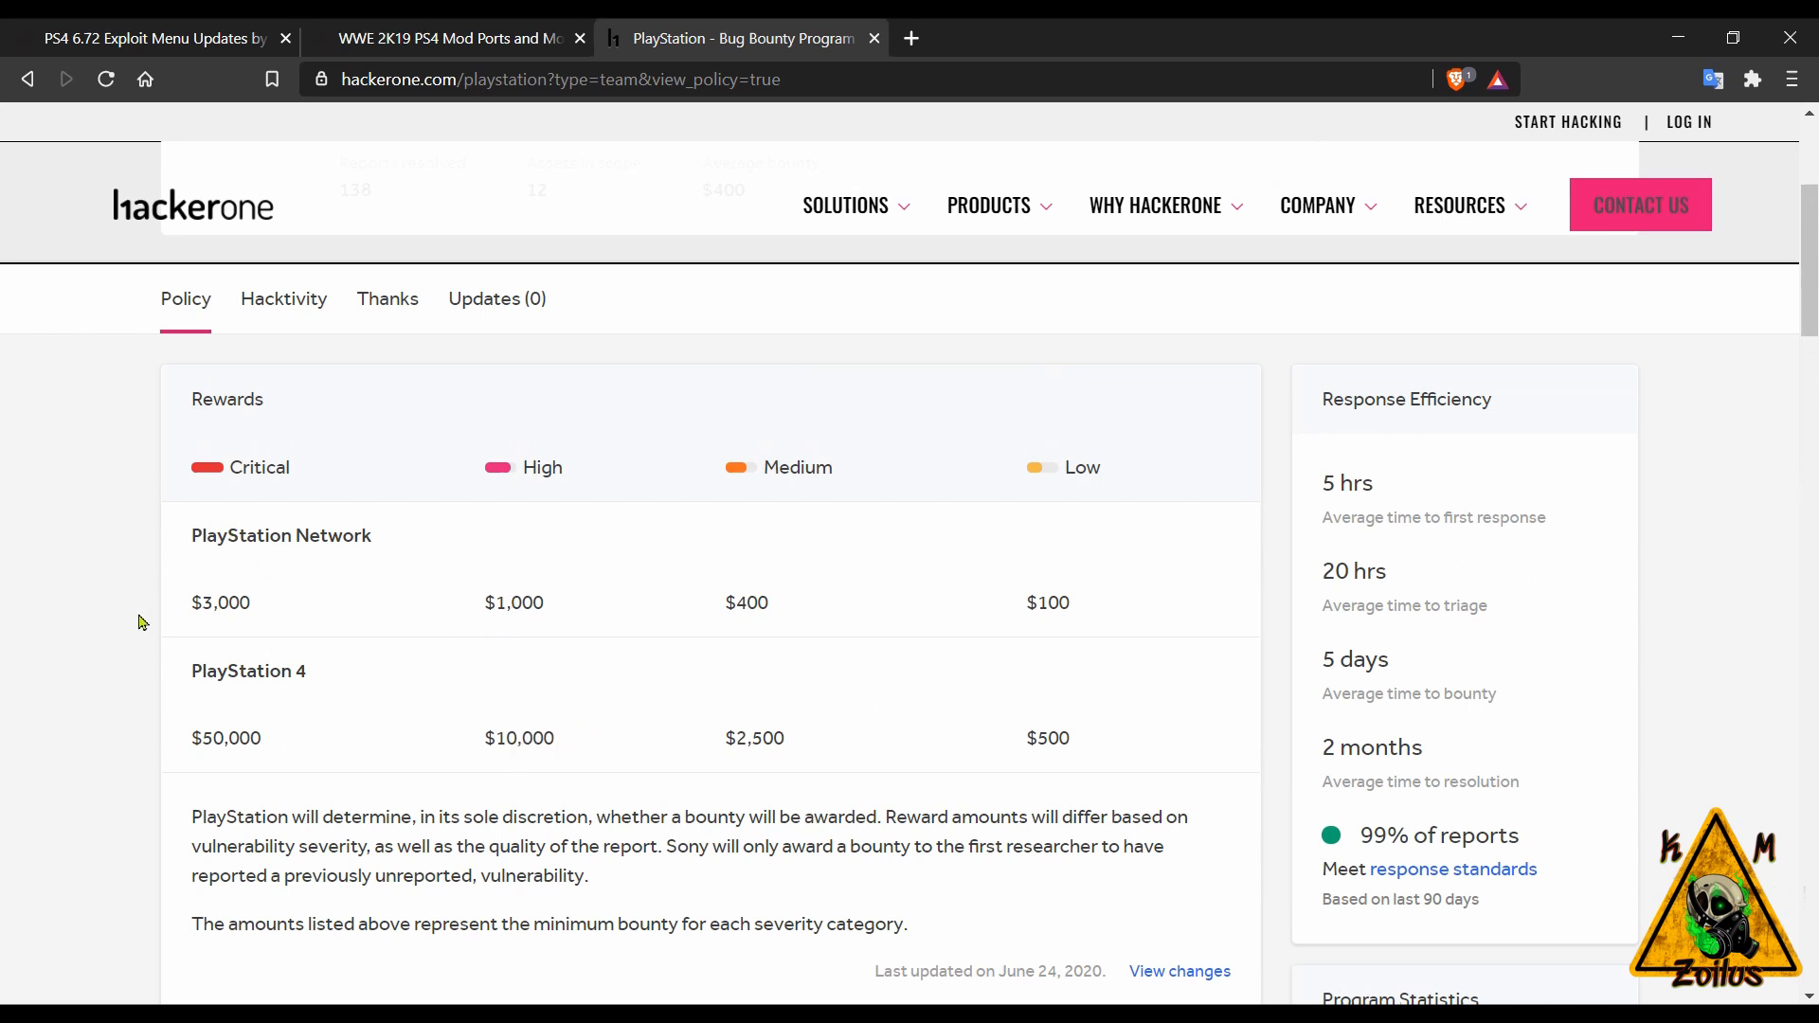
pyautogui.moveTo(268, 624)
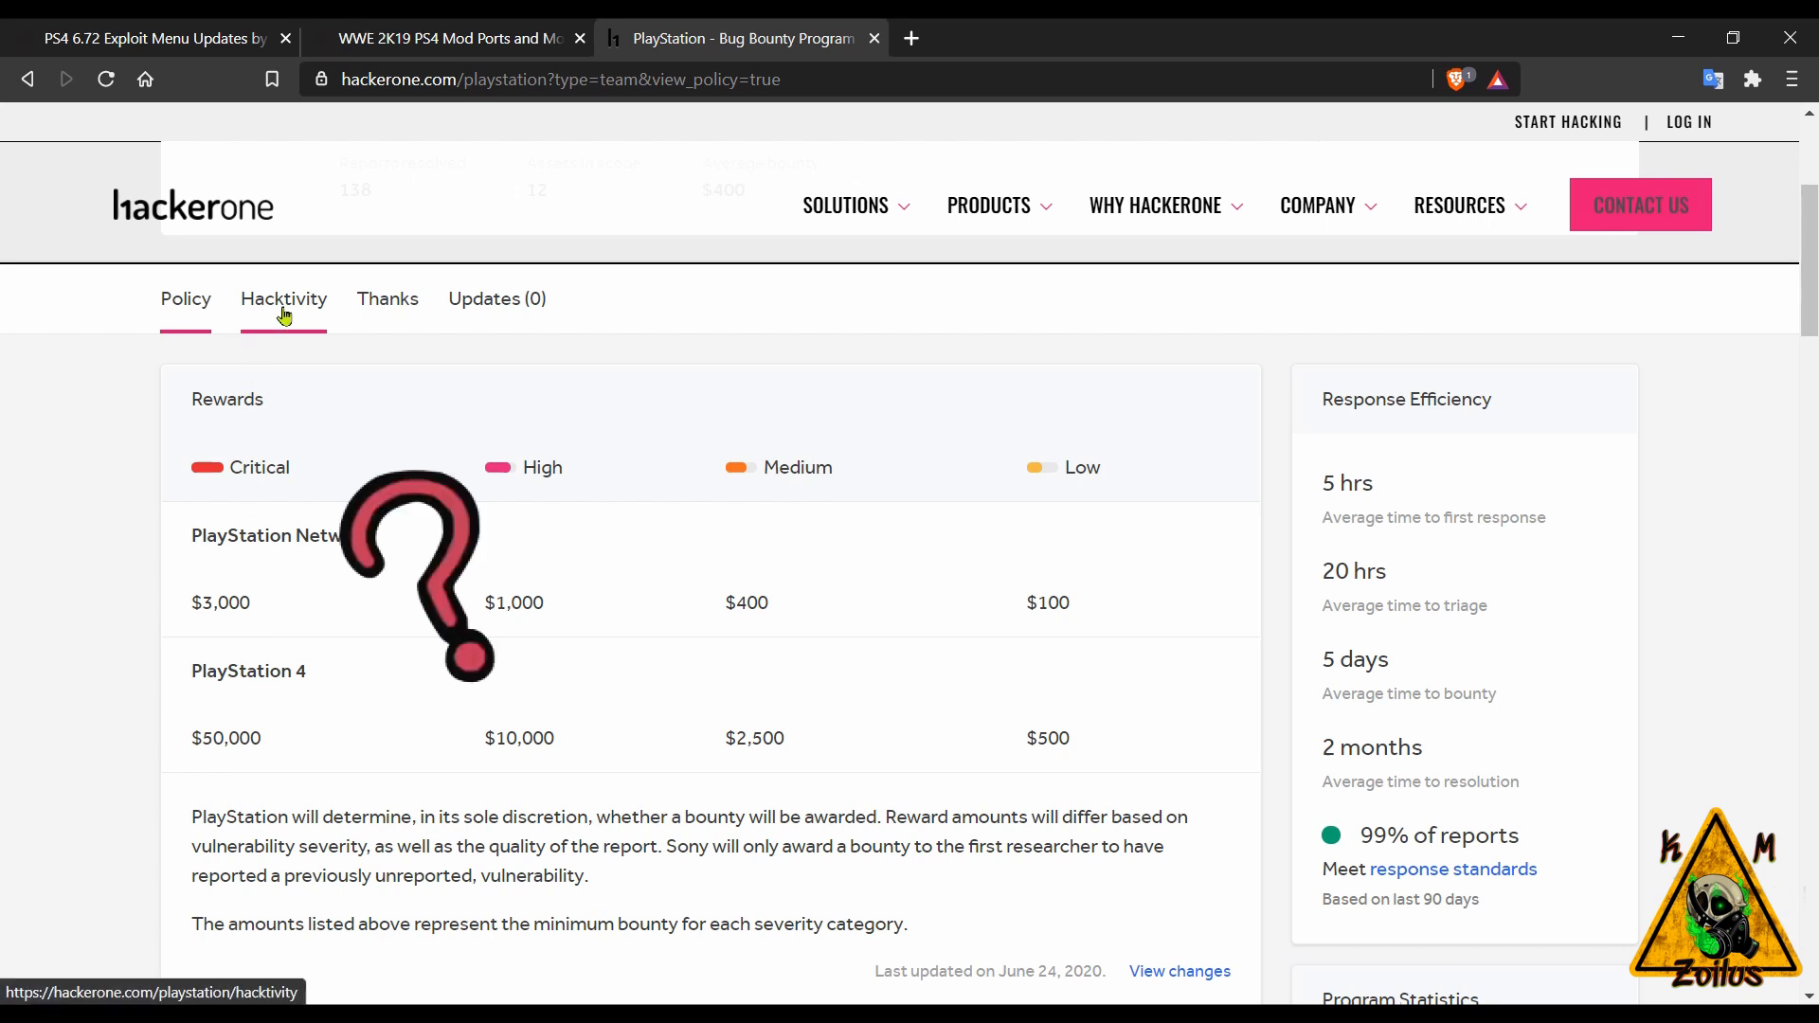
pyautogui.click(282, 297)
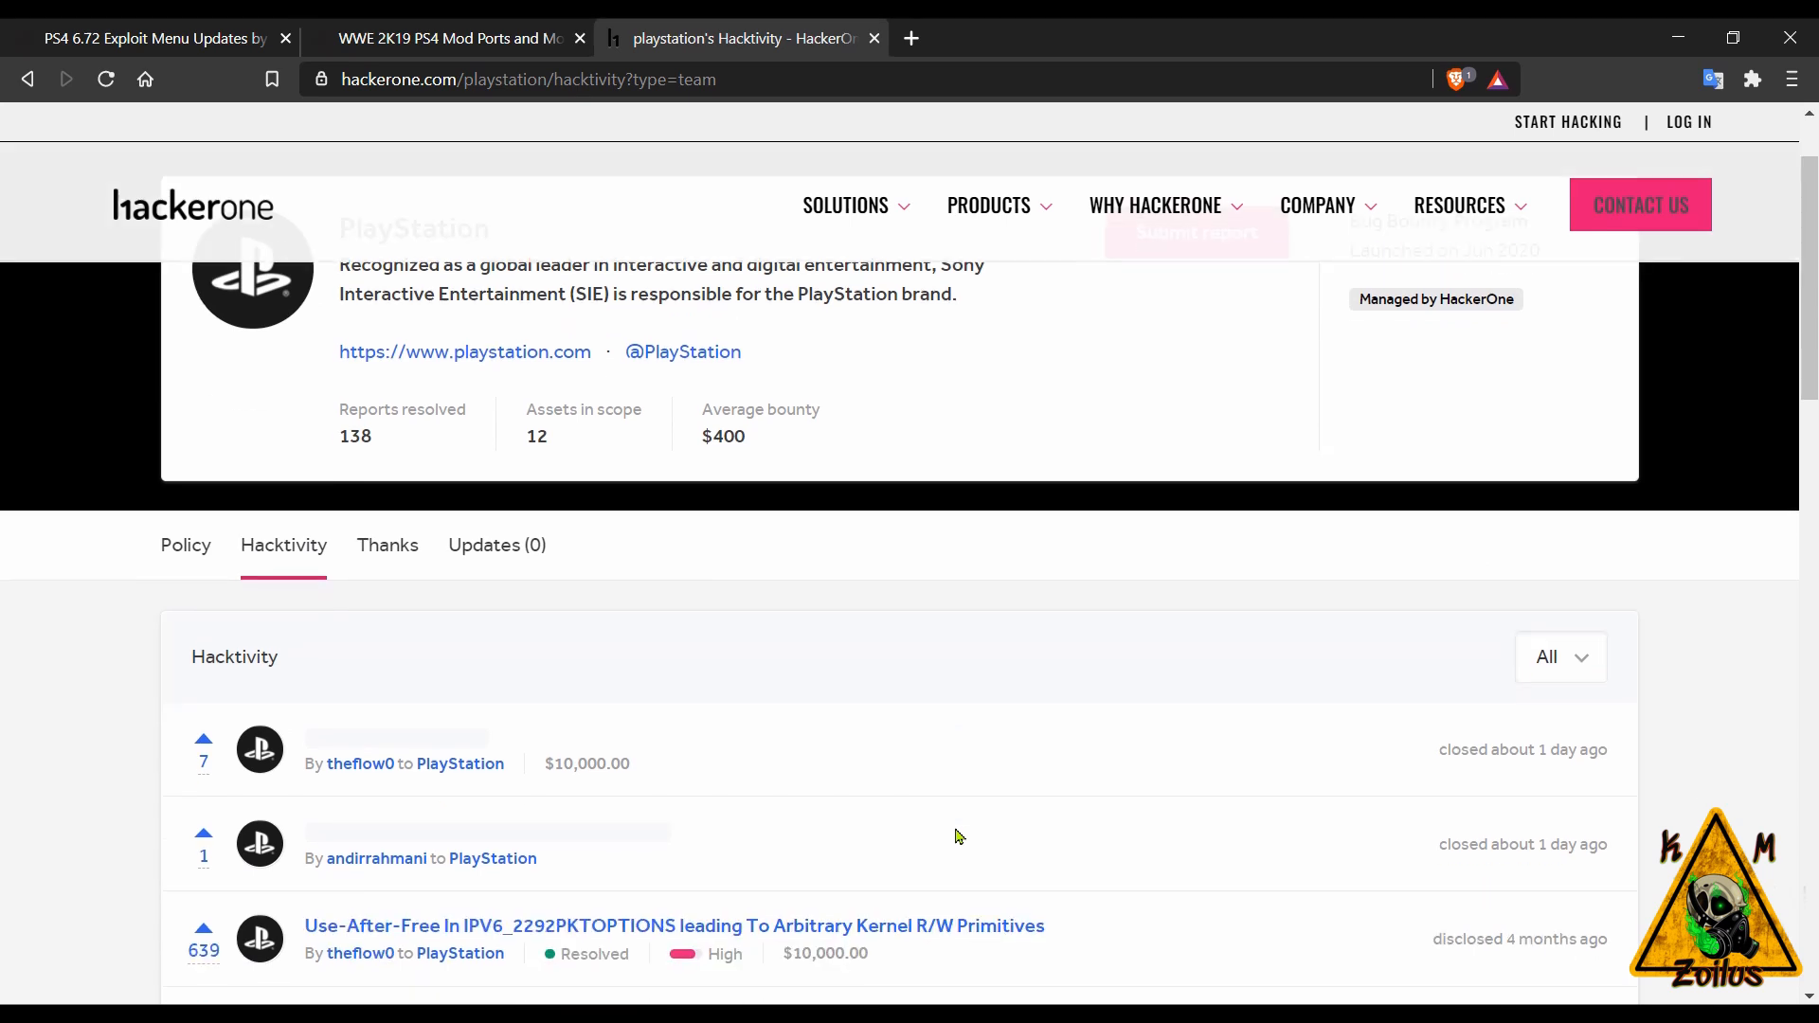
pyautogui.moveTo(929, 803)
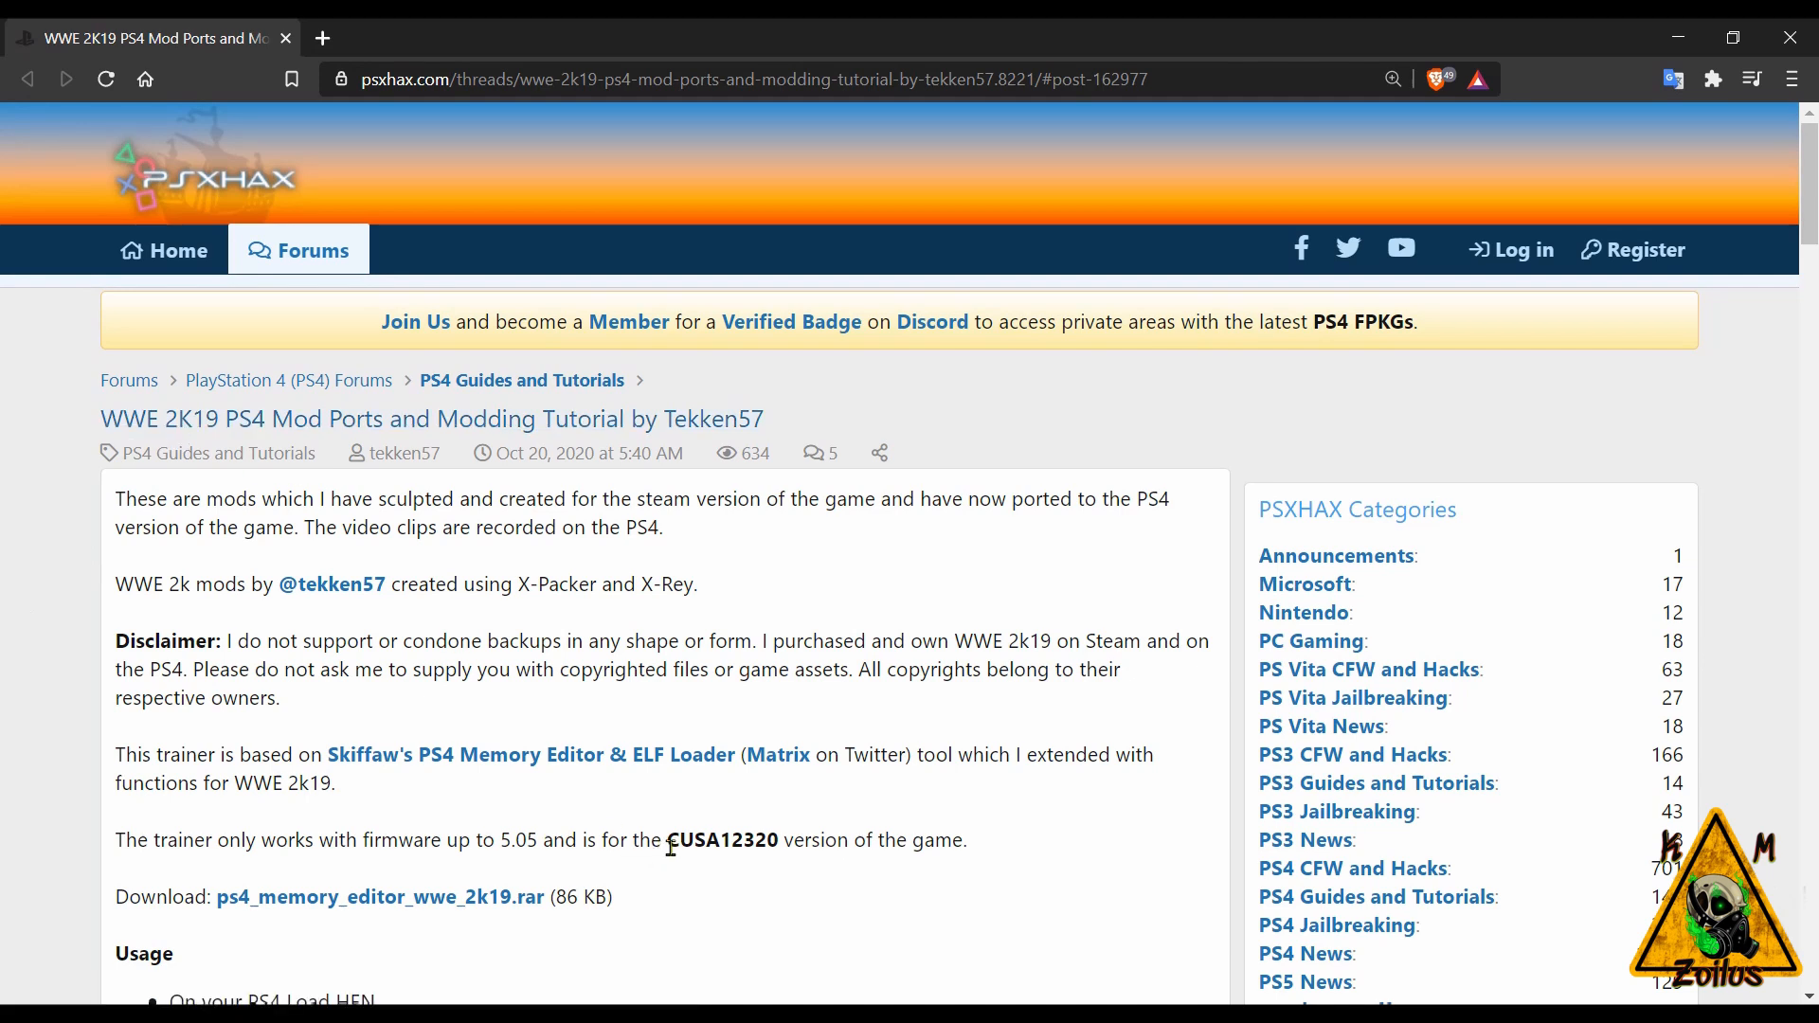
# - Read the WWE 2K19 mod tutorial thread and open its embedded mods video on YouTube
pyautogui.doubleClick(722, 840)
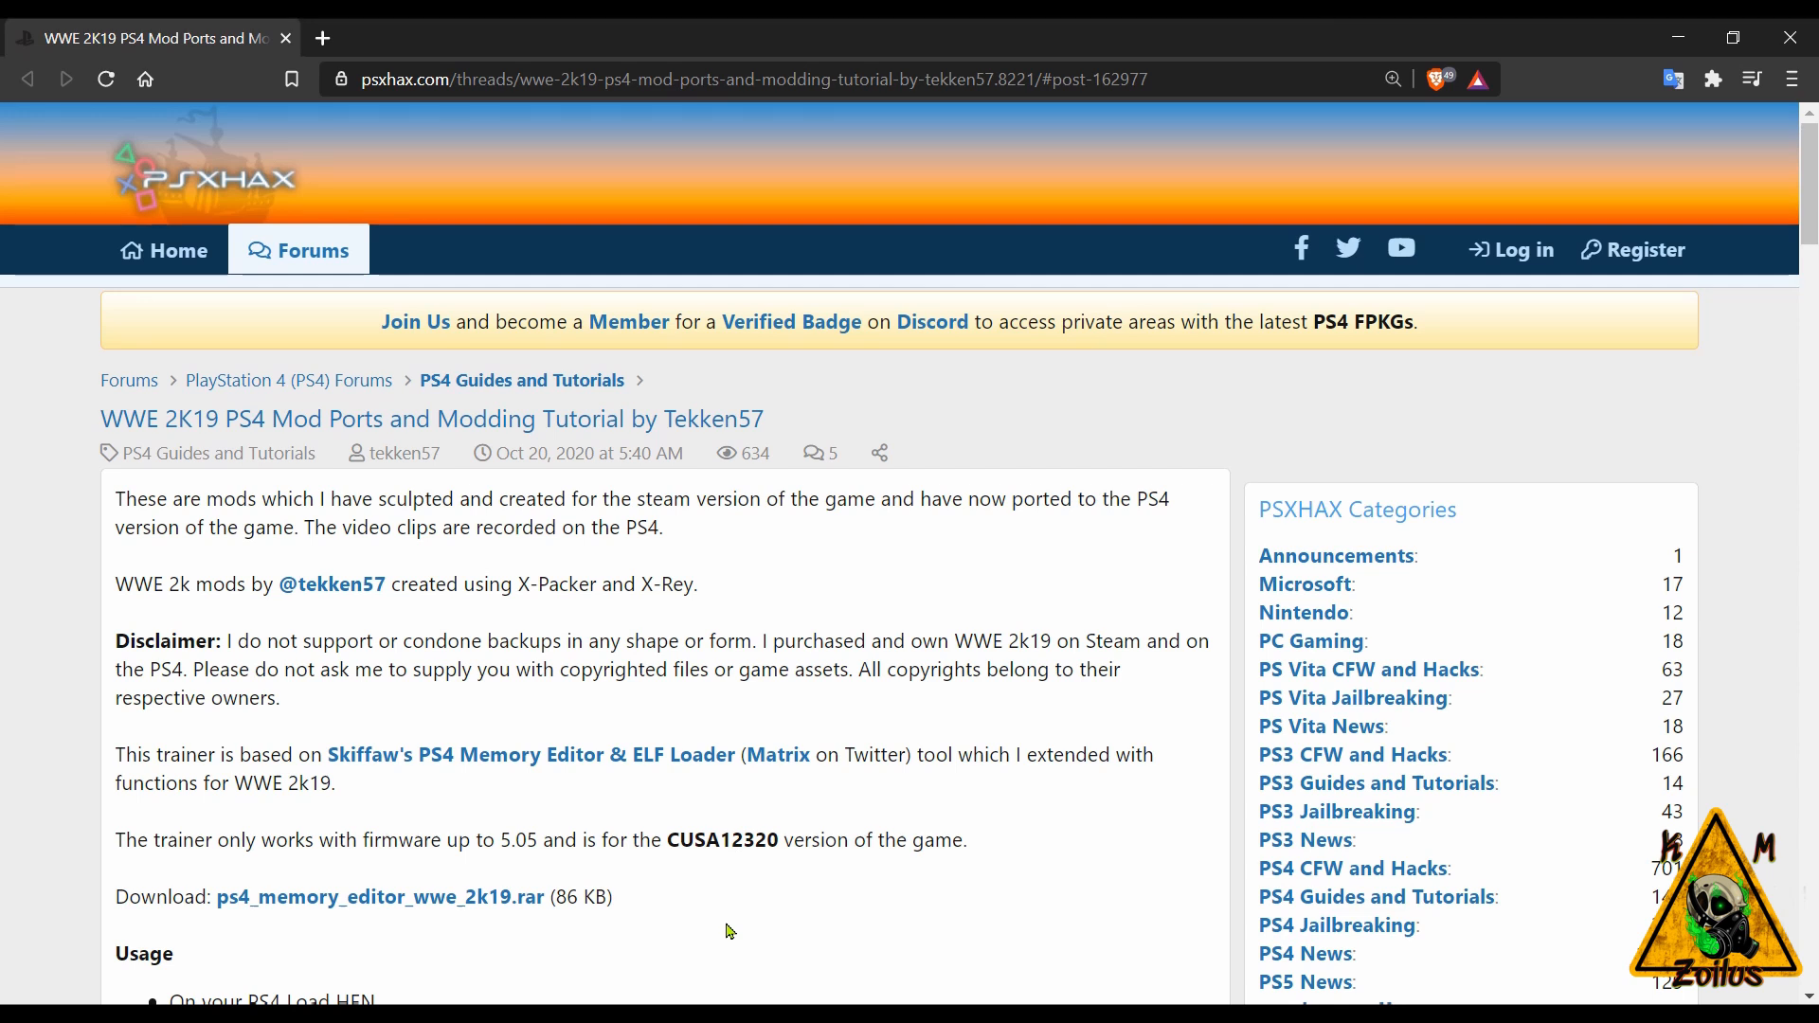
pyautogui.moveTo(517, 528)
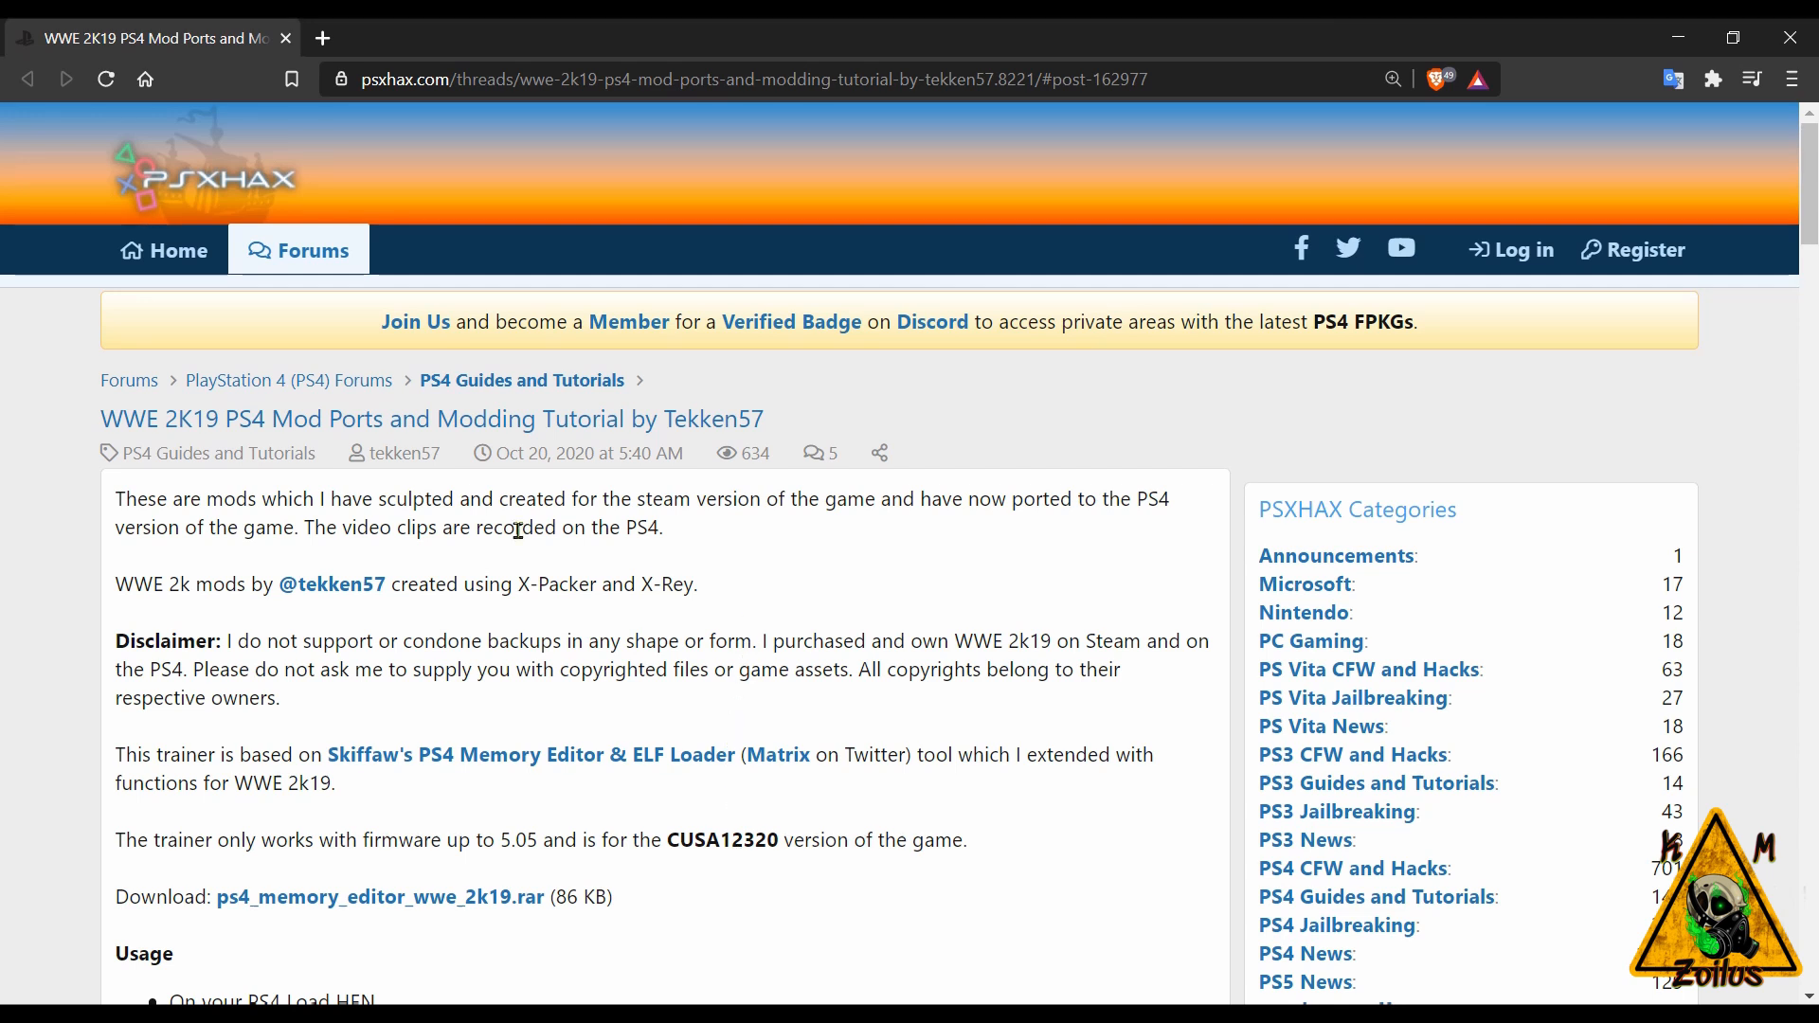
pyautogui.moveTo(627, 516)
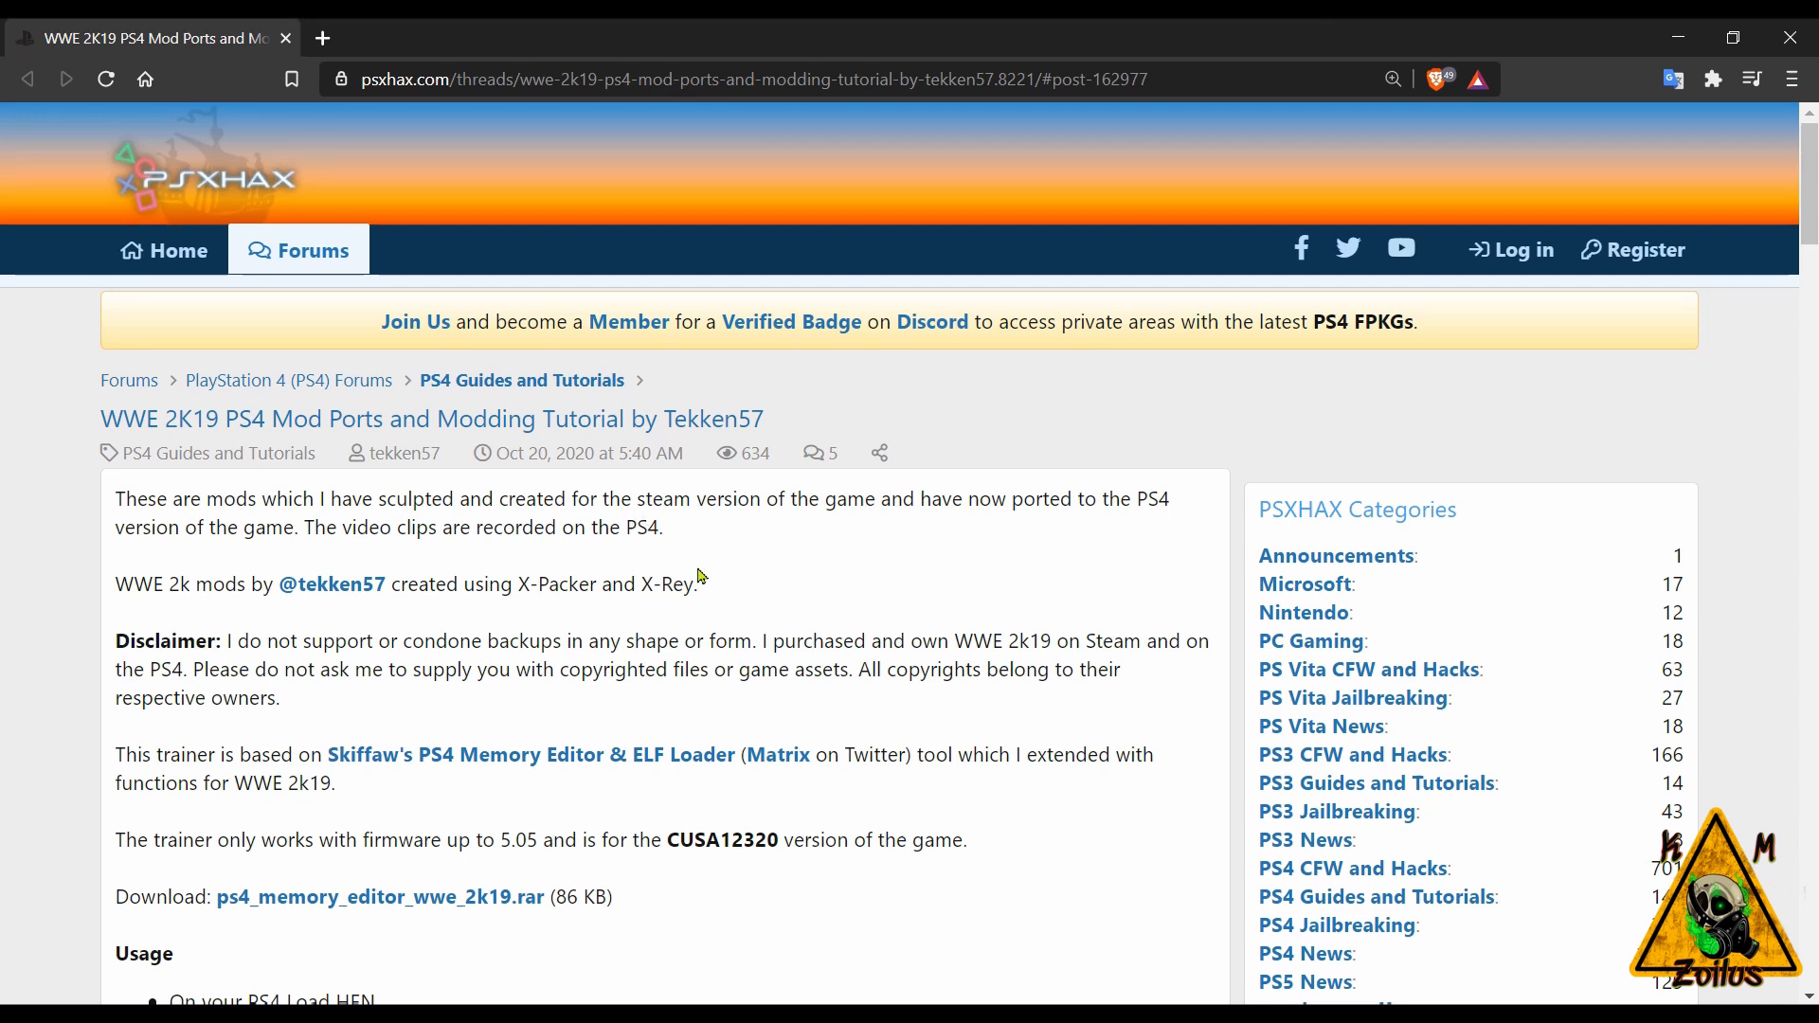
pyautogui.scroll(-3)
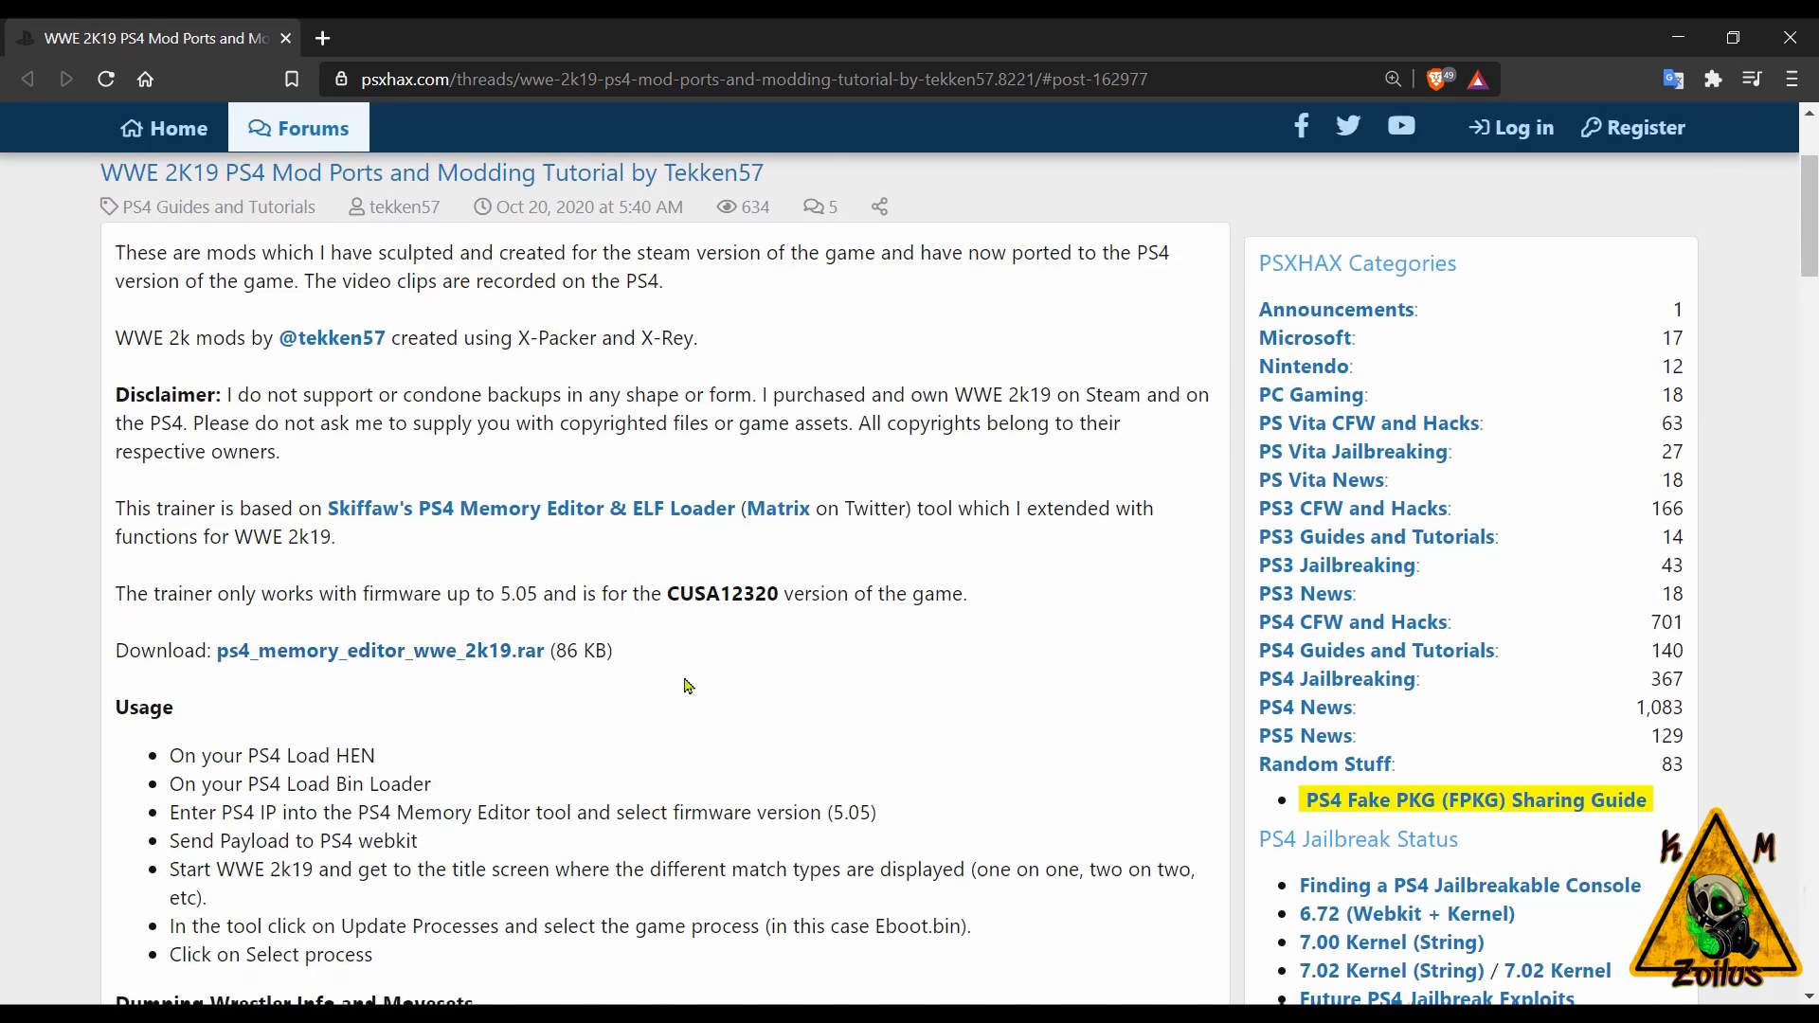
pyautogui.scroll(-3)
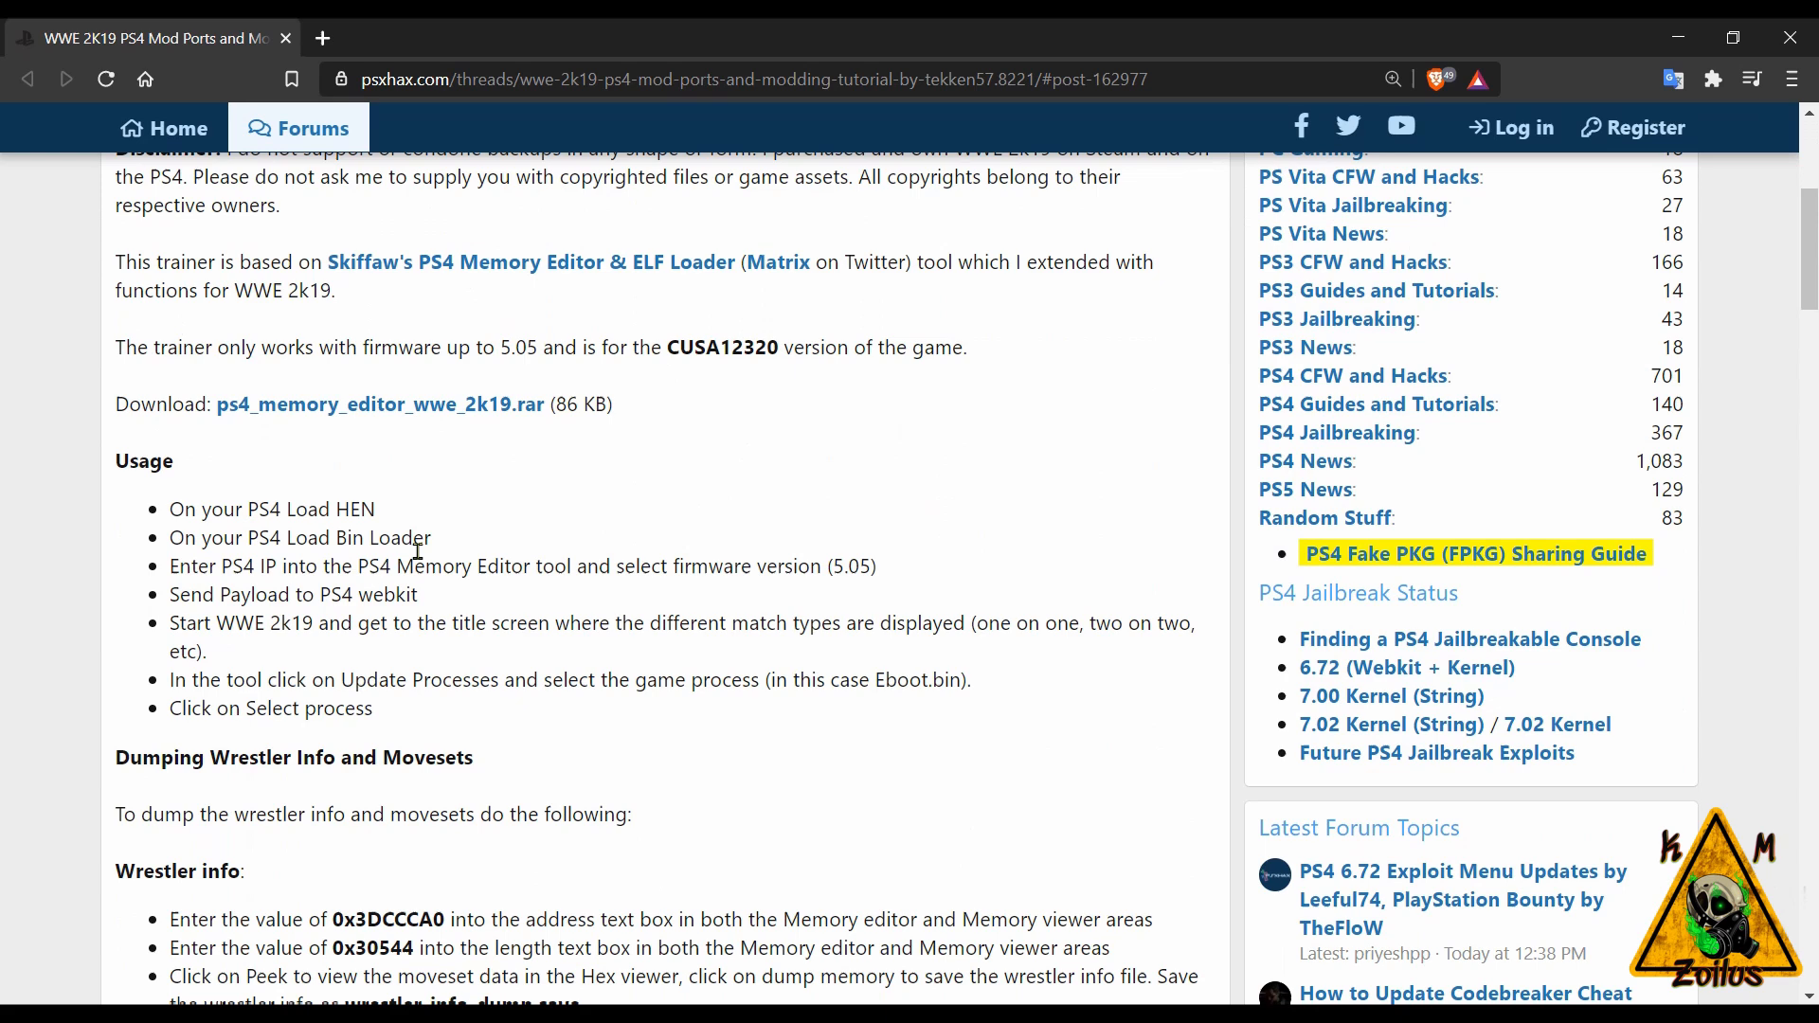
pyautogui.scroll(-3)
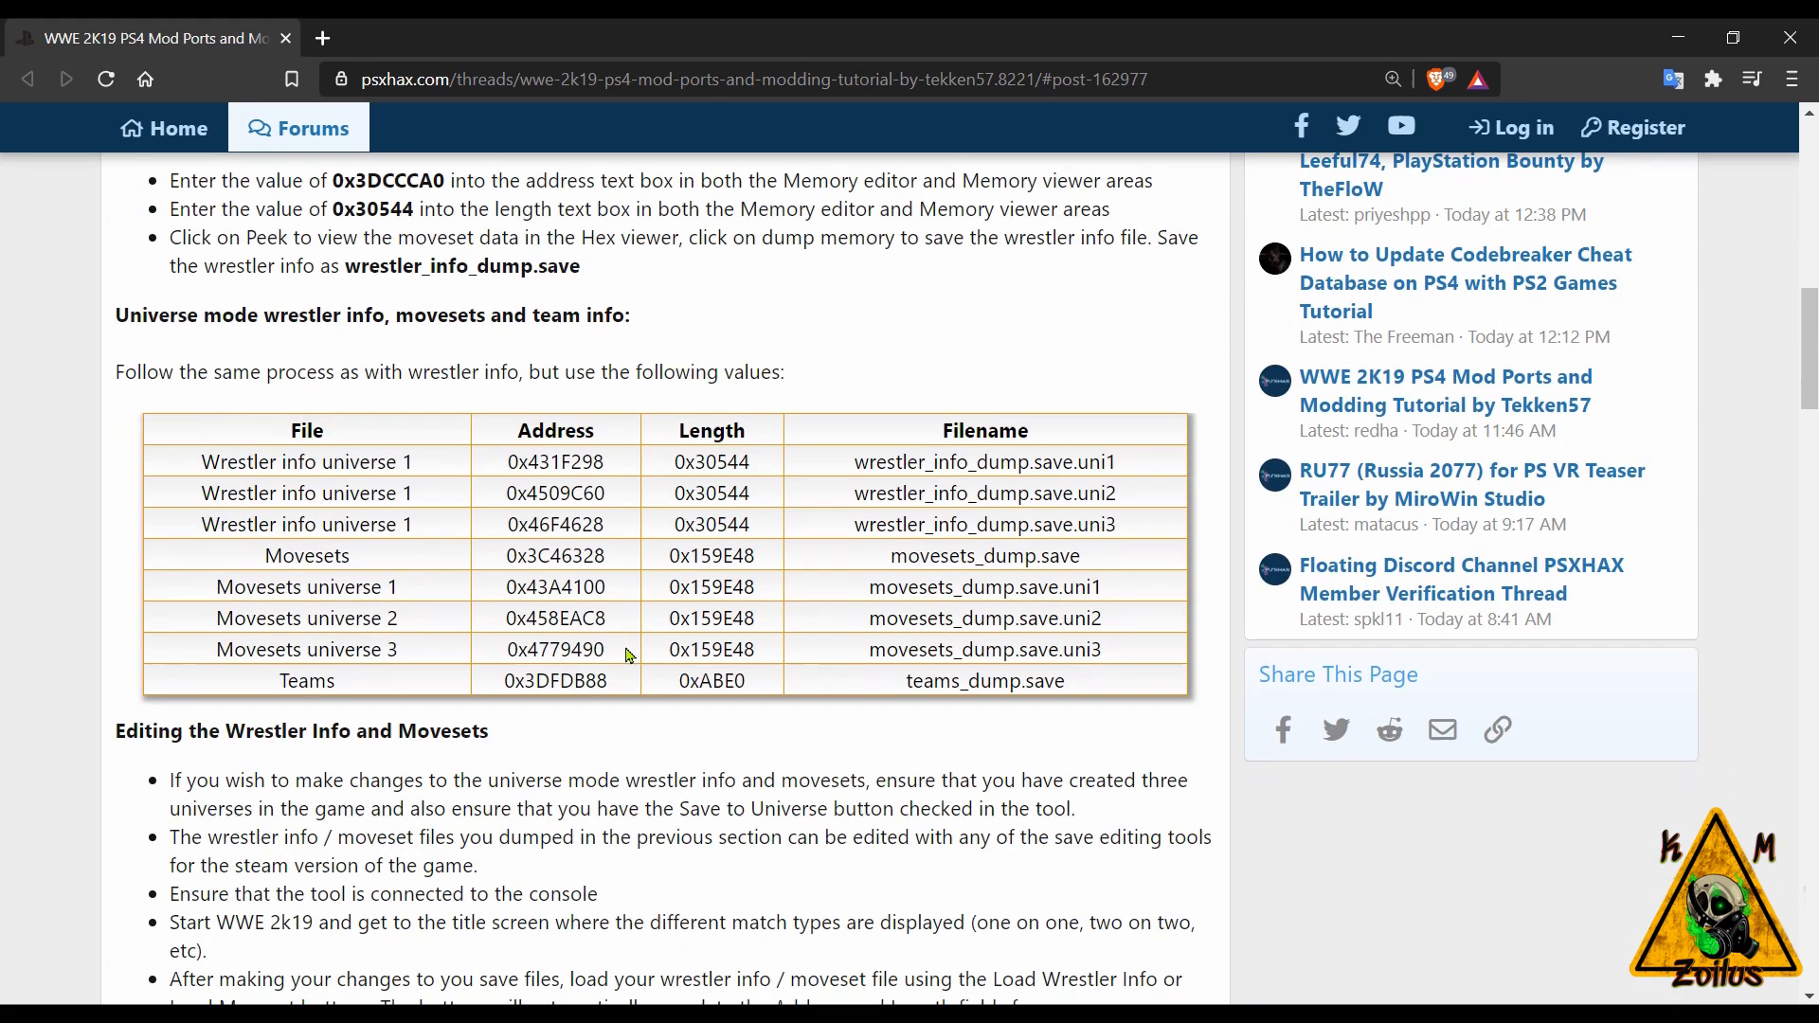
pyautogui.scroll(-3)
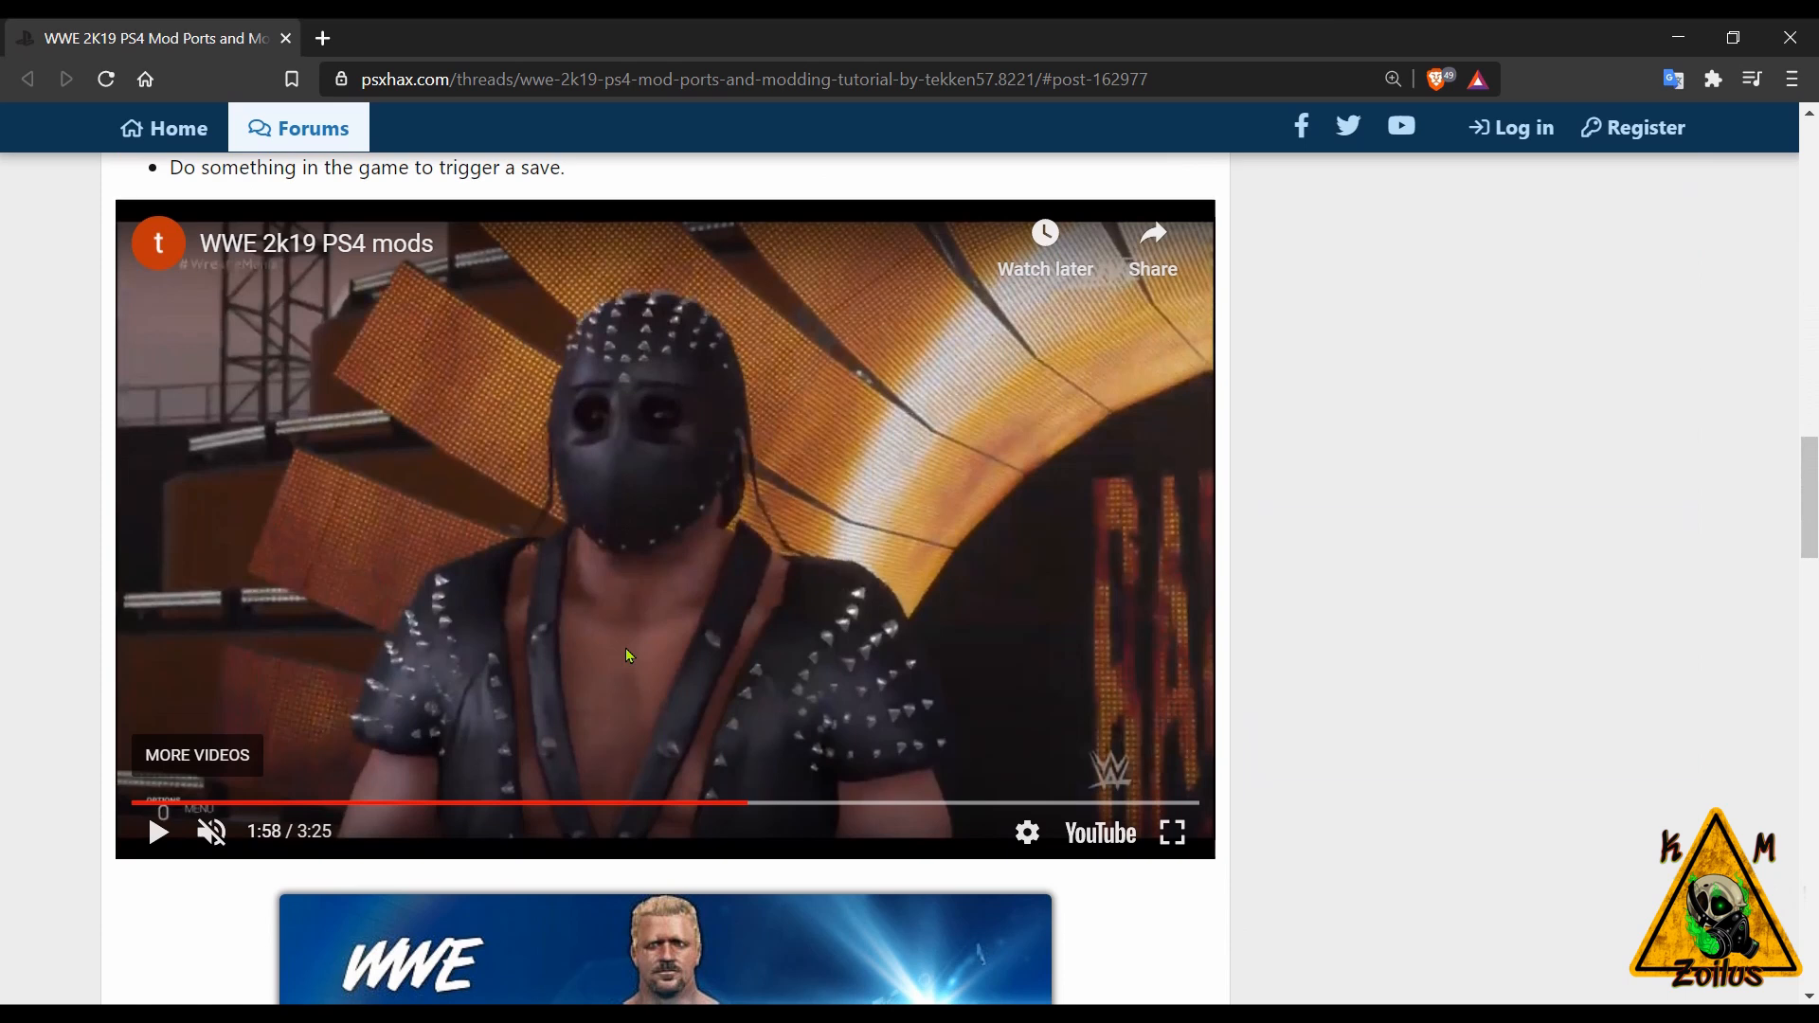
pyautogui.moveTo(159, 832)
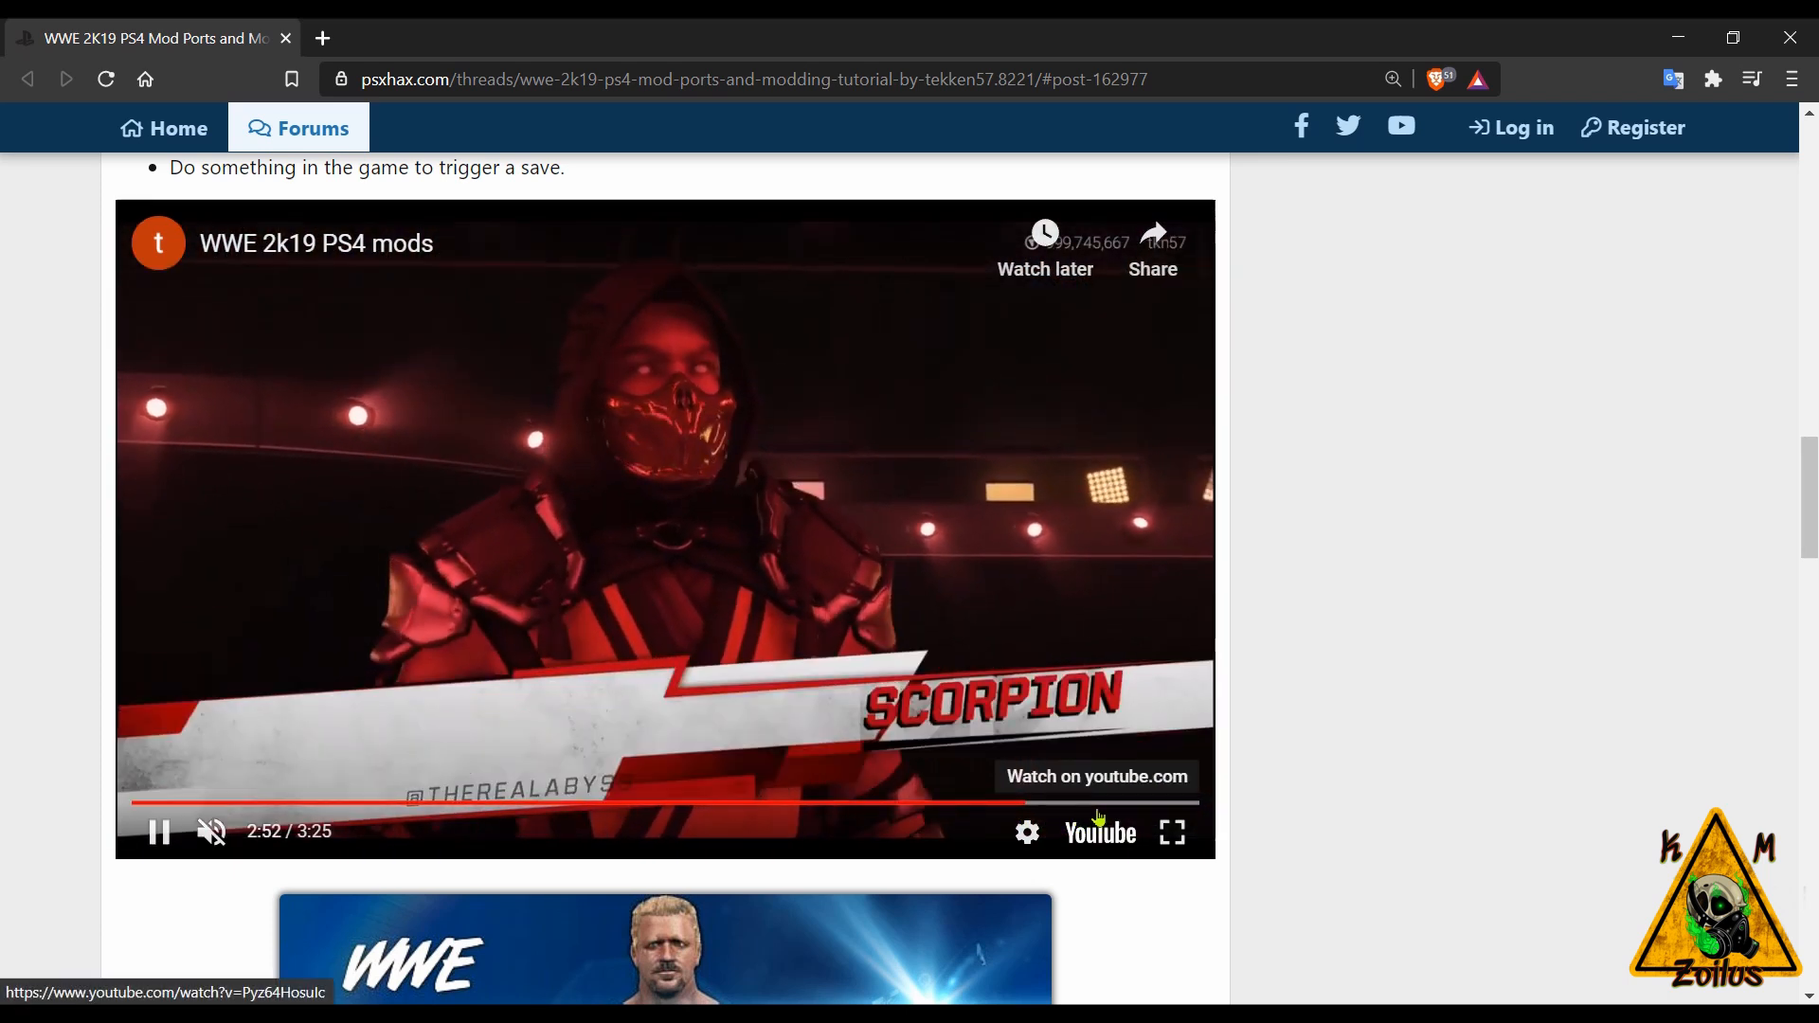
pyautogui.click(1095, 777)
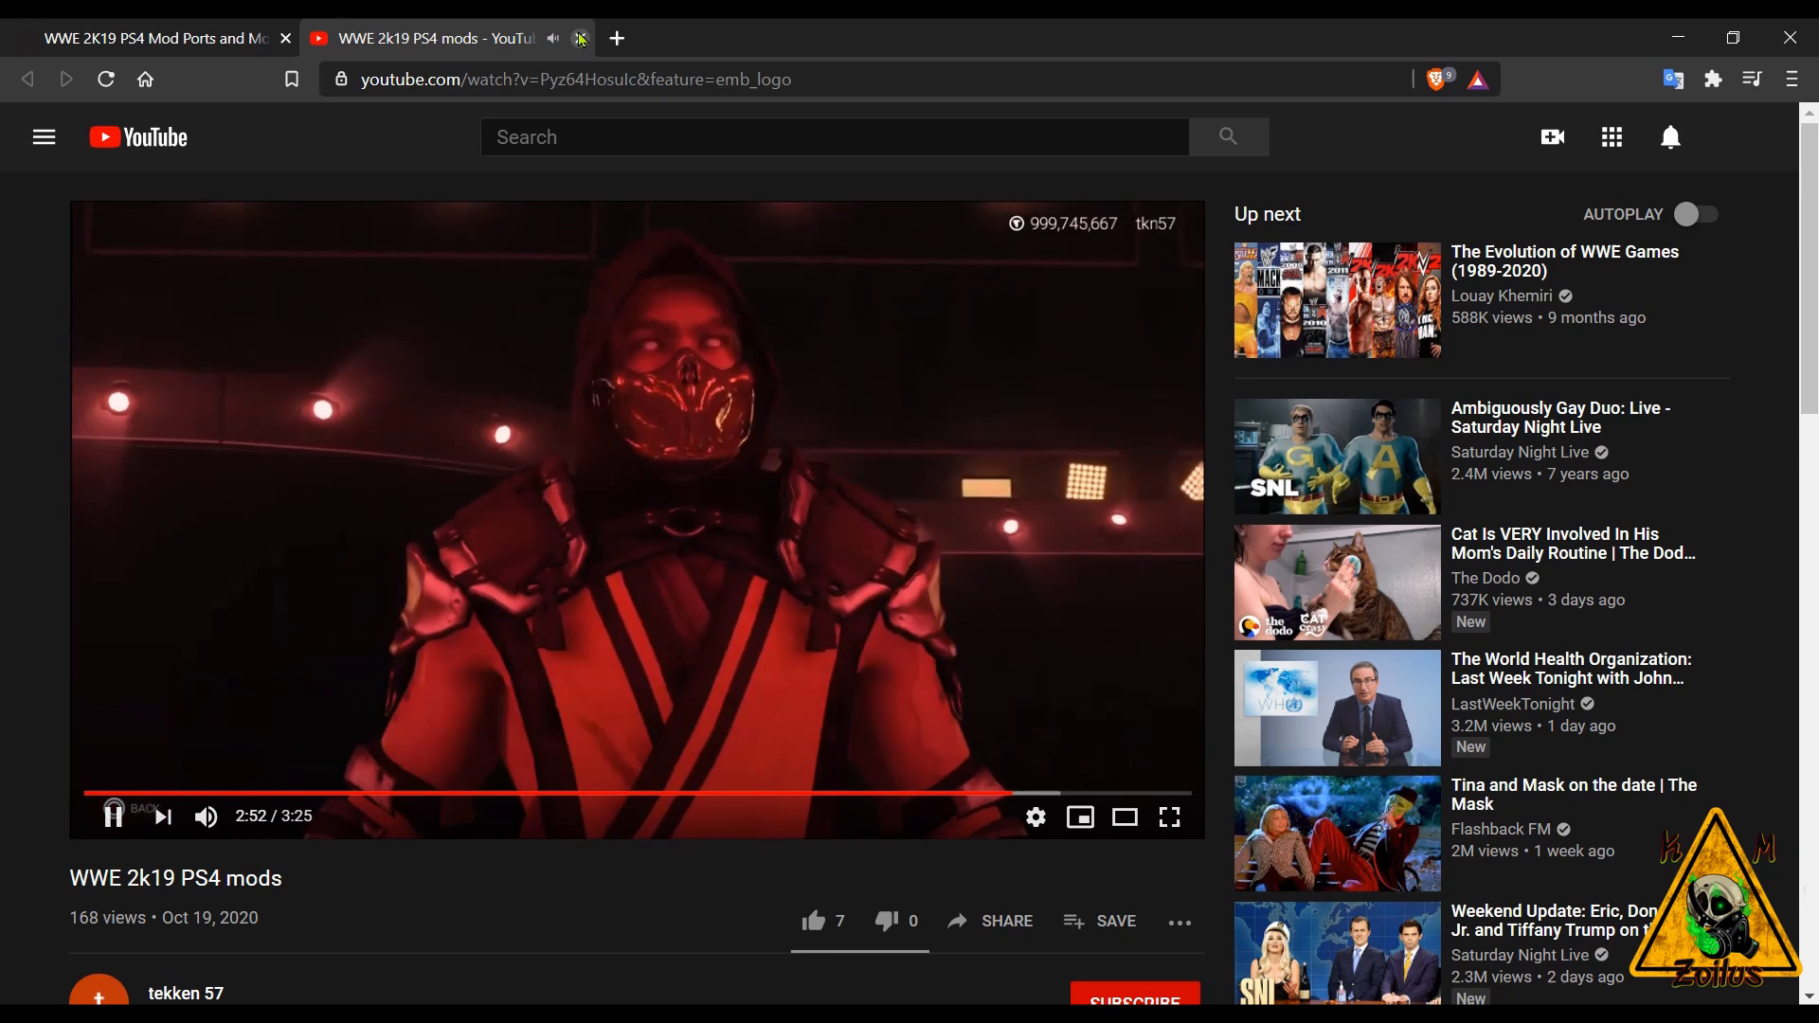
# - Close the YouTube video and move on to the translated Logic-Sunrise TinyVNC 1.0 article
pyautogui.click(580, 37)
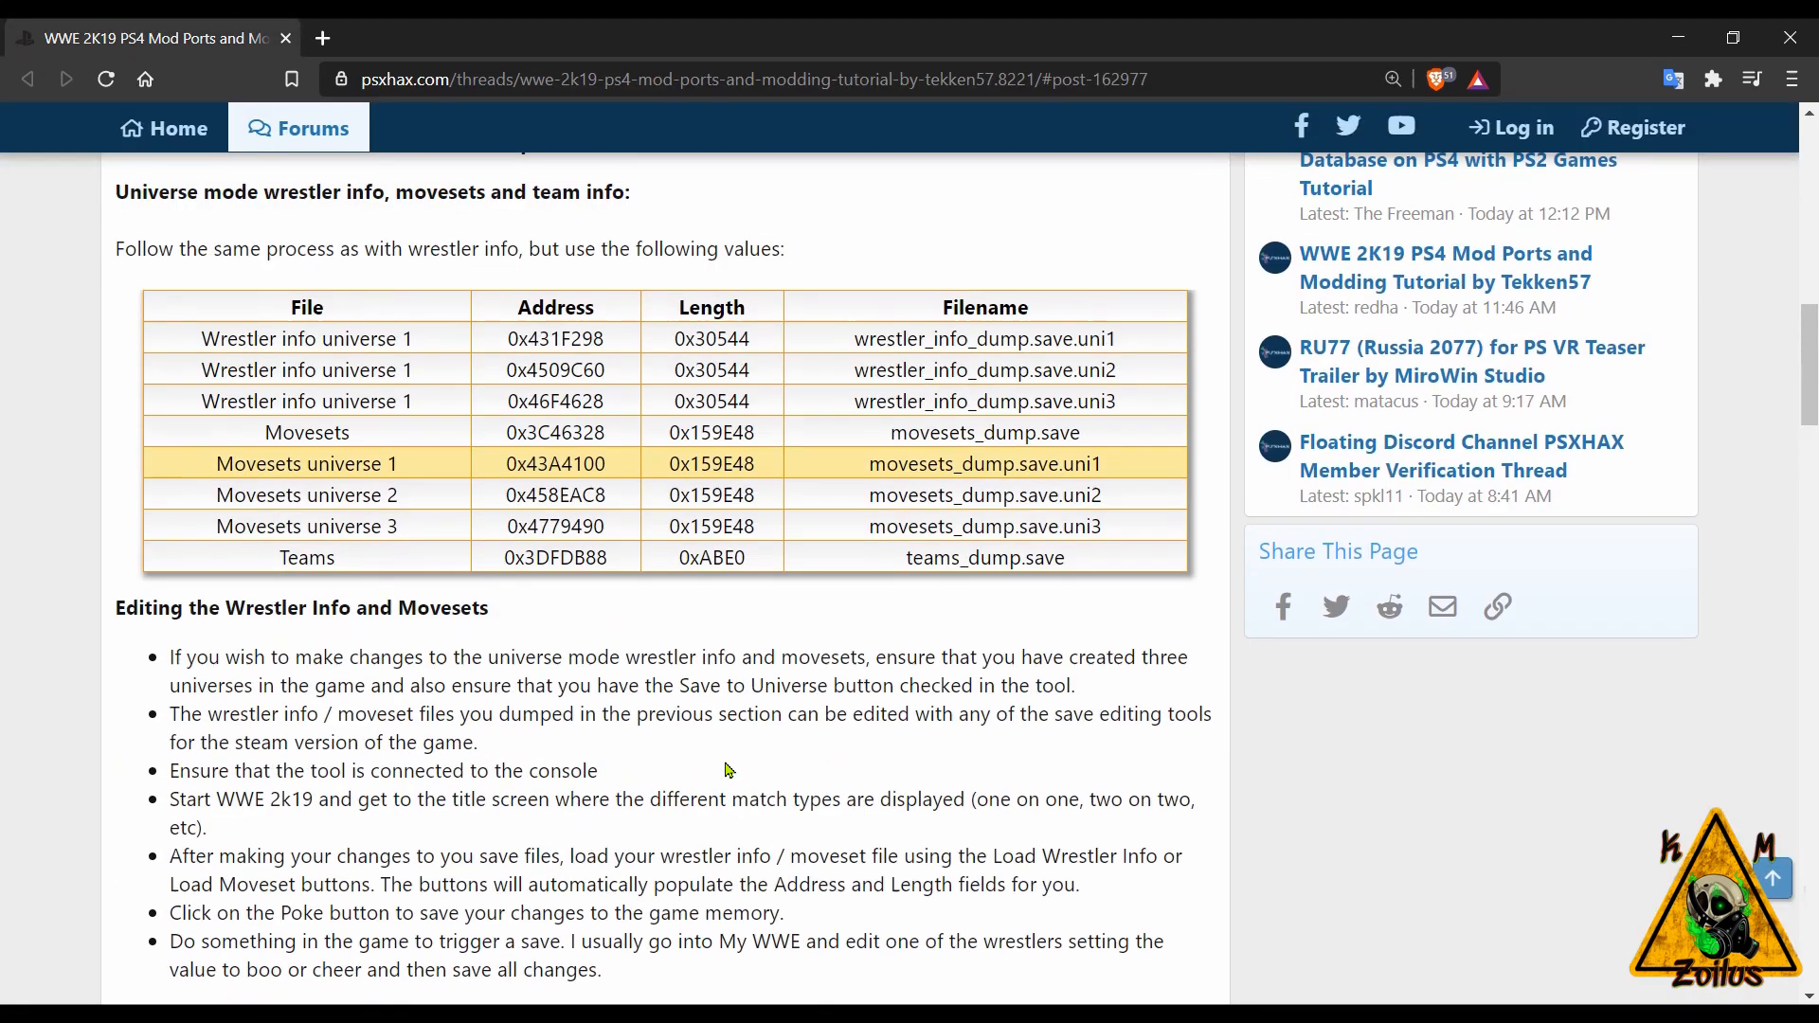
pyautogui.scroll(3)
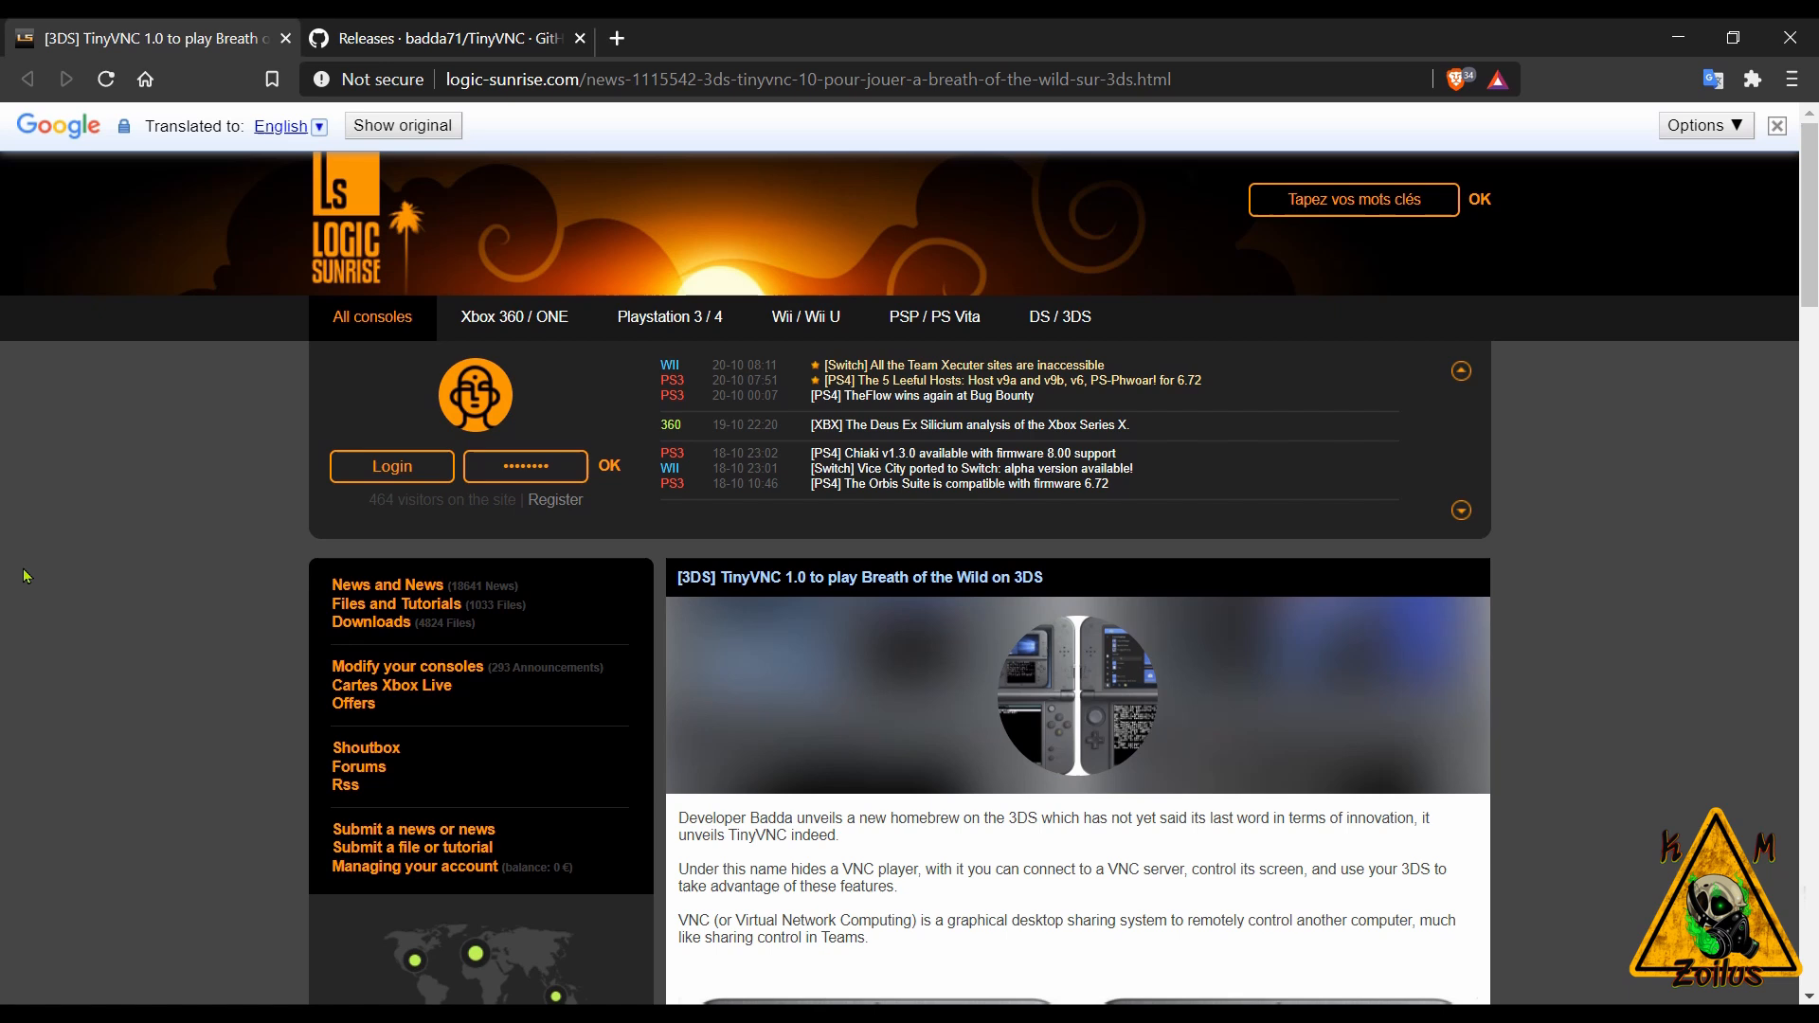
# - Read the TinyVNC 1.0 for 3DS article through its demo video, changelog and download link
pyautogui.scroll(-3)
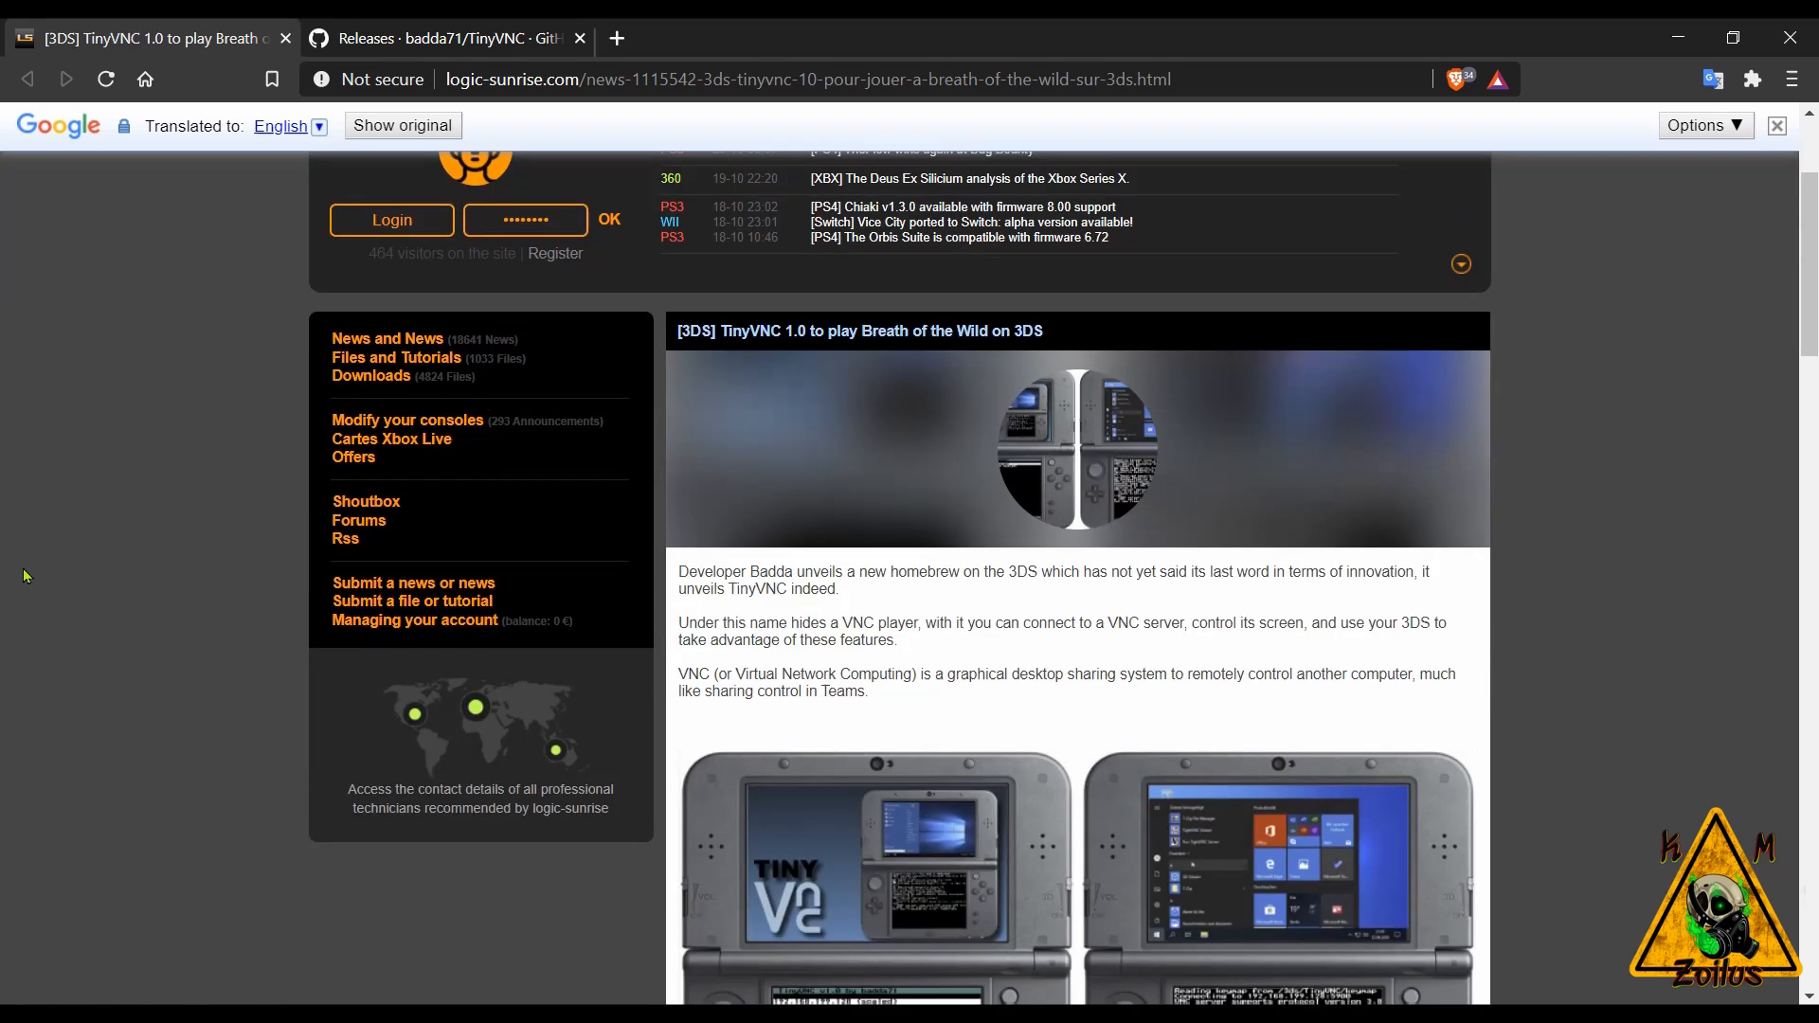
pyautogui.scroll(-3)
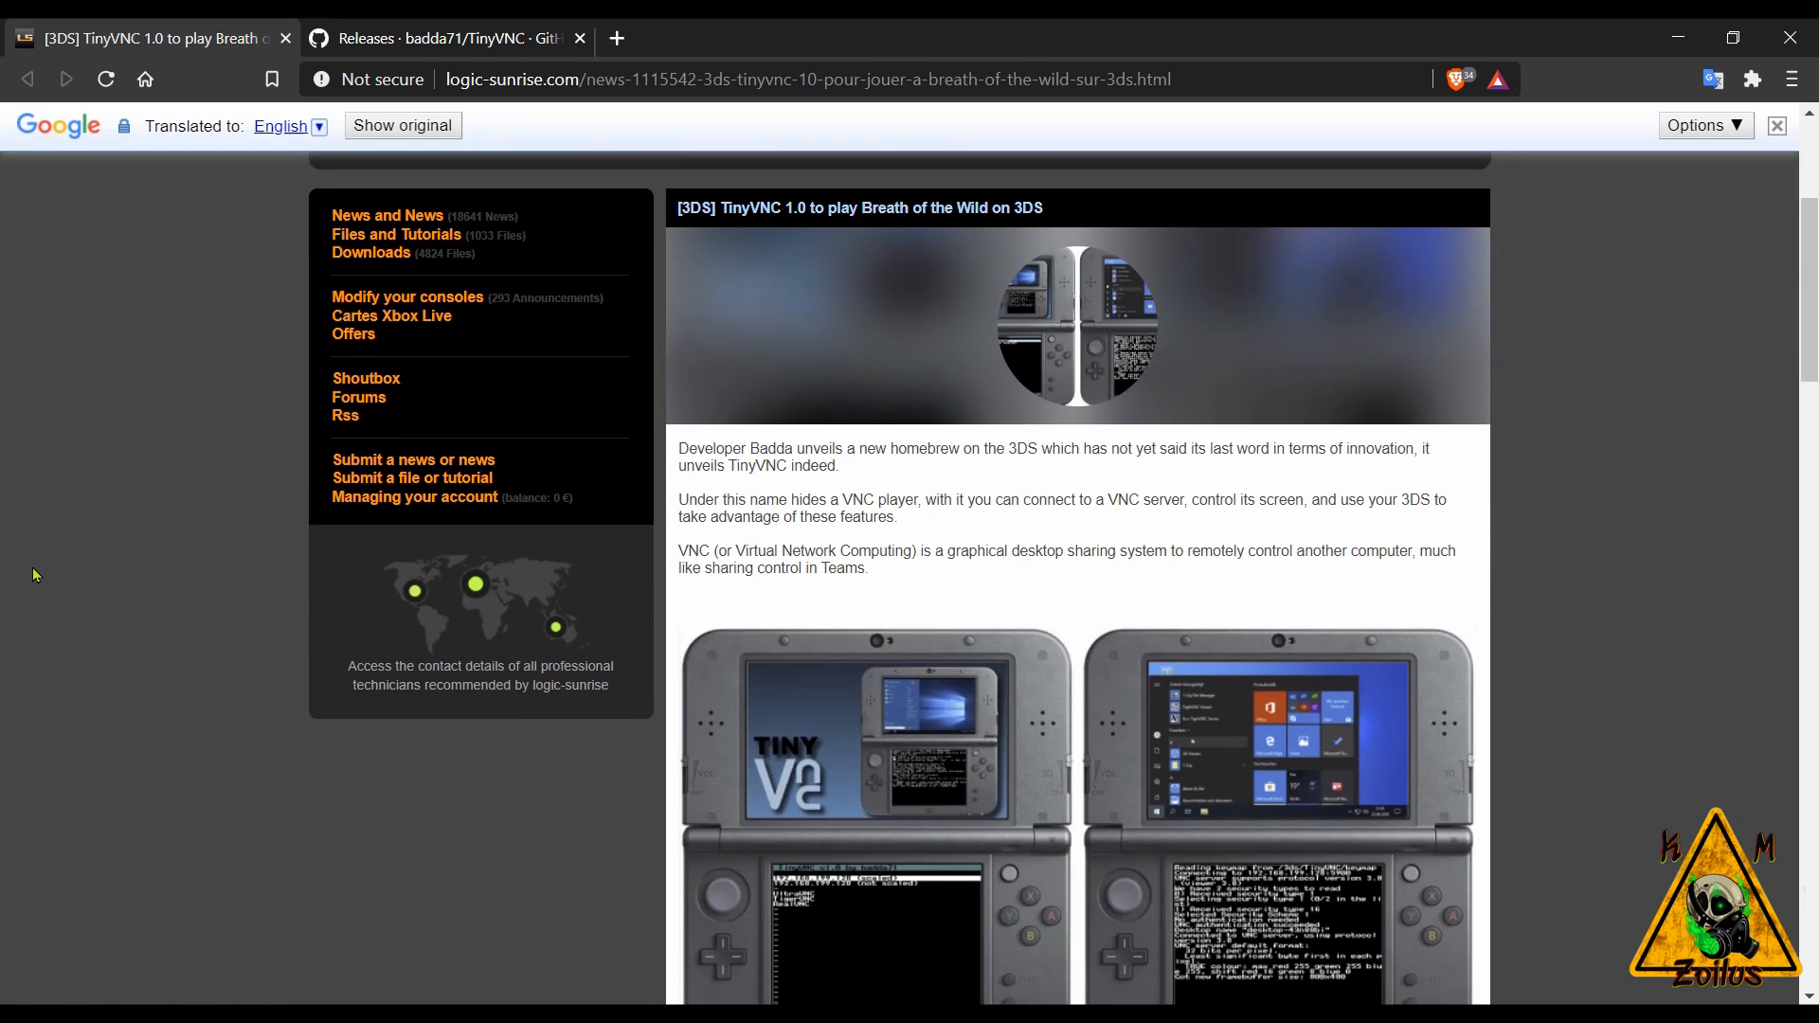
pyautogui.moveTo(623, 732)
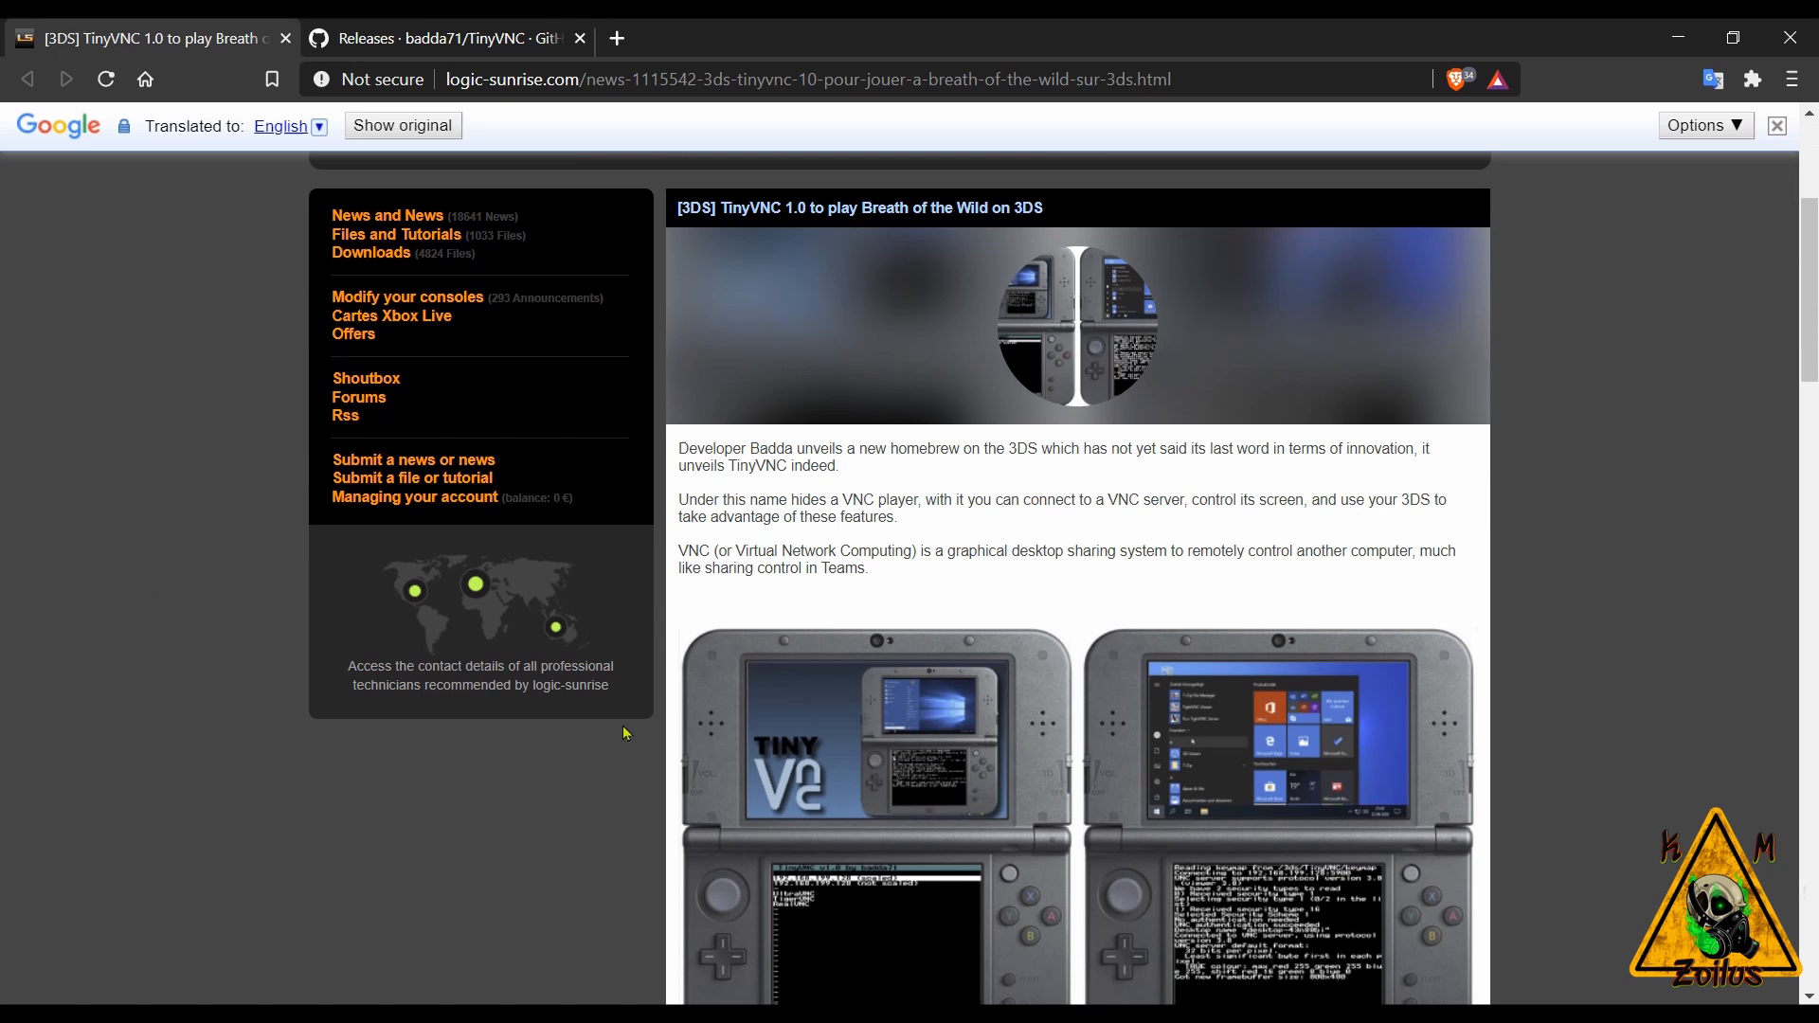
pyautogui.moveTo(978, 538)
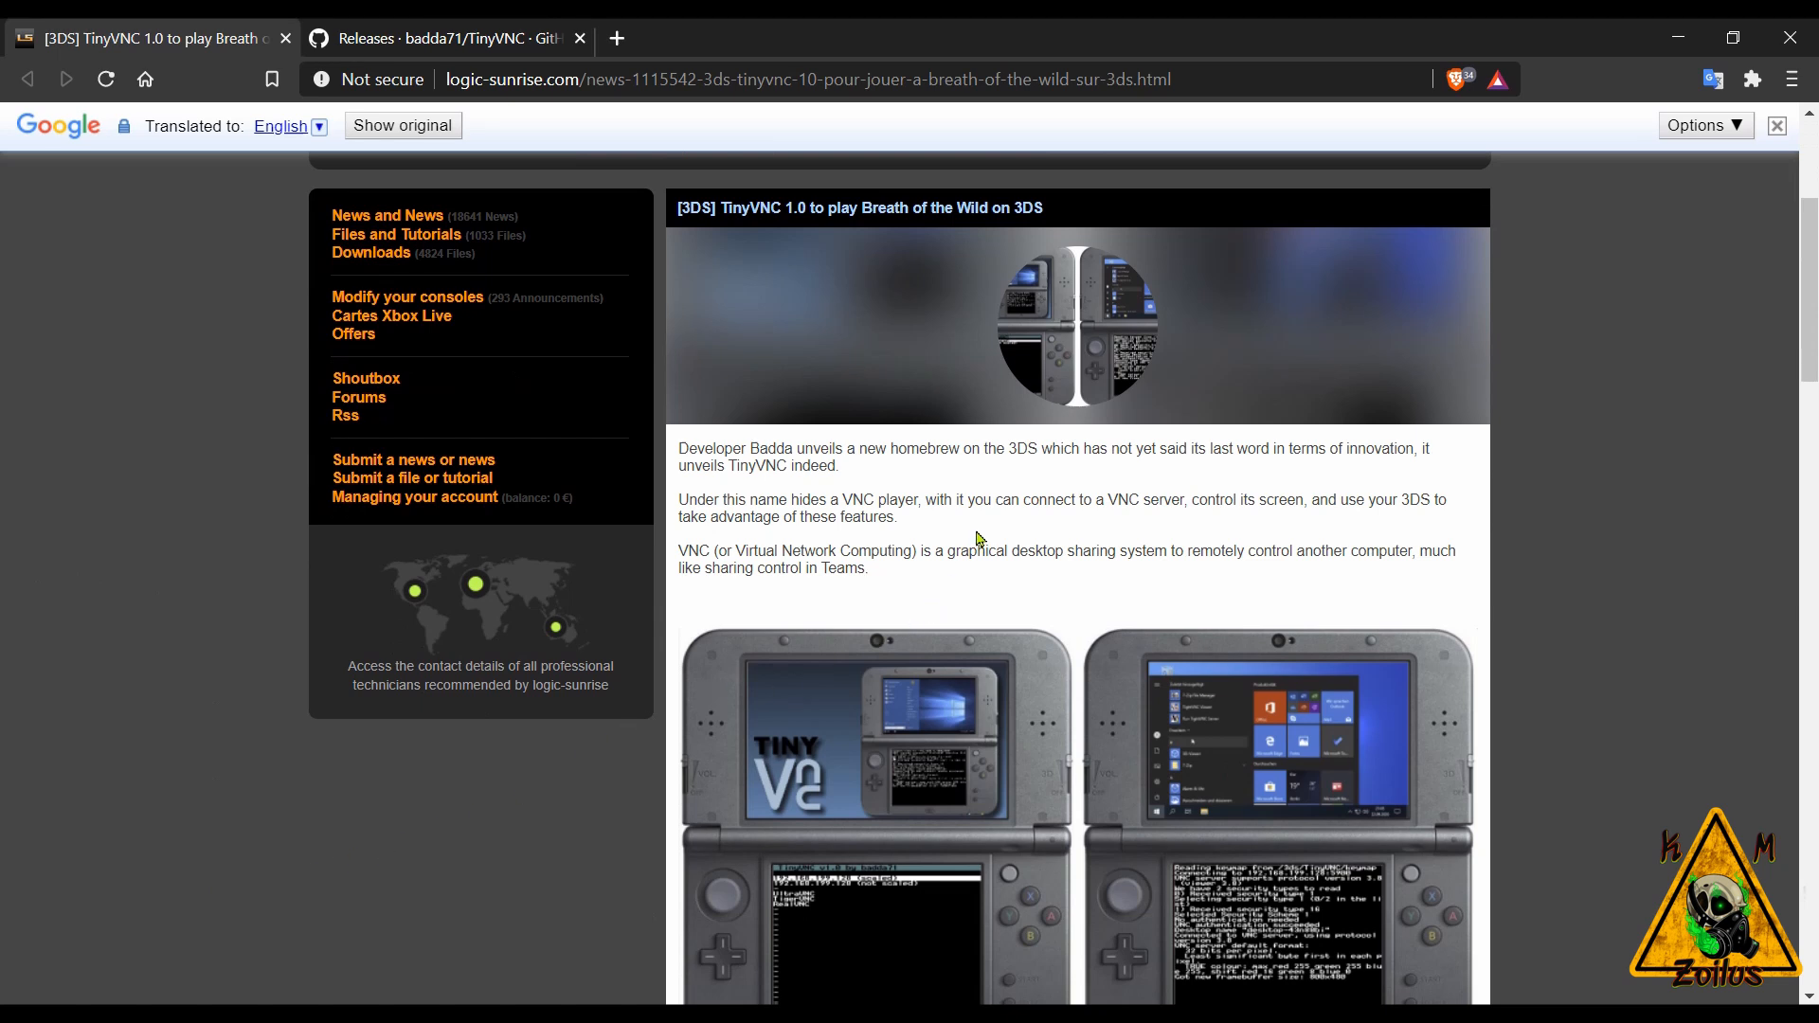
pyautogui.moveTo(1382, 555)
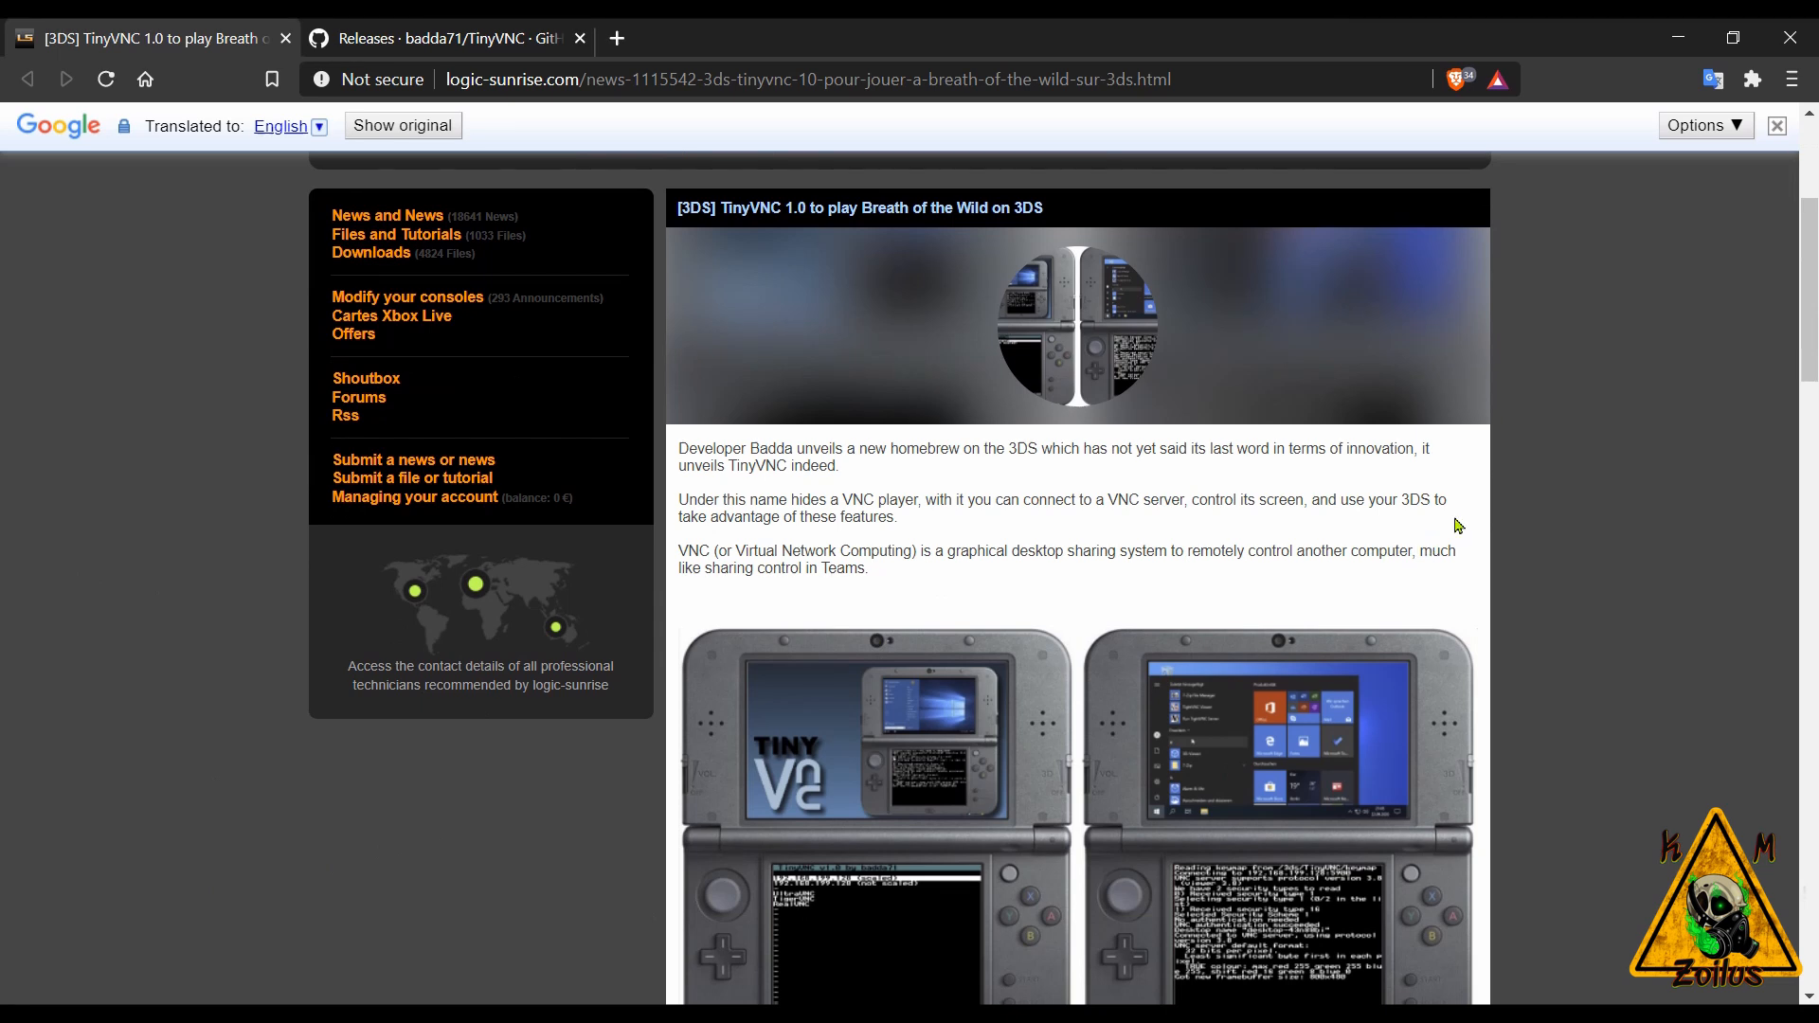
pyautogui.scroll(-3)
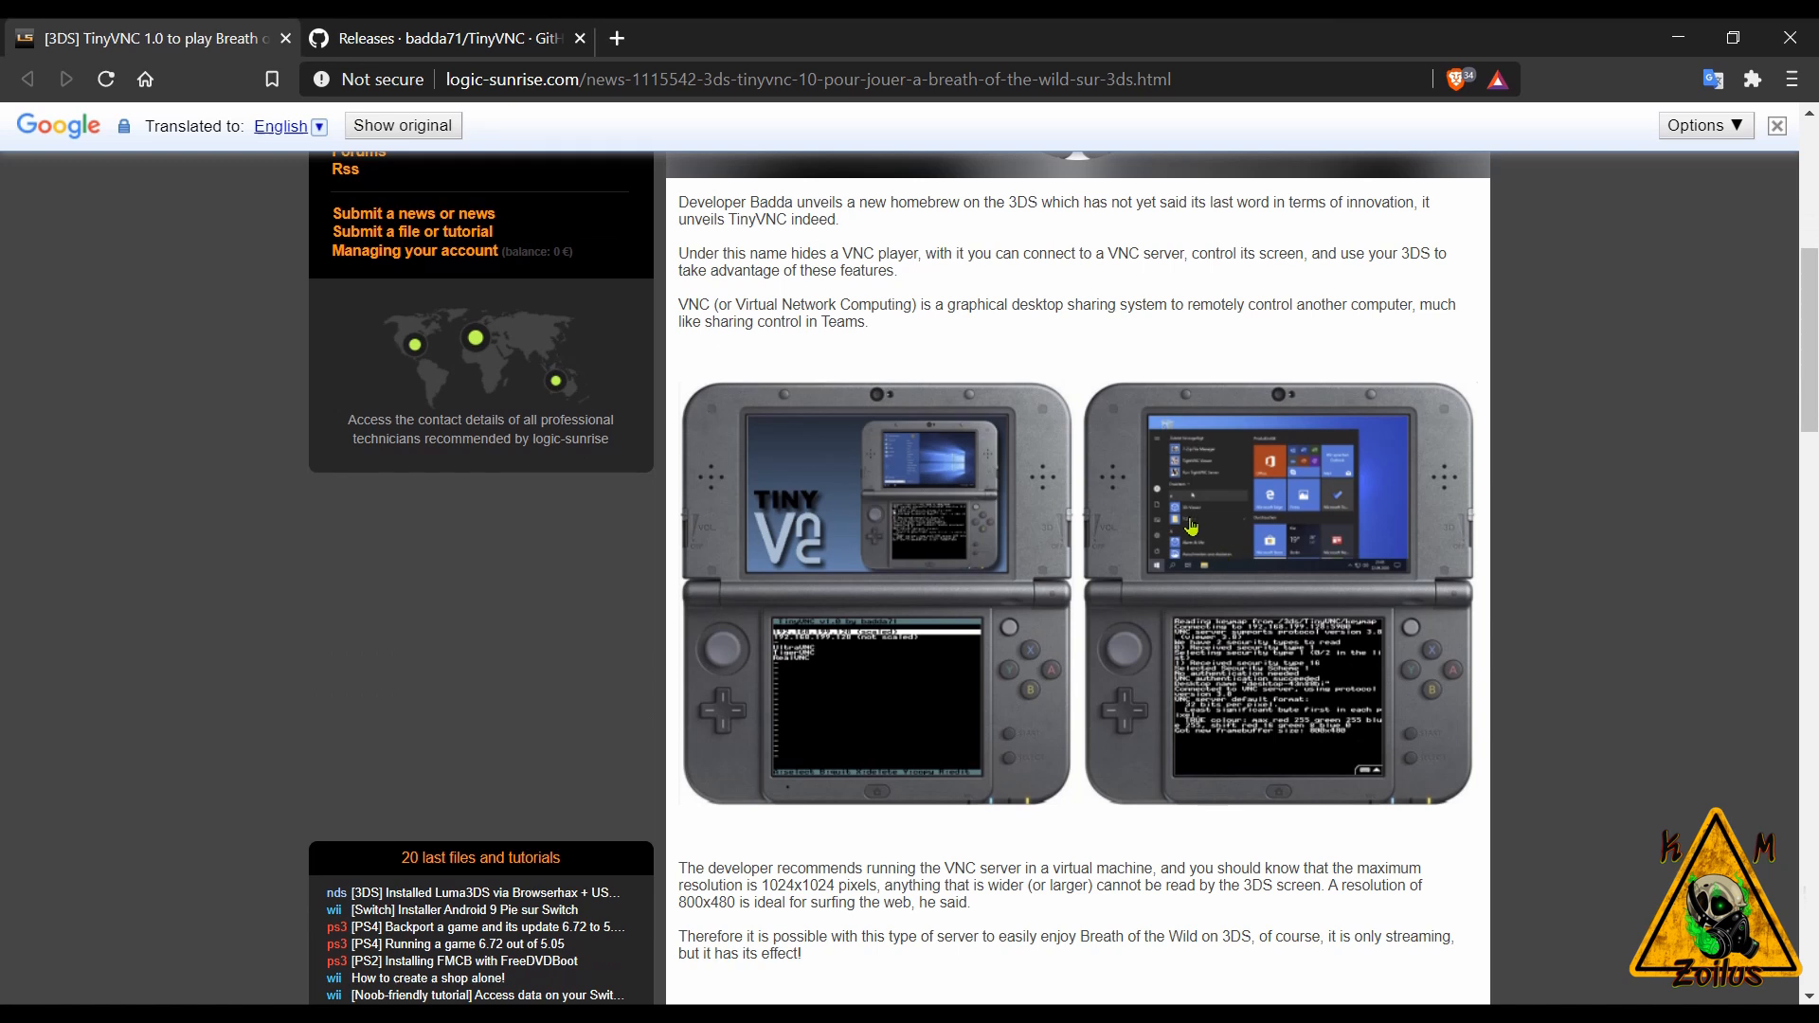
pyautogui.moveTo(1045, 481)
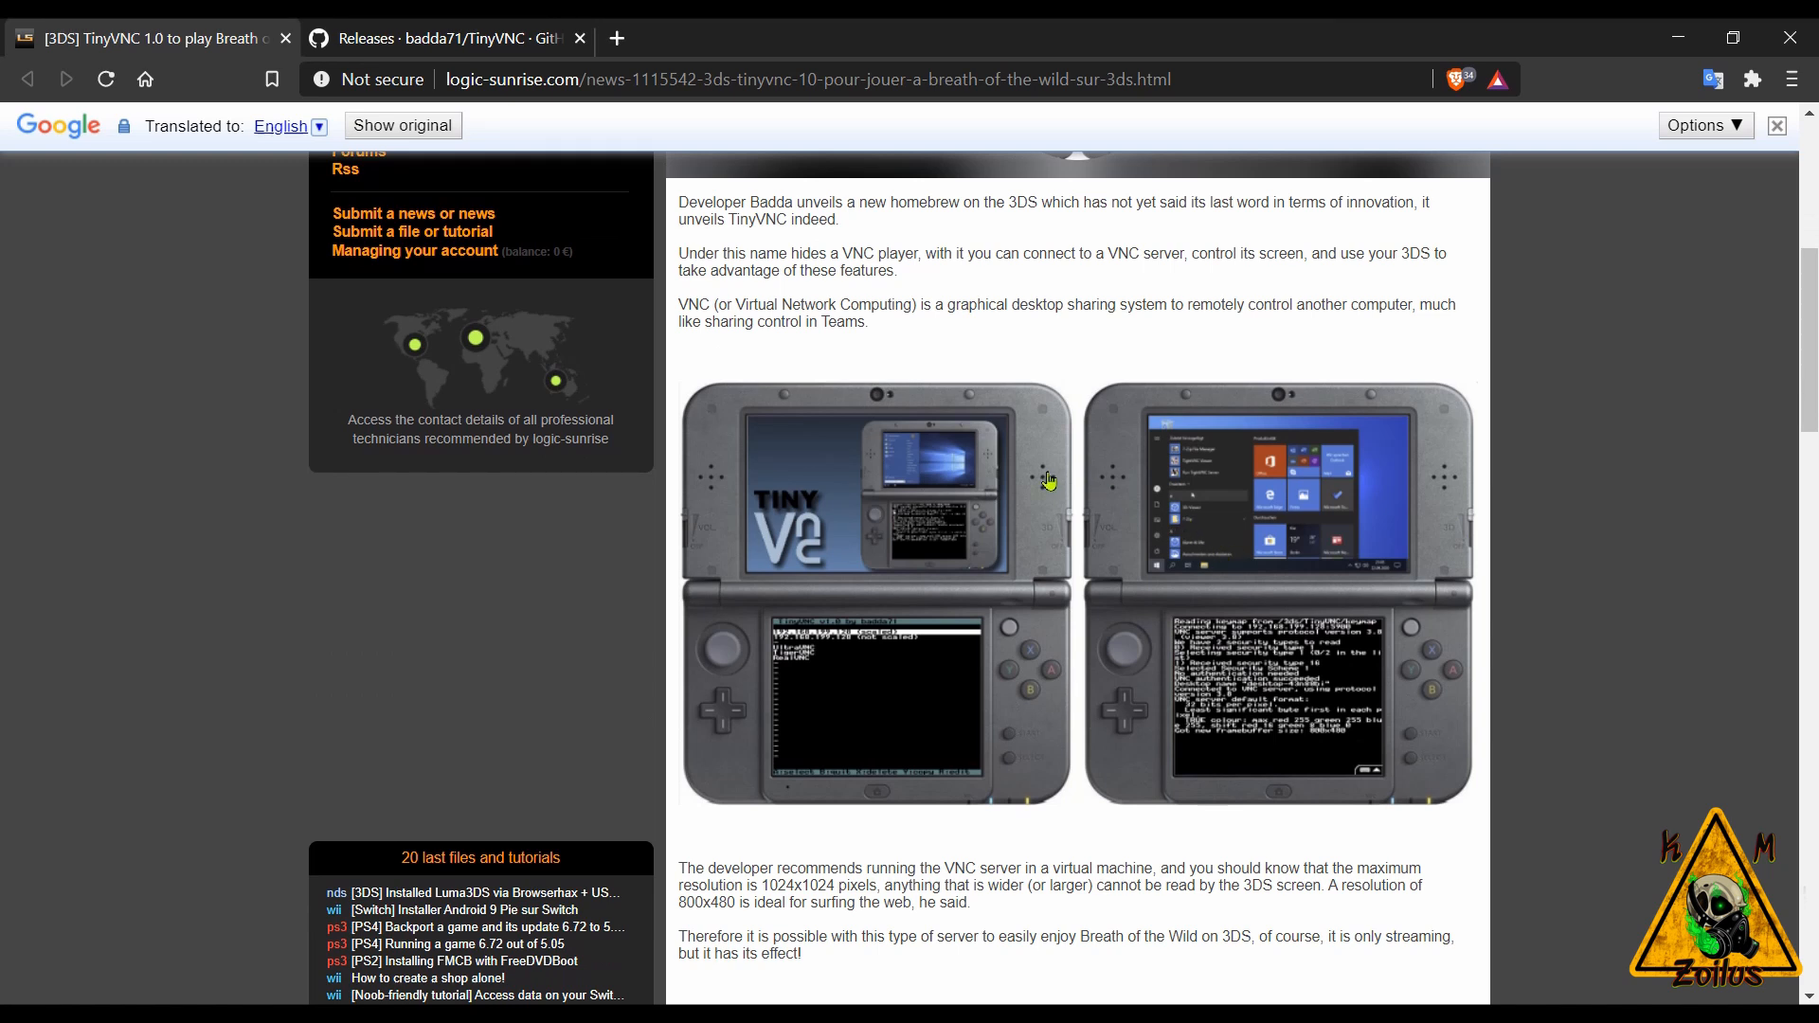
pyautogui.moveTo(1288, 532)
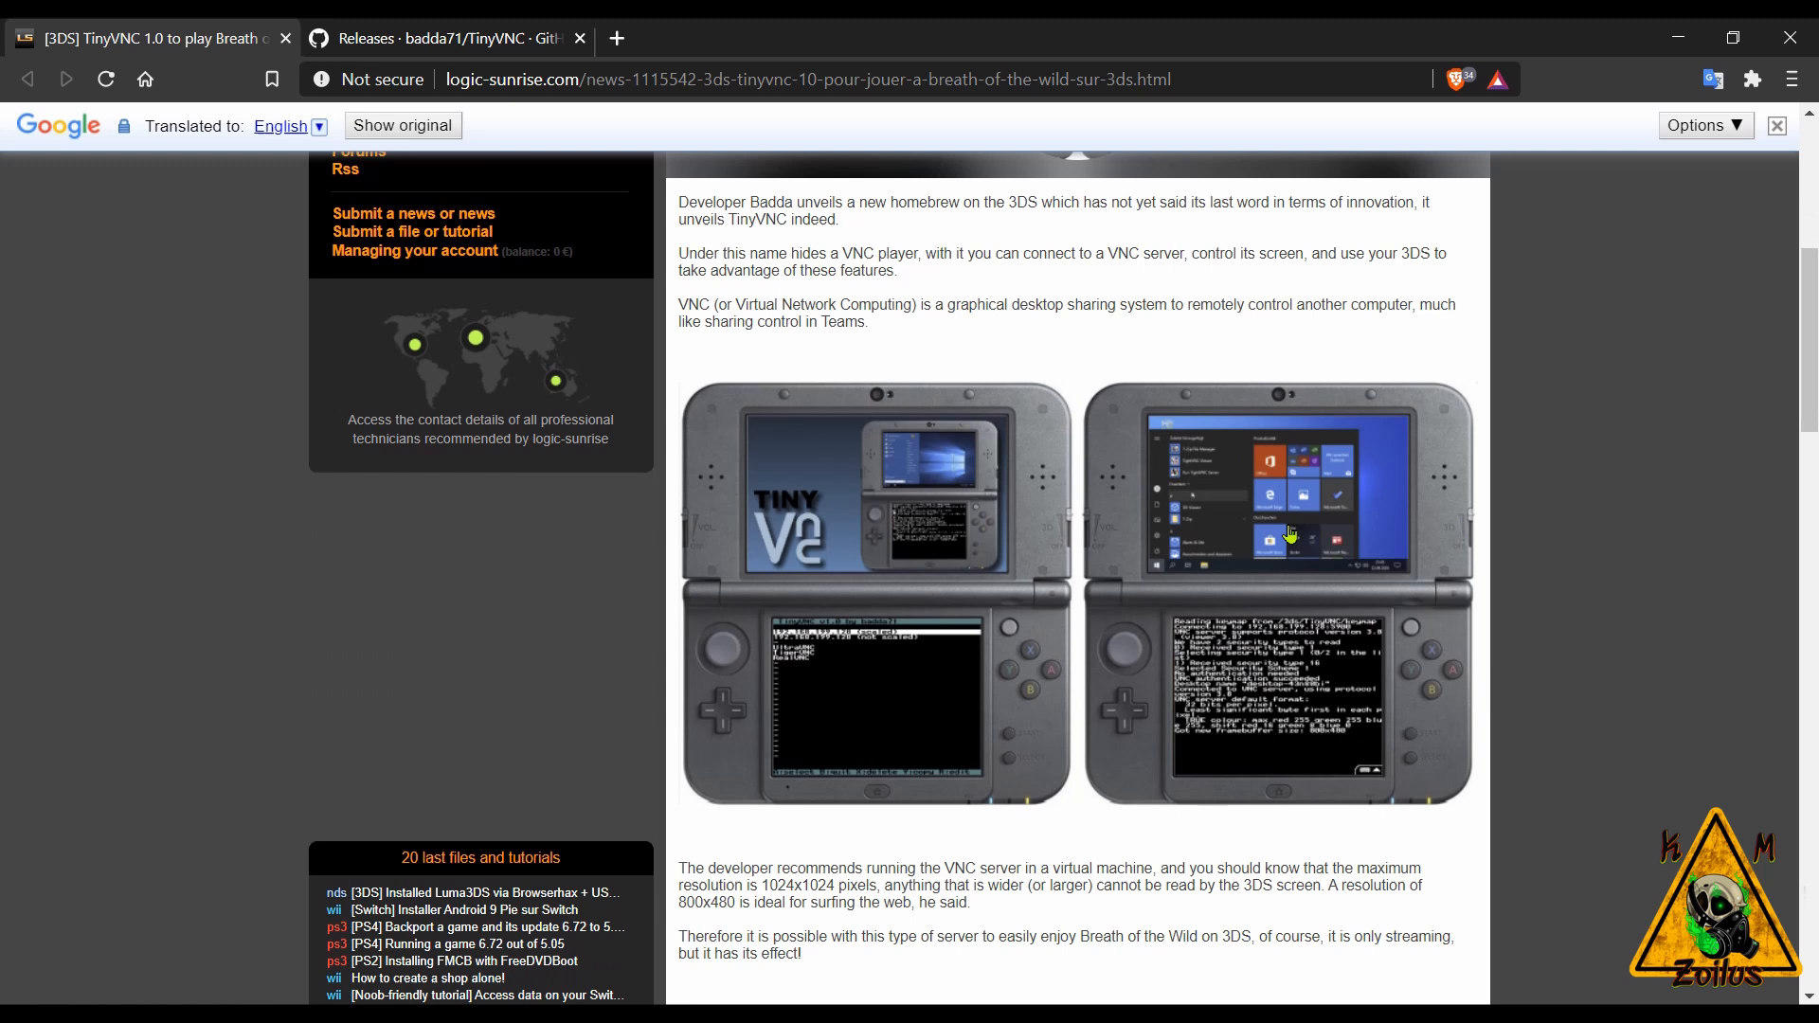
pyautogui.moveTo(1290, 468)
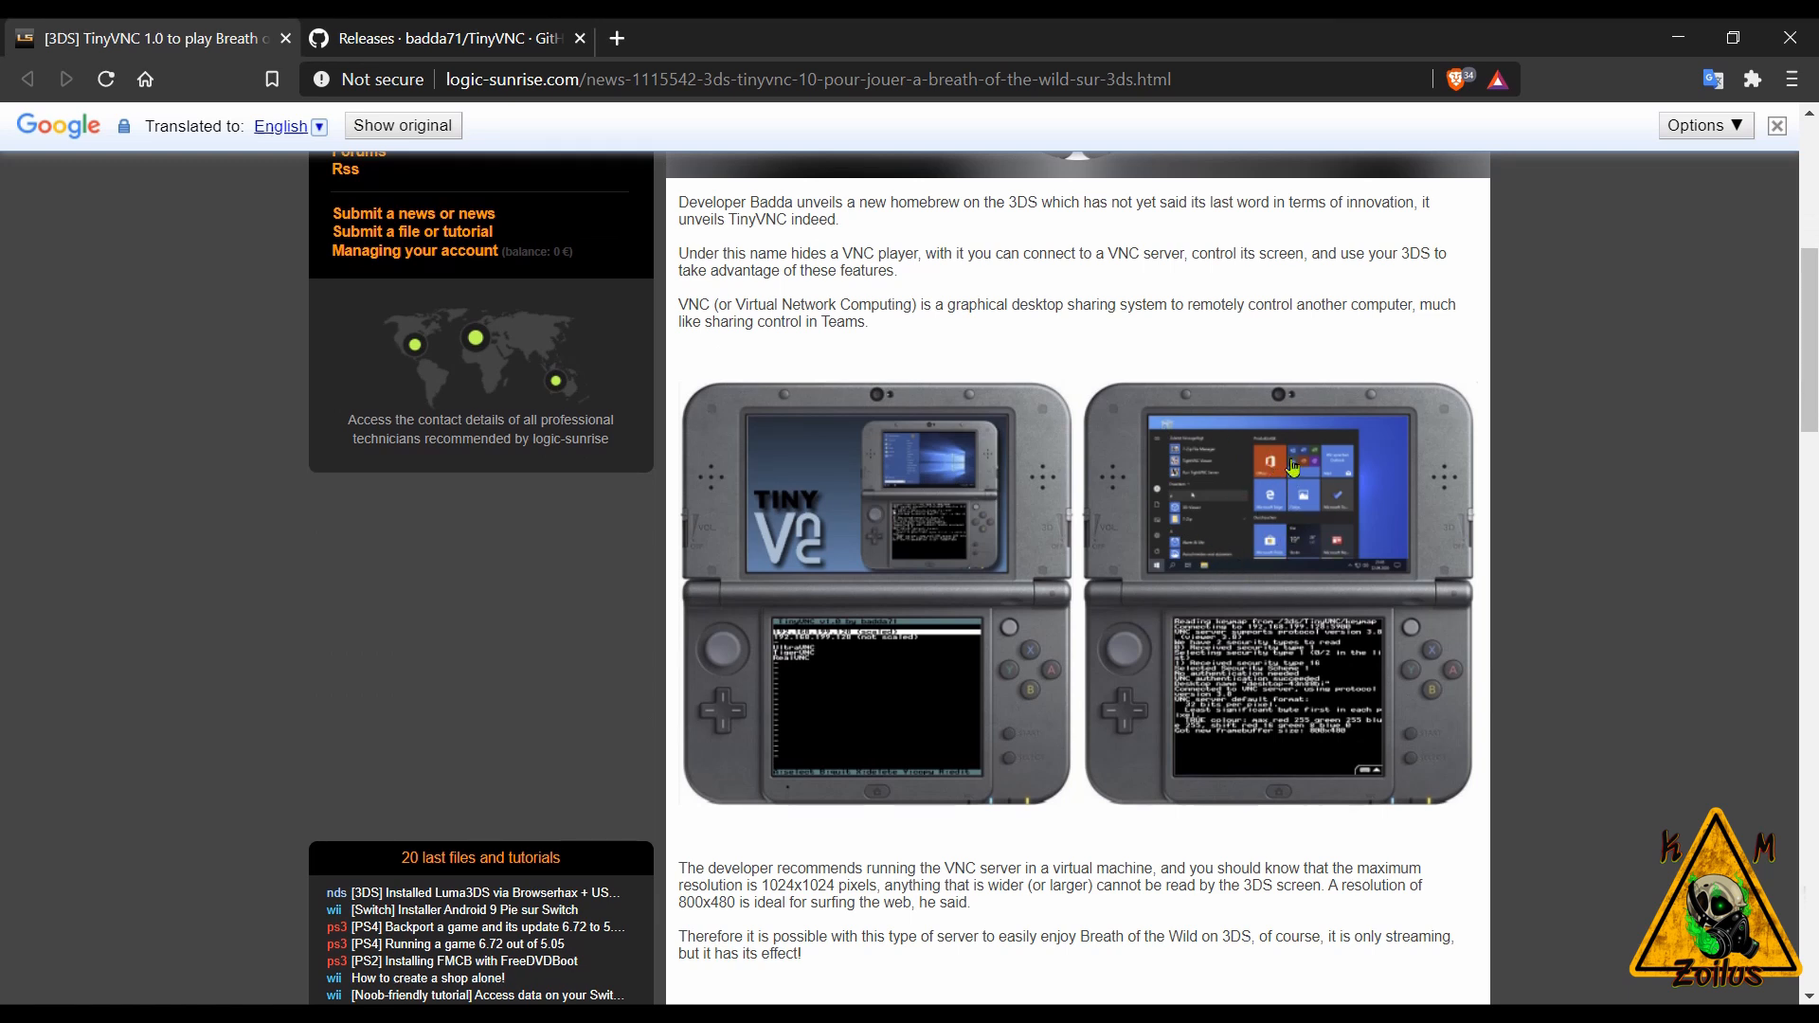
pyautogui.moveTo(1211, 477)
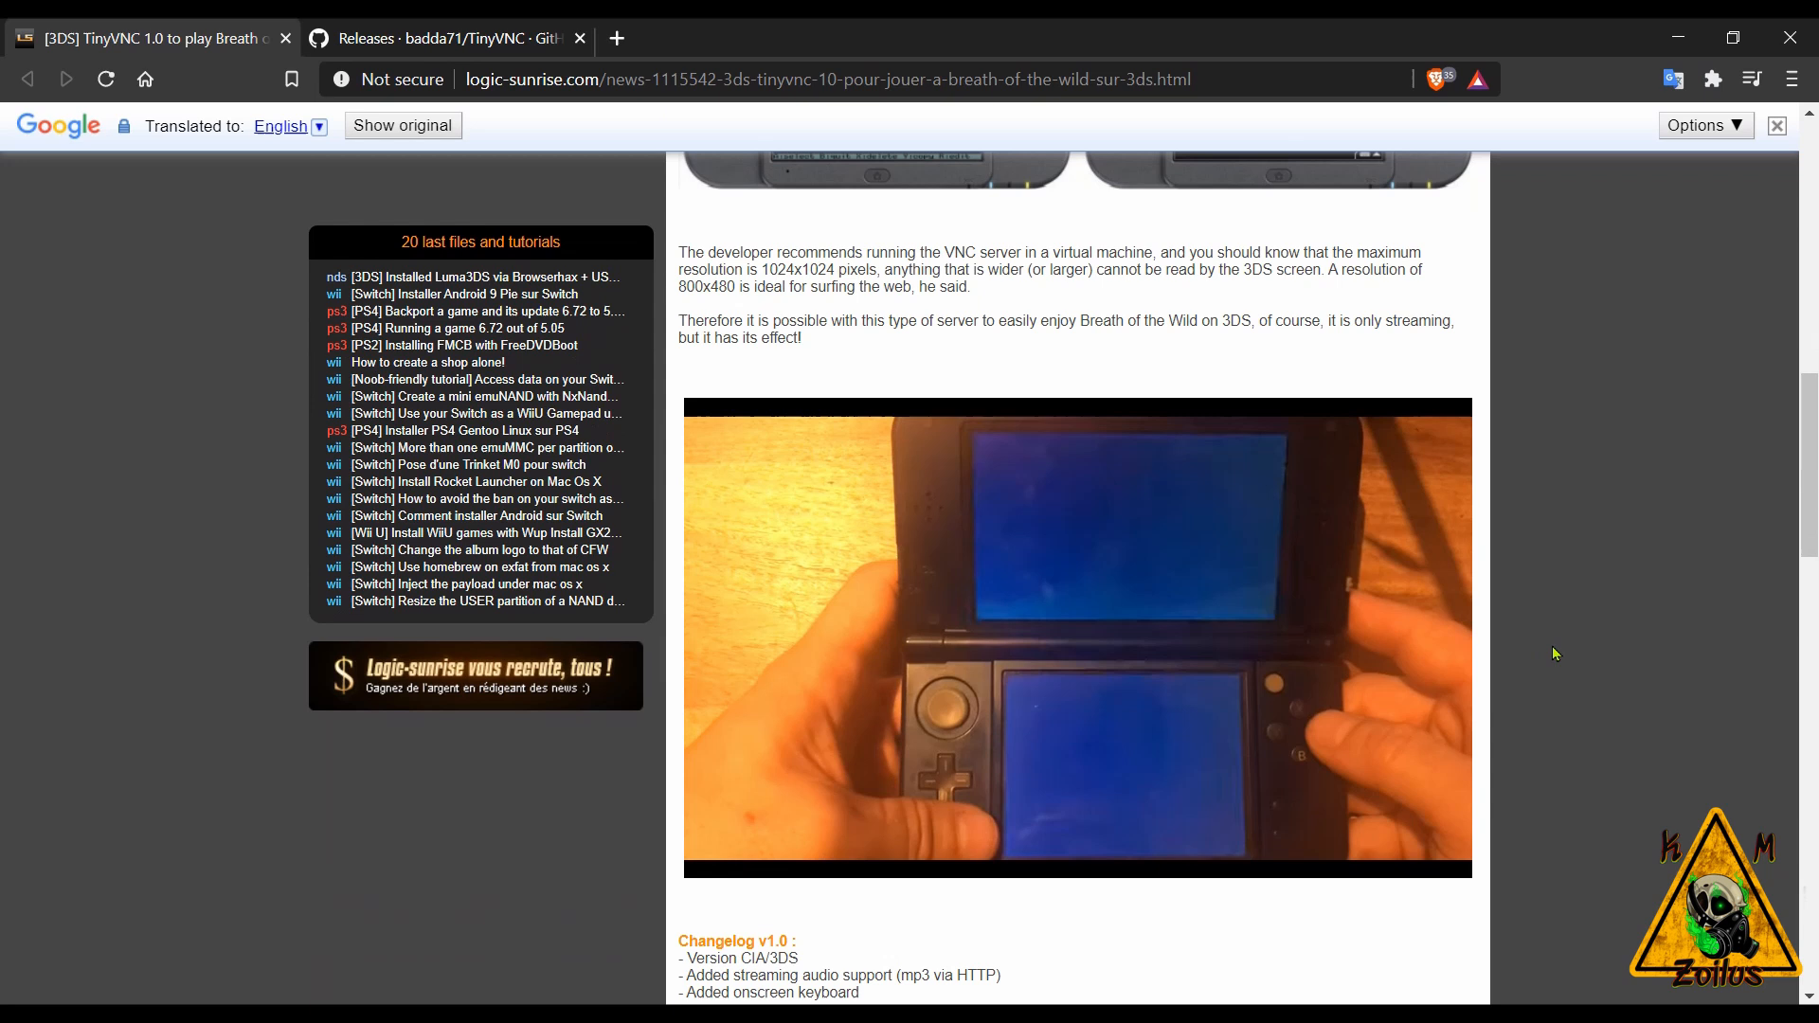
pyautogui.scroll(-3)
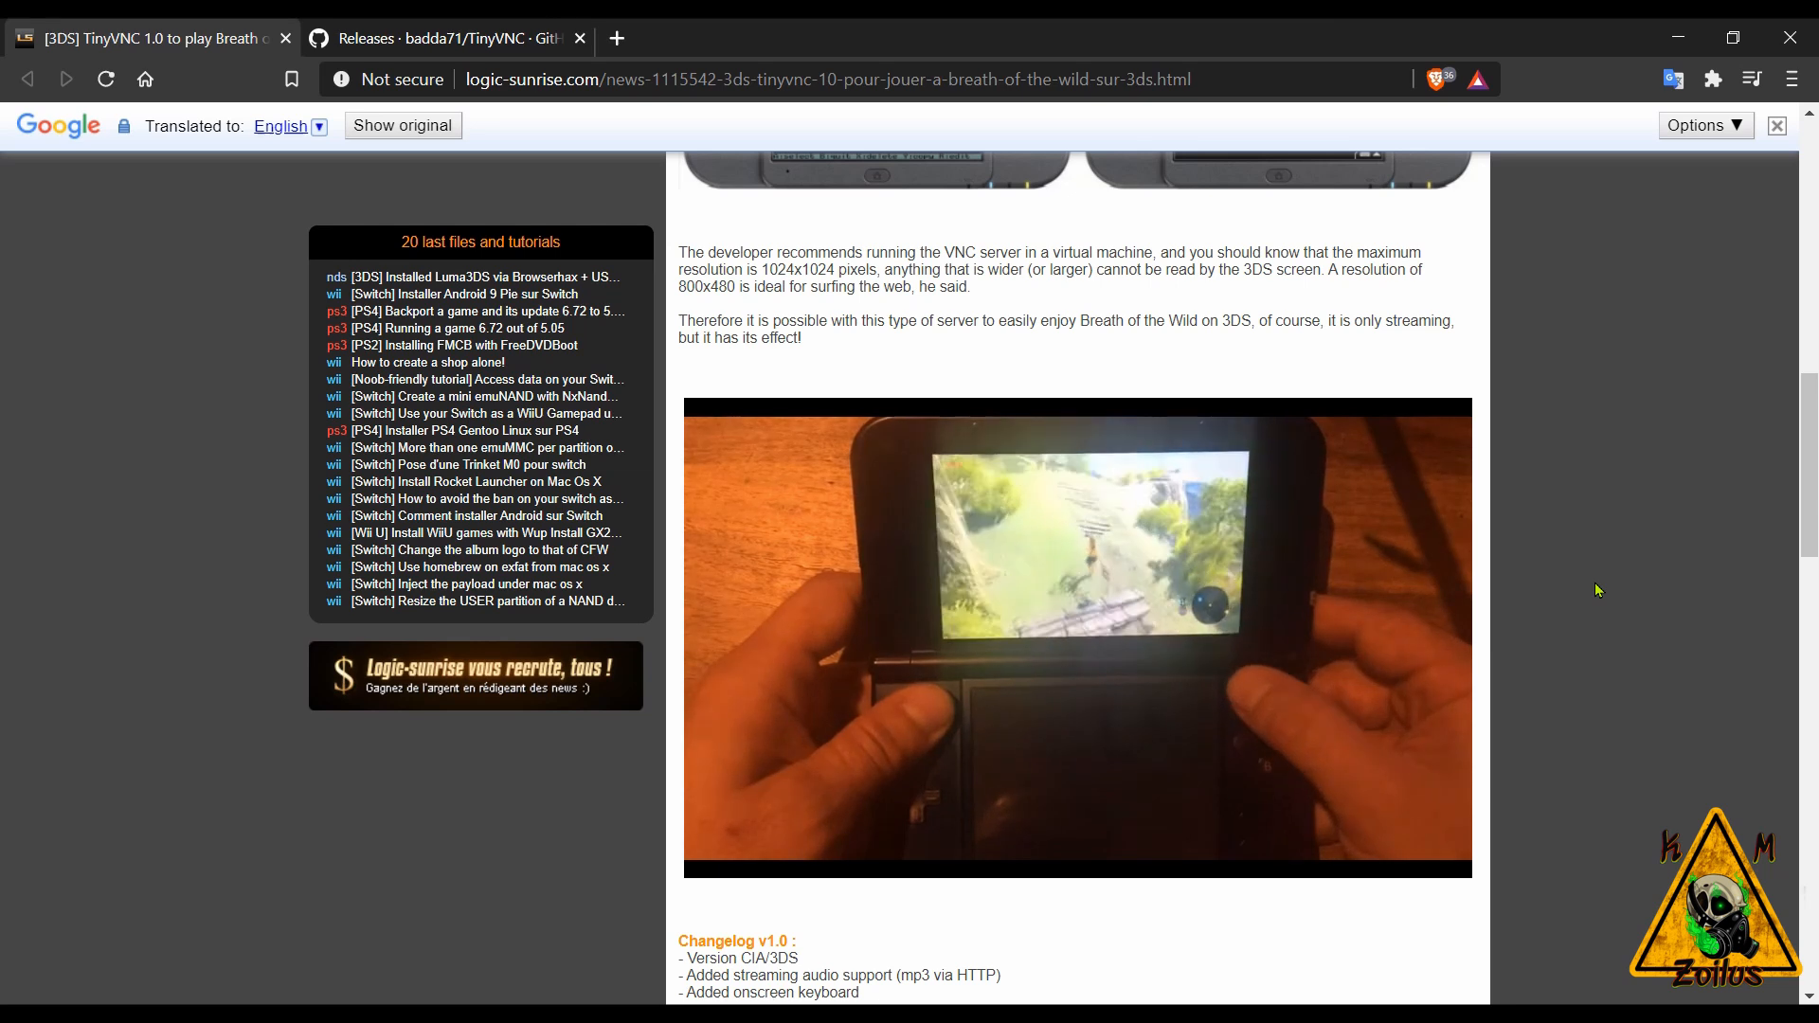
pyautogui.scroll(-3)
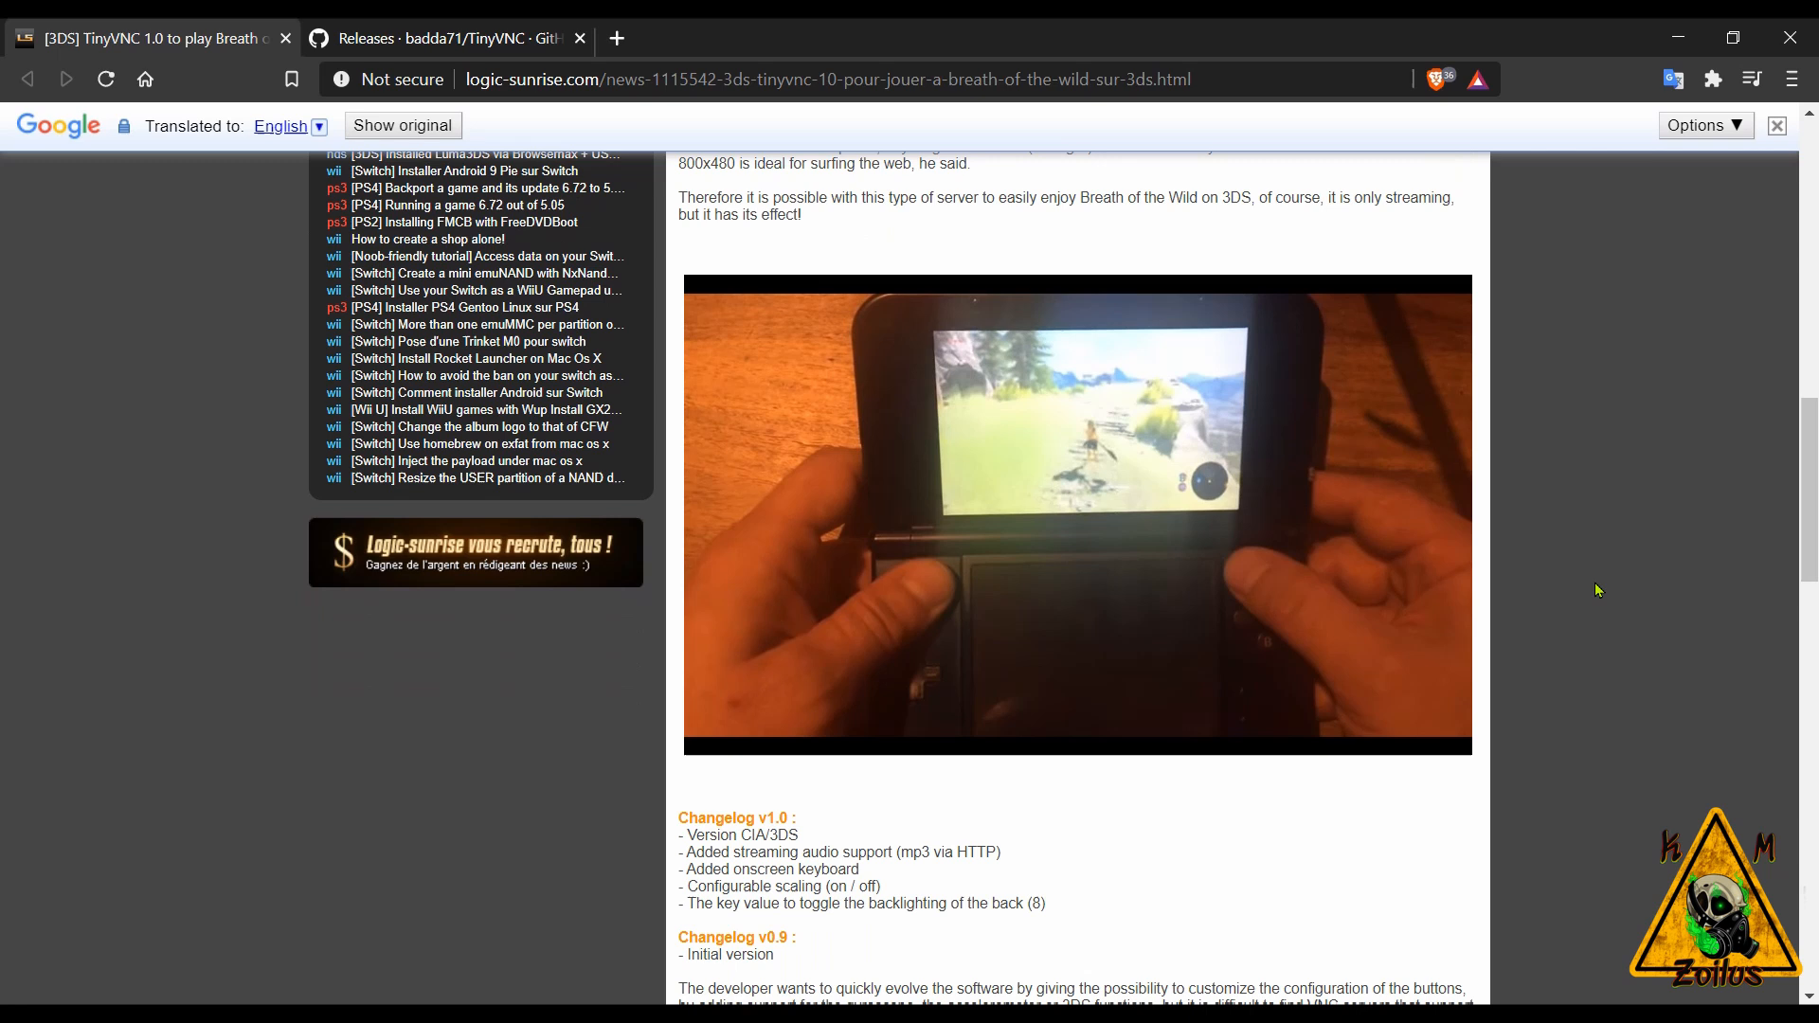
pyautogui.scroll(-3)
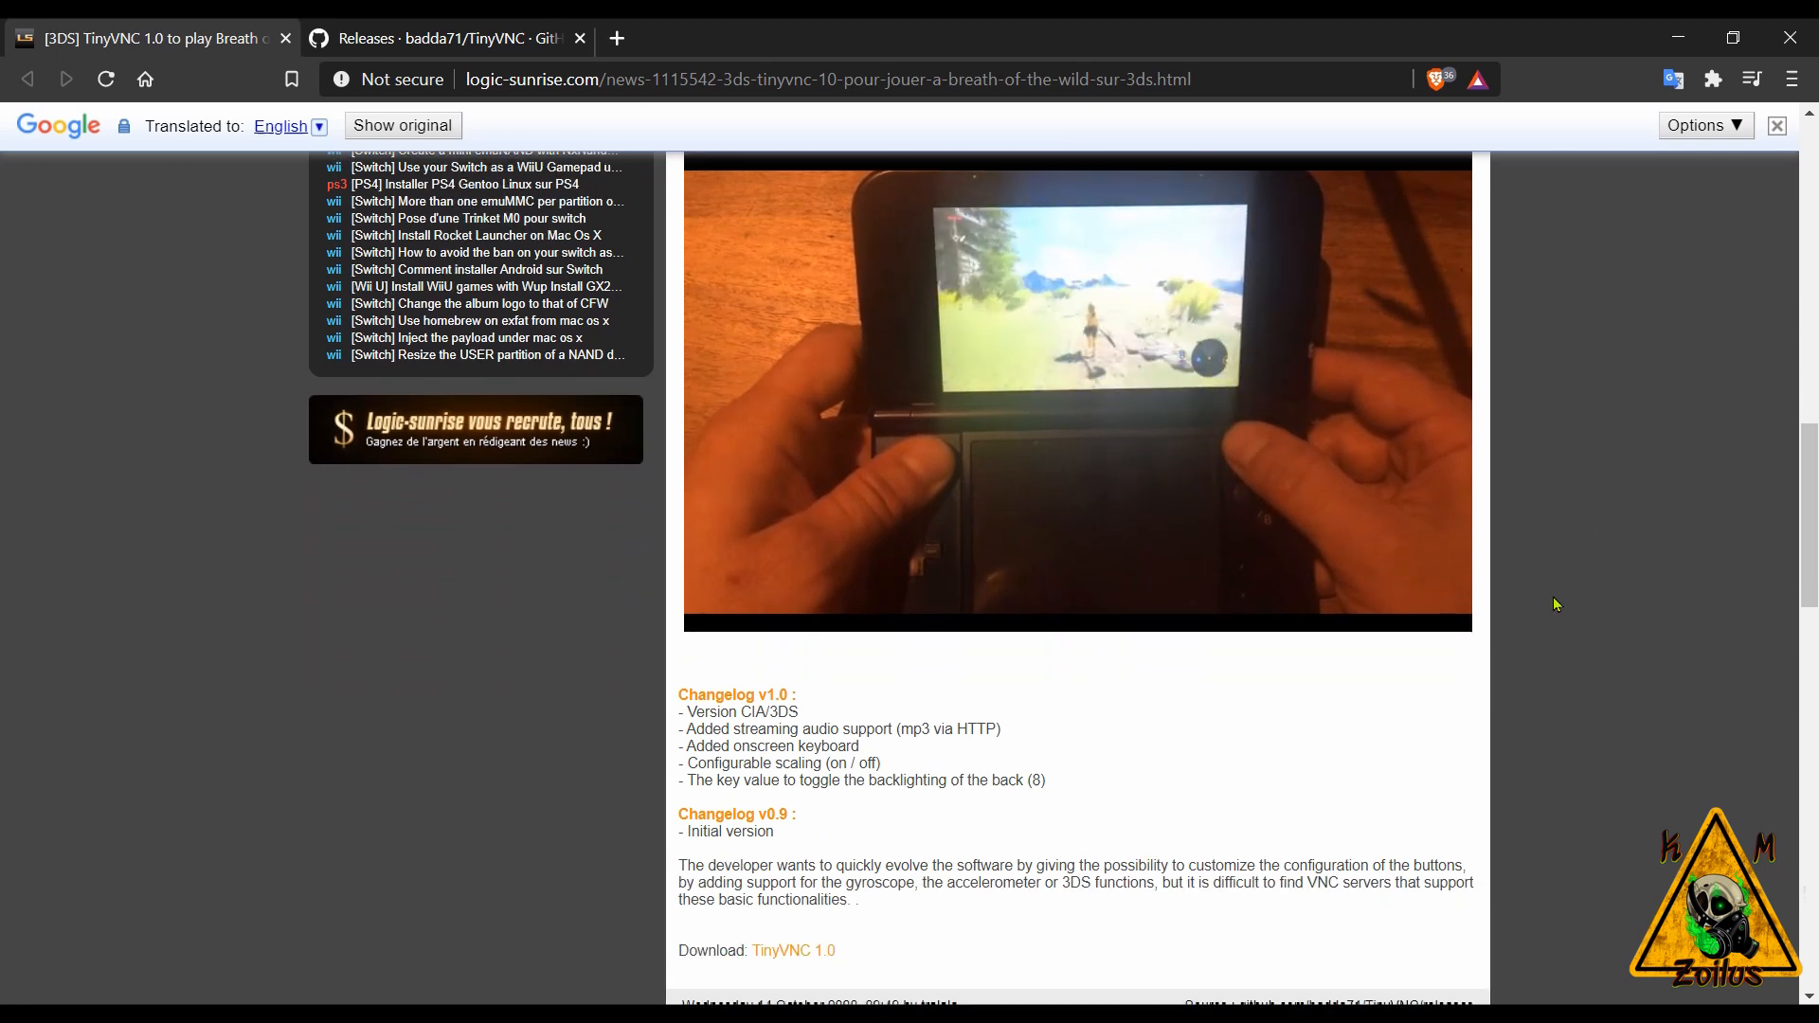
pyautogui.scroll(-3)
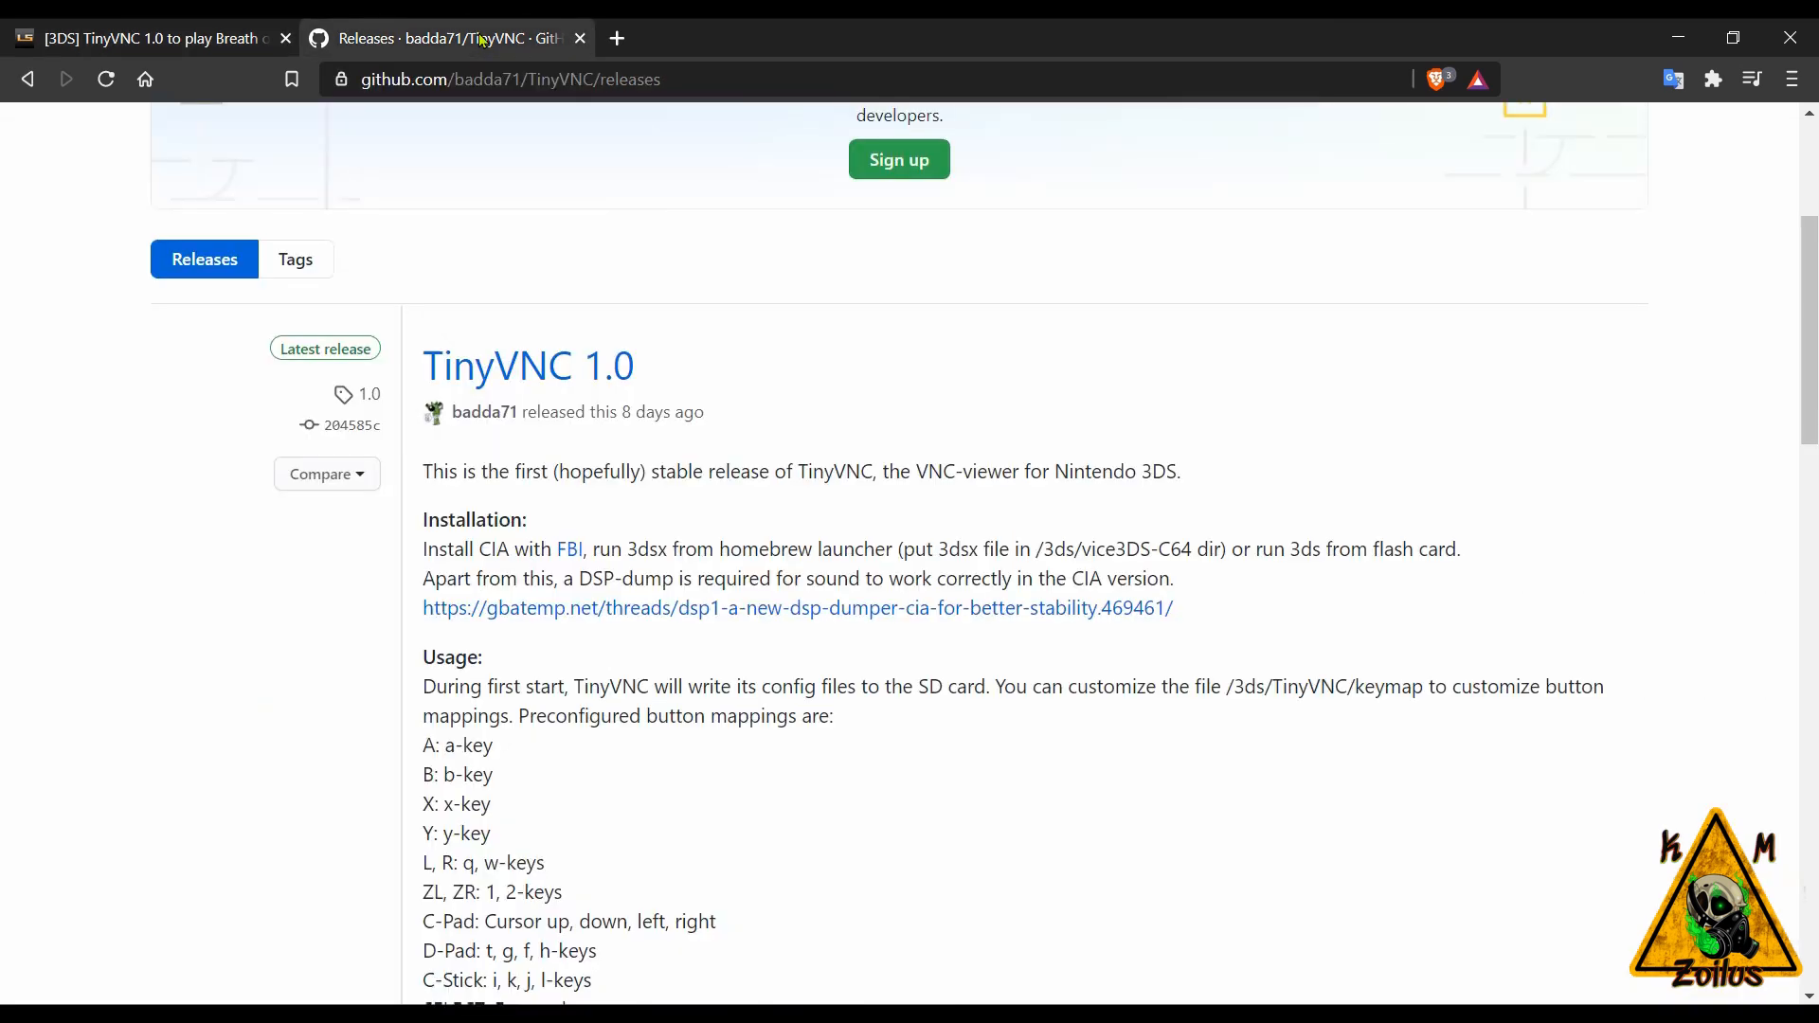
pyautogui.moveTo(923, 519)
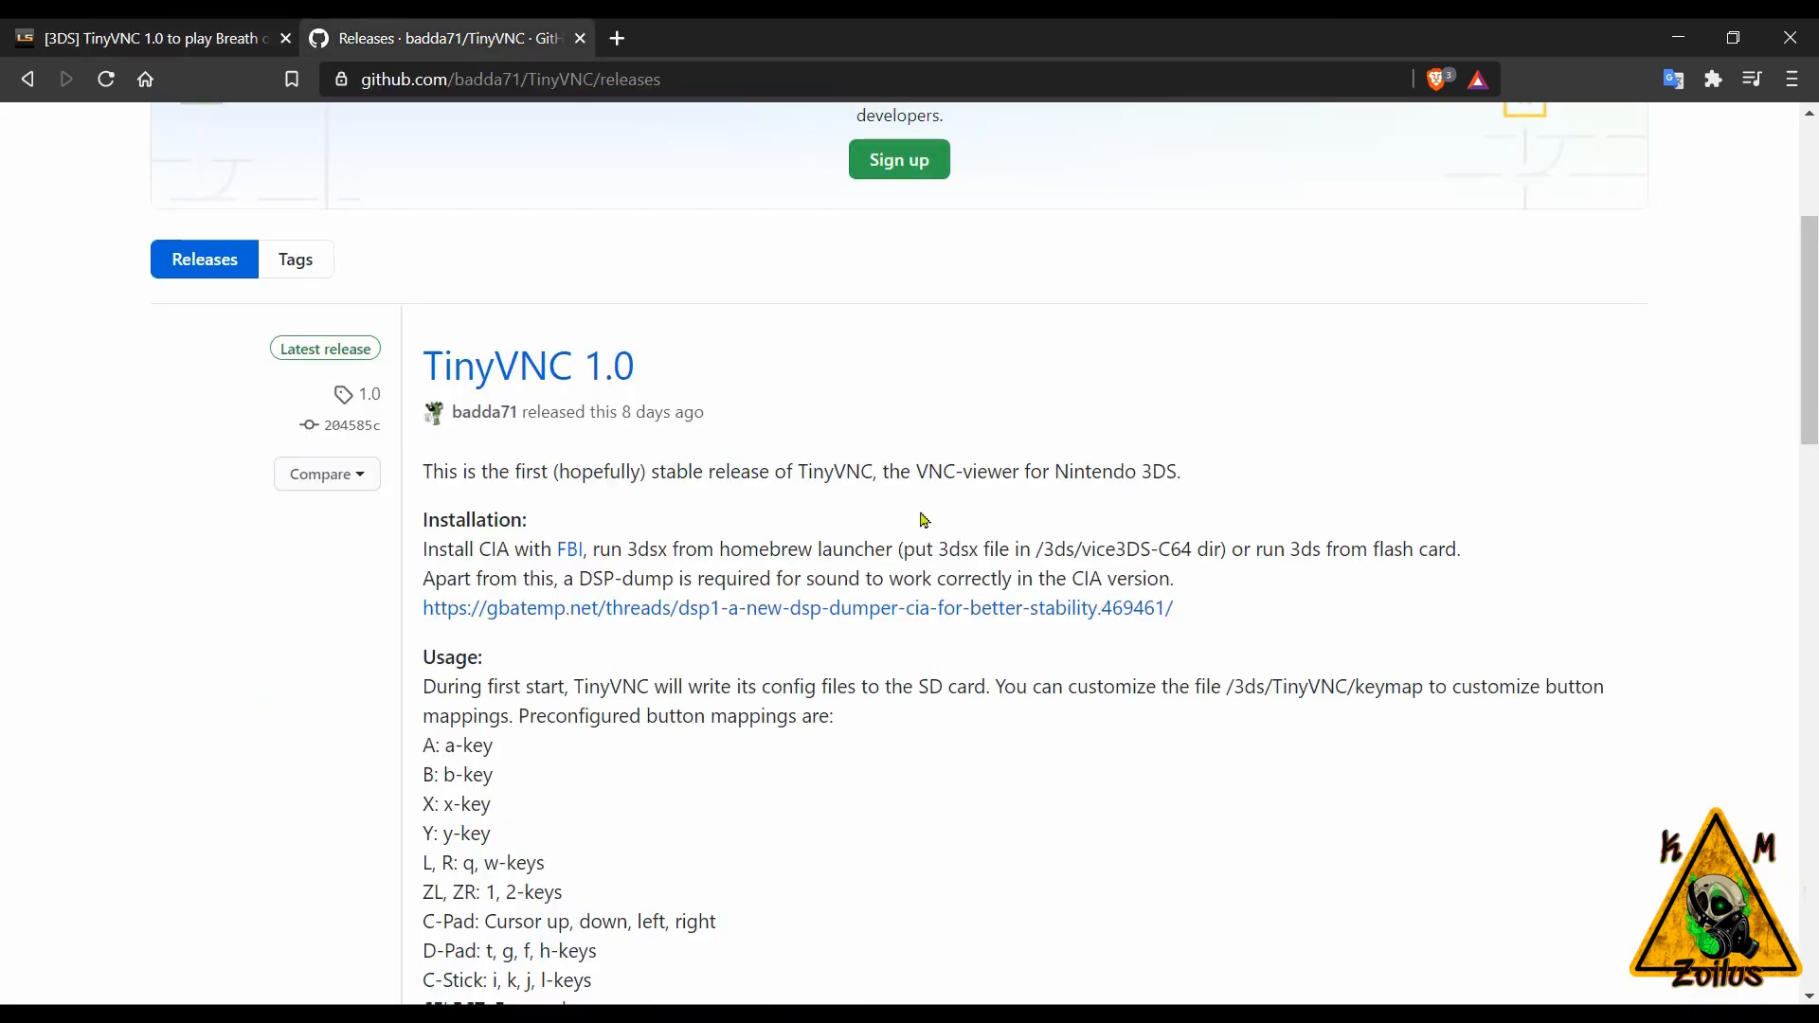
pyautogui.moveTo(1082, 449)
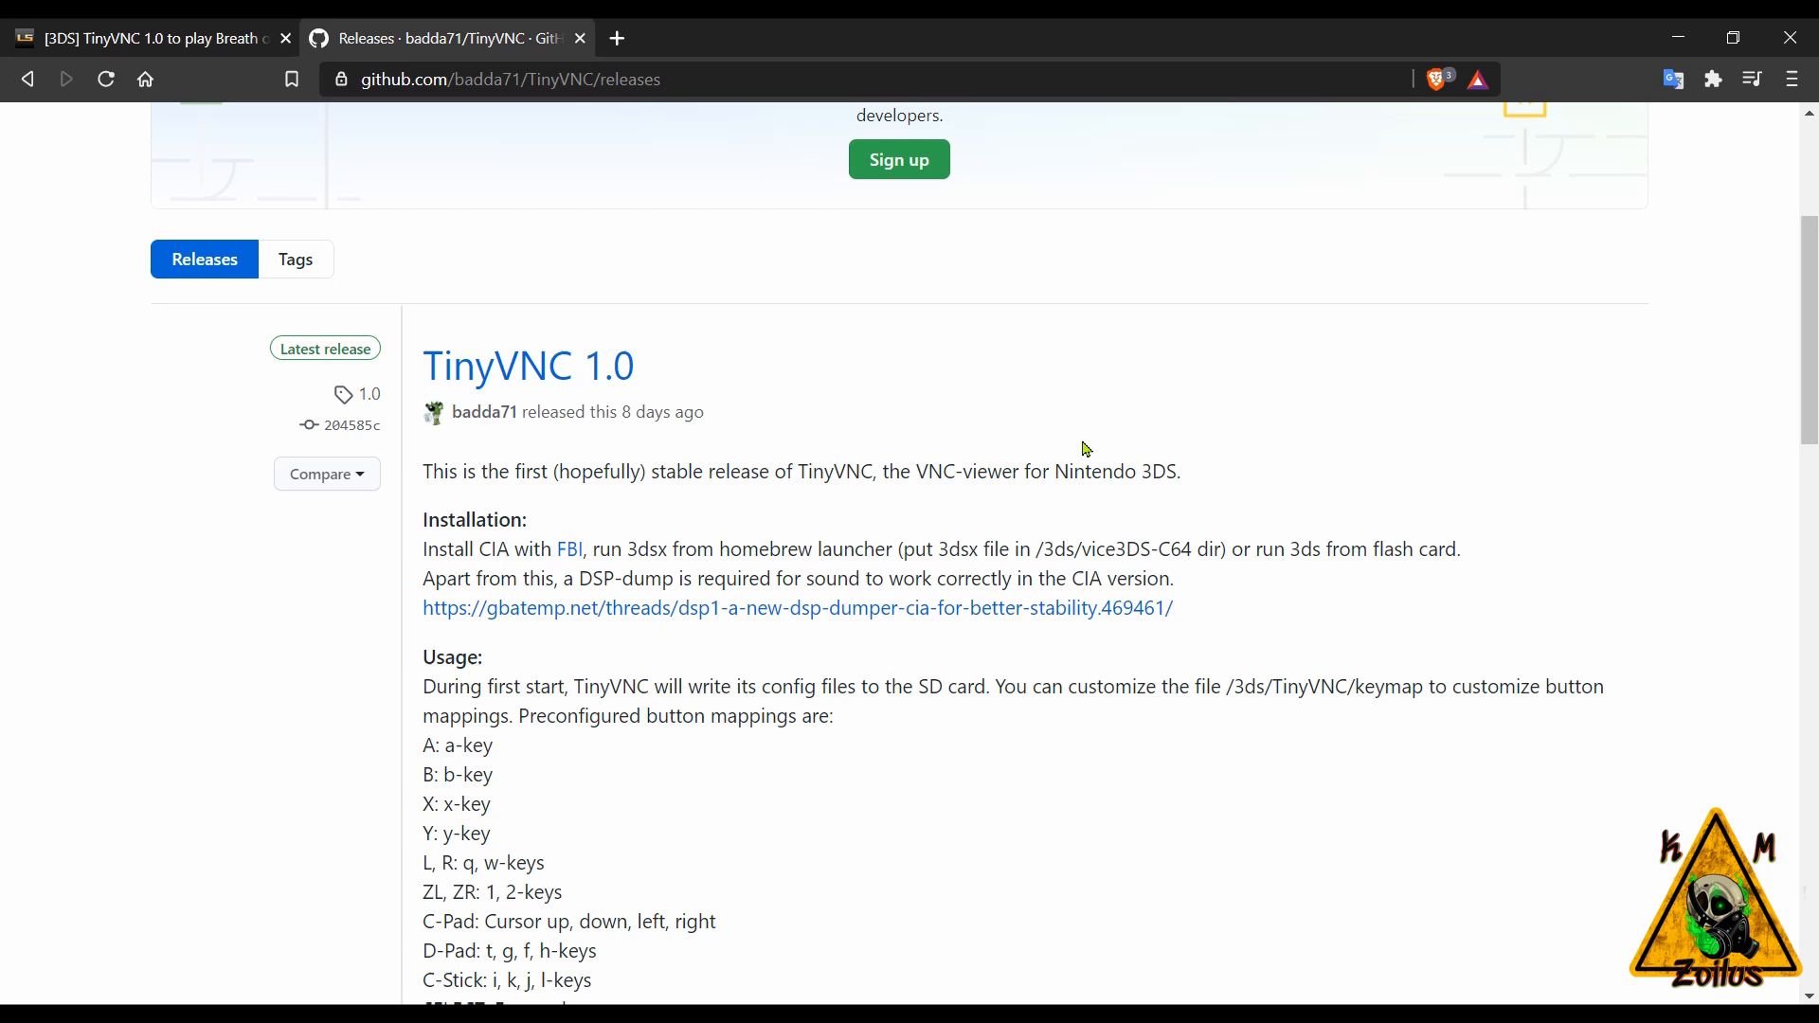
# - Read the TinyVNC 1.0 GitHub release notes down to the Assets list
pyautogui.scroll(-3)
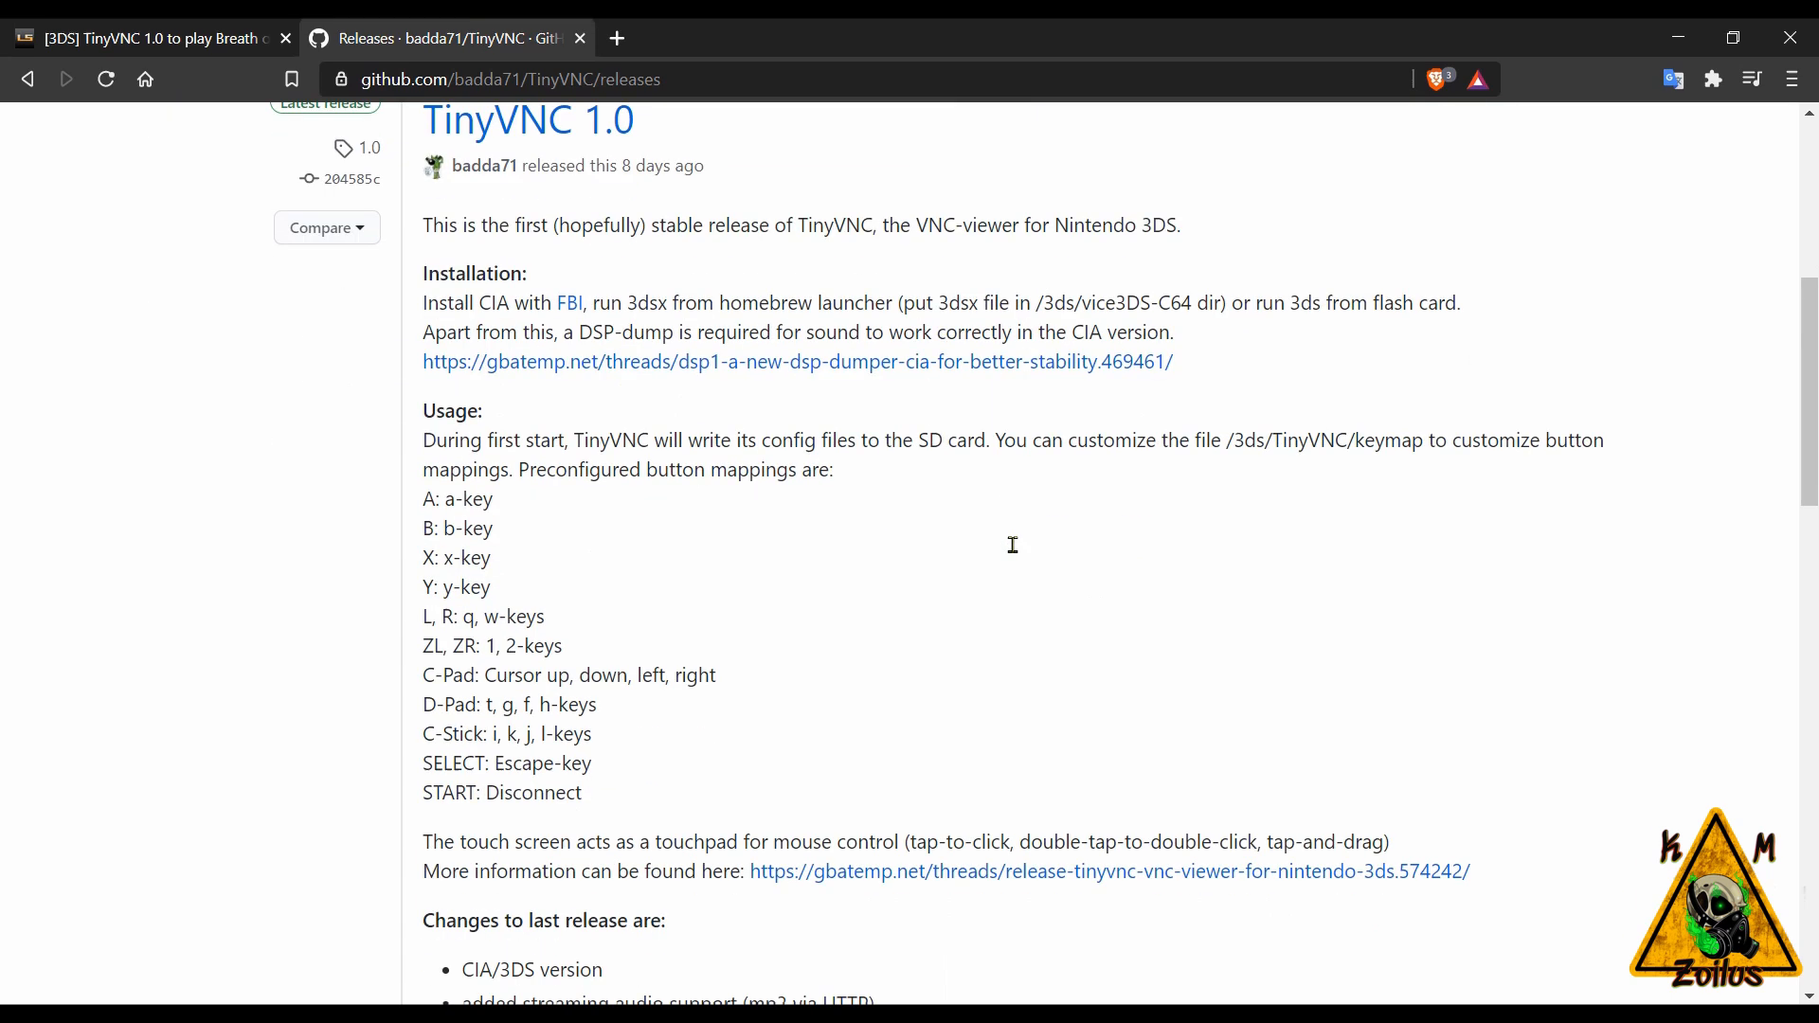
pyautogui.moveTo(849, 549)
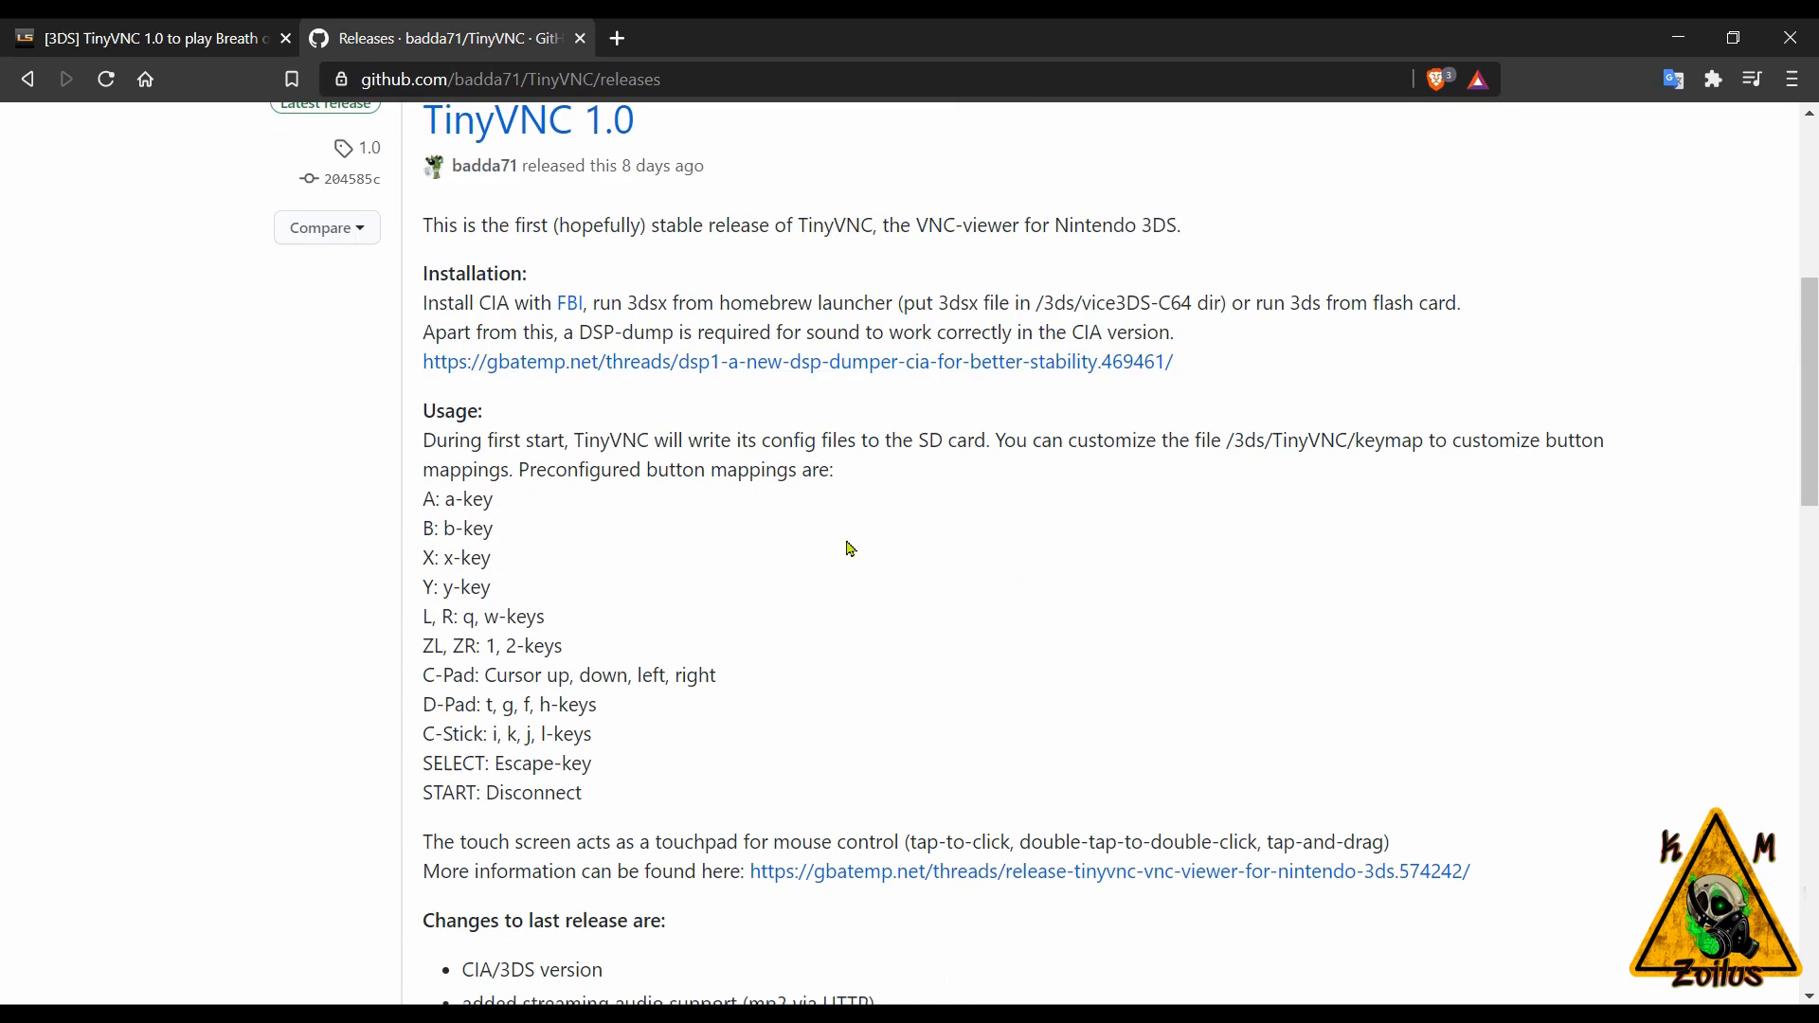
pyautogui.scroll(-3)
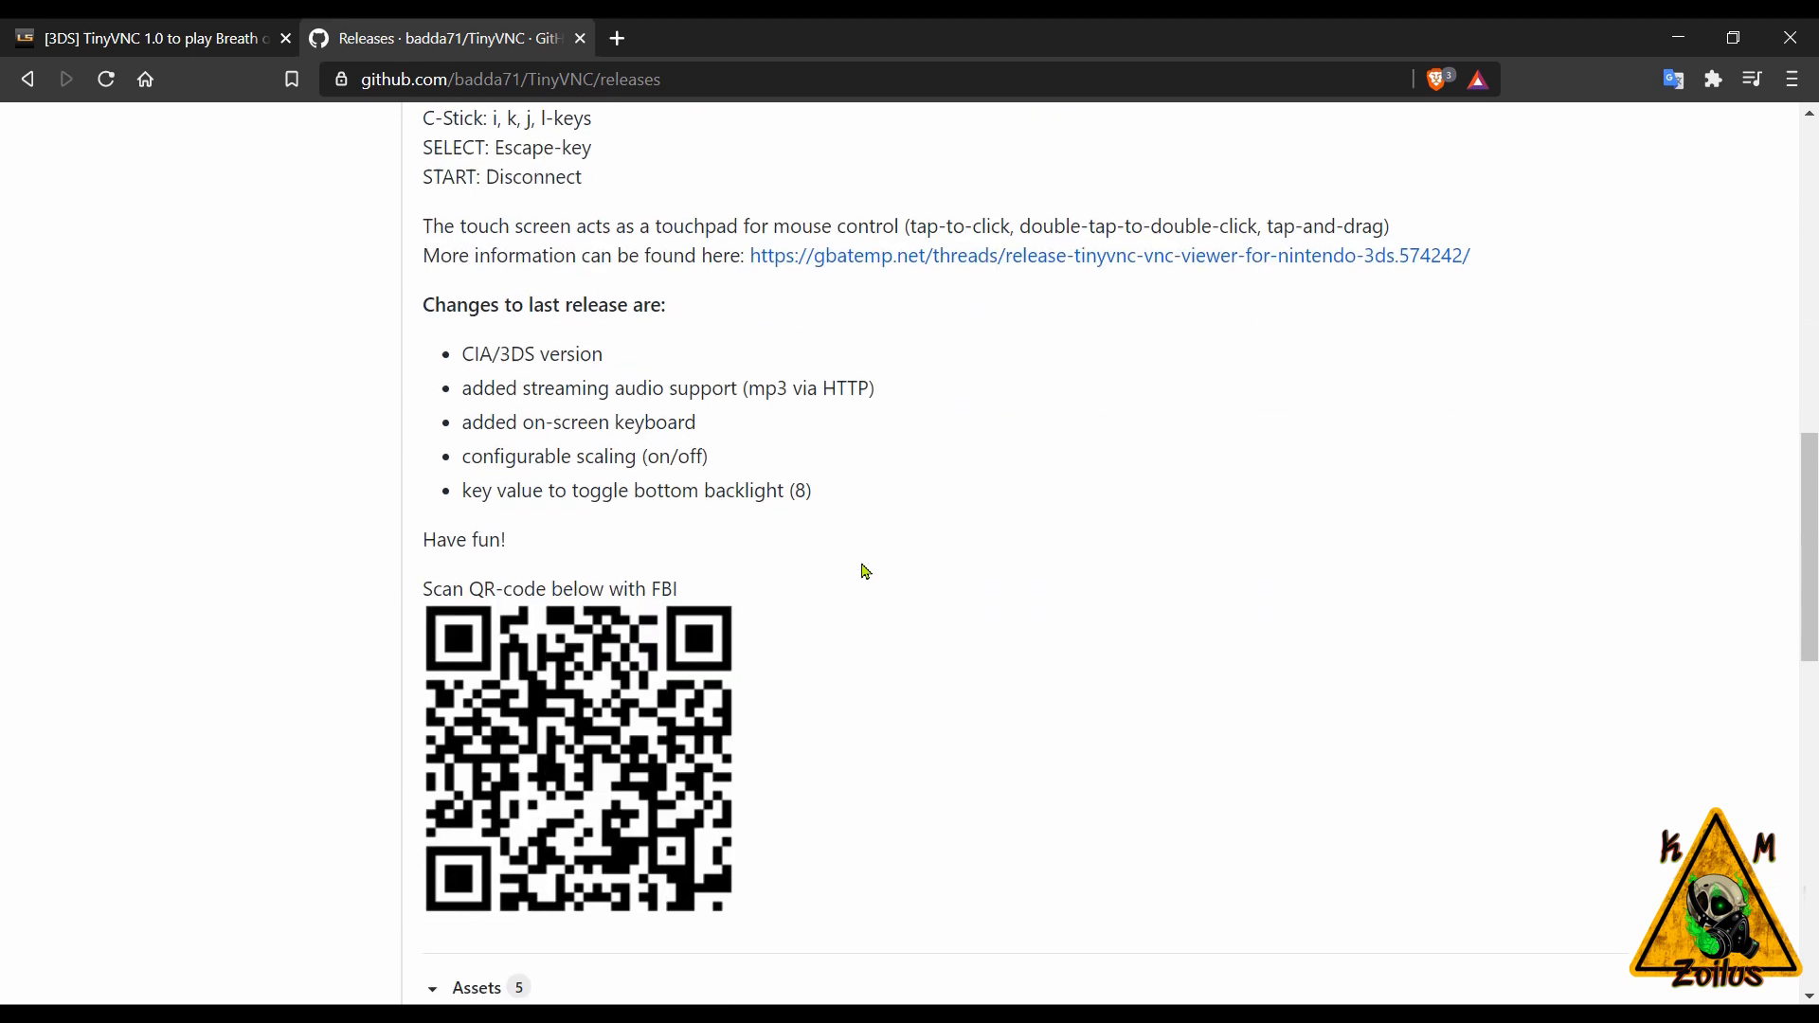
pyautogui.scroll(-3)
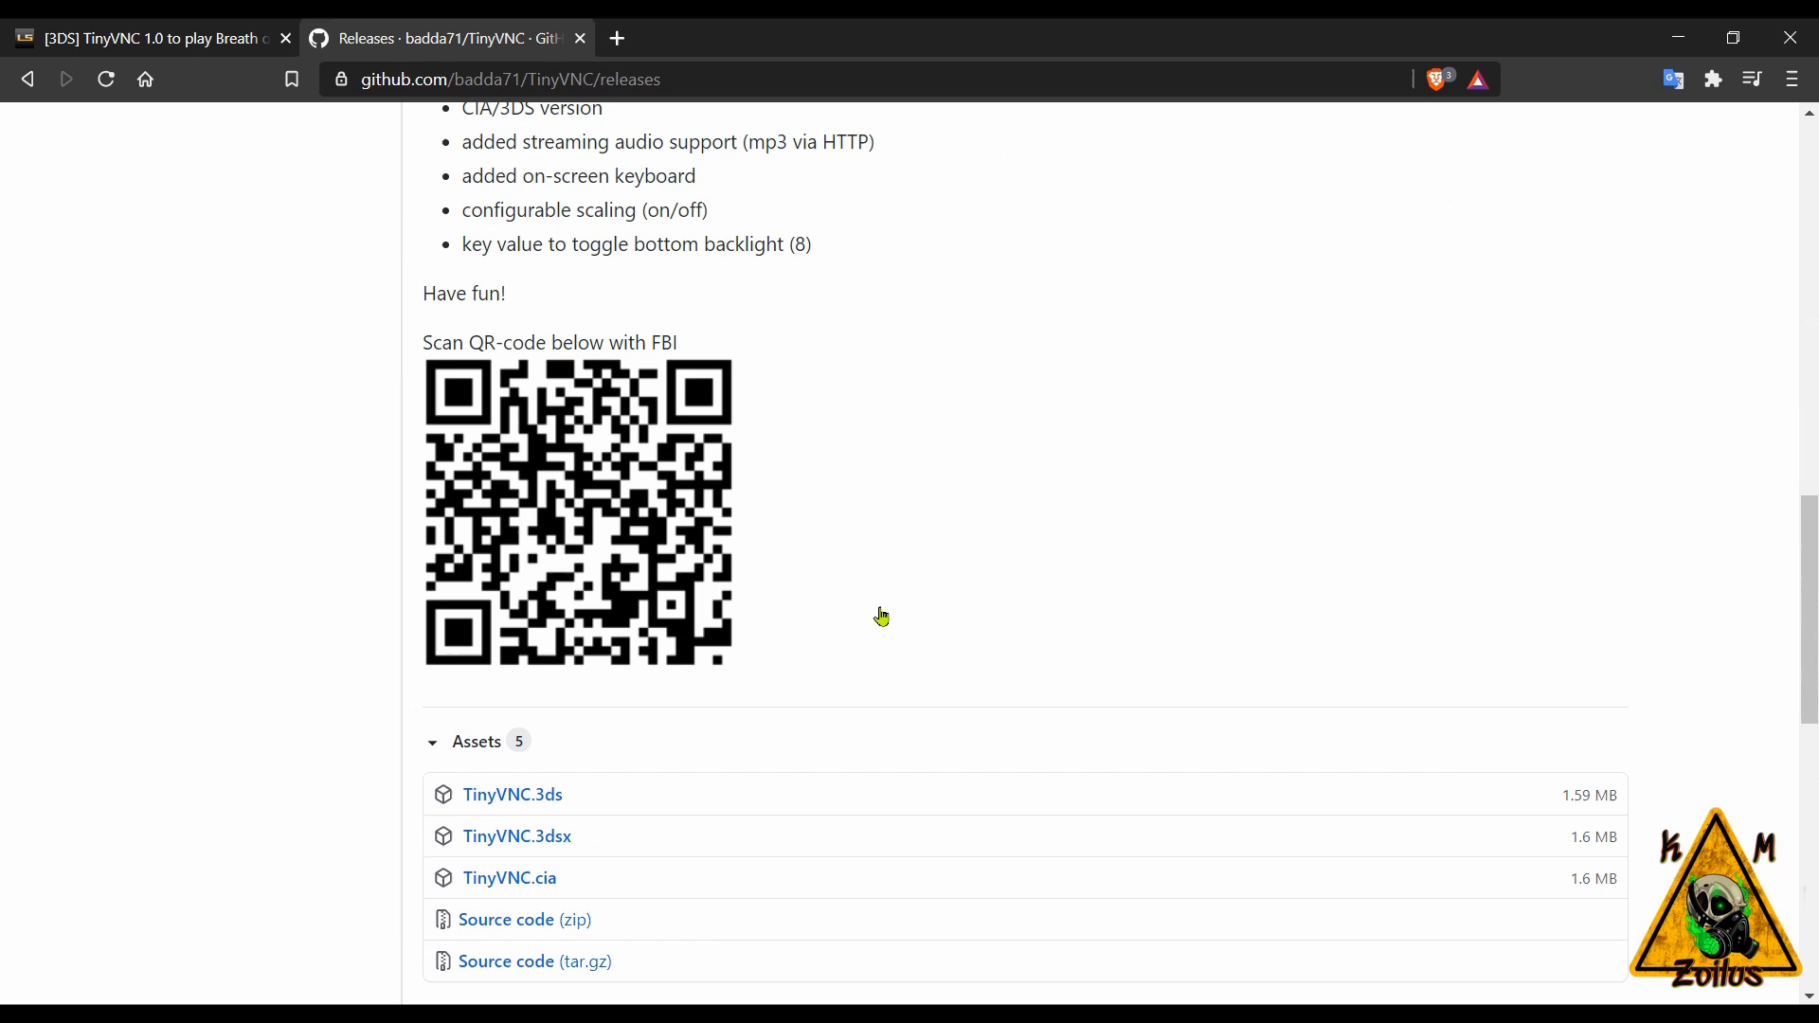
pyautogui.scroll(3)
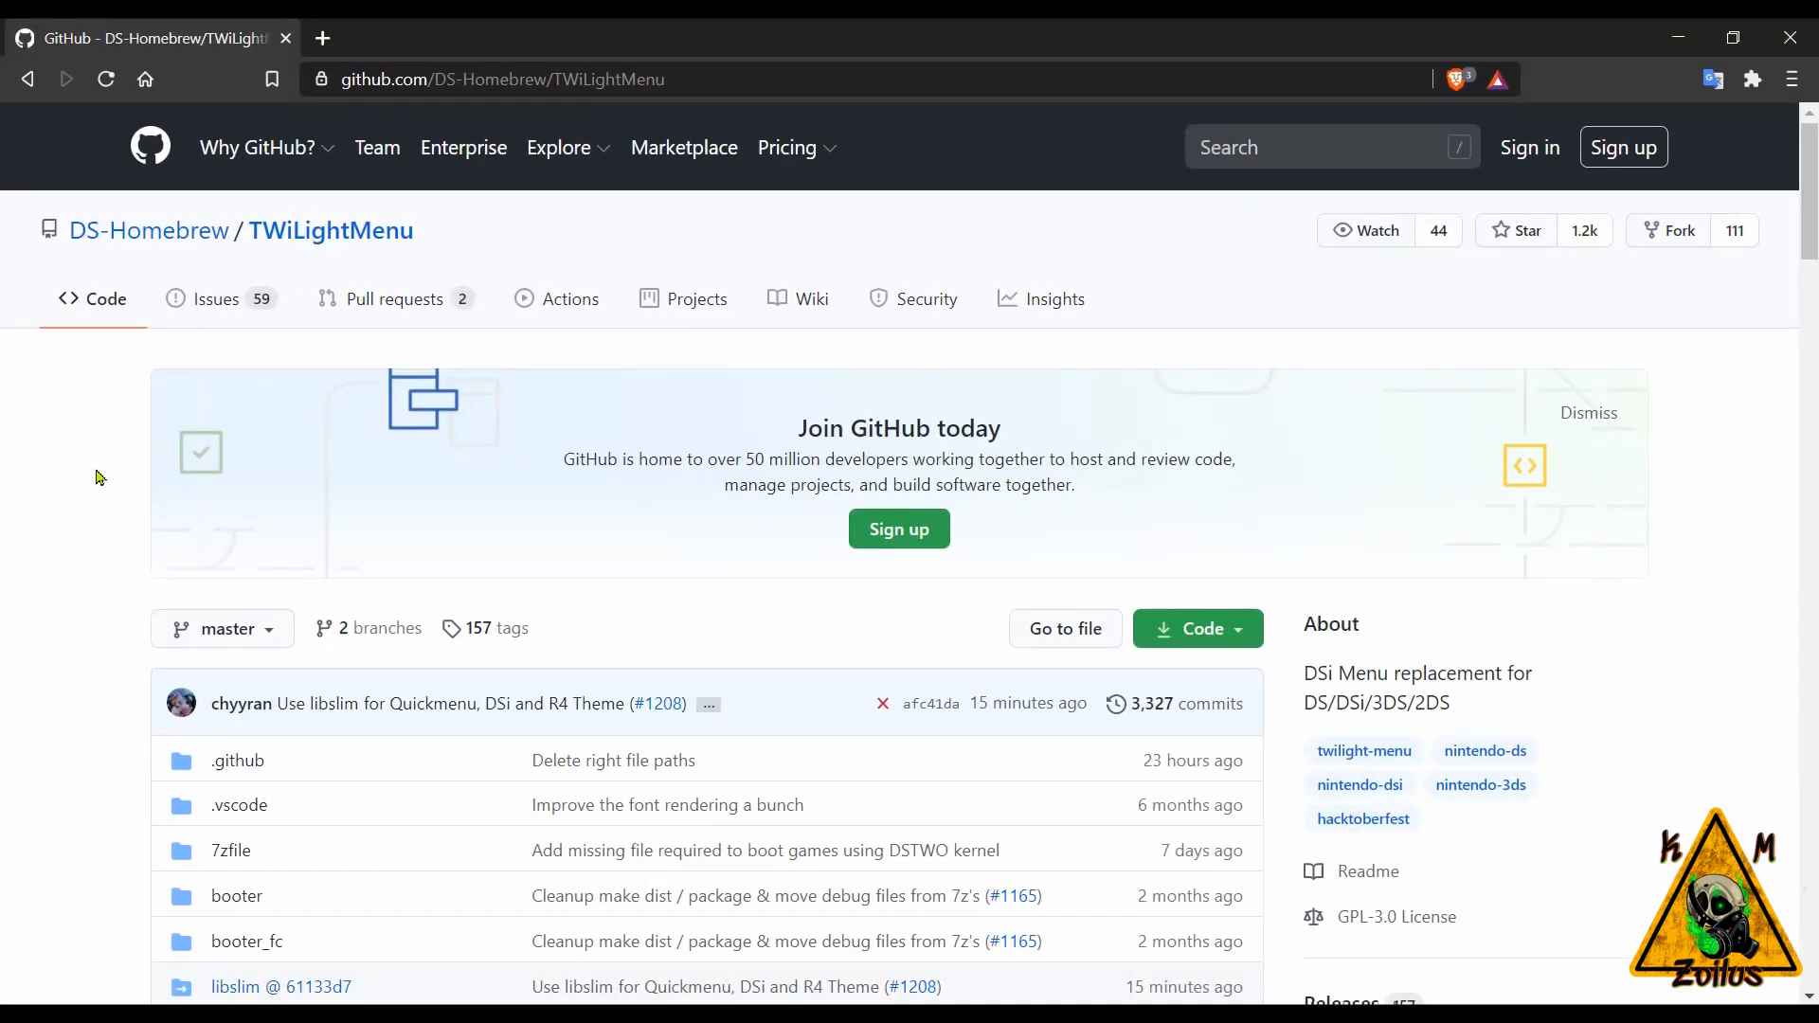
# - Browse the TWiLightMenu repository files and README, then go to its Releases page
pyautogui.scroll(-3)
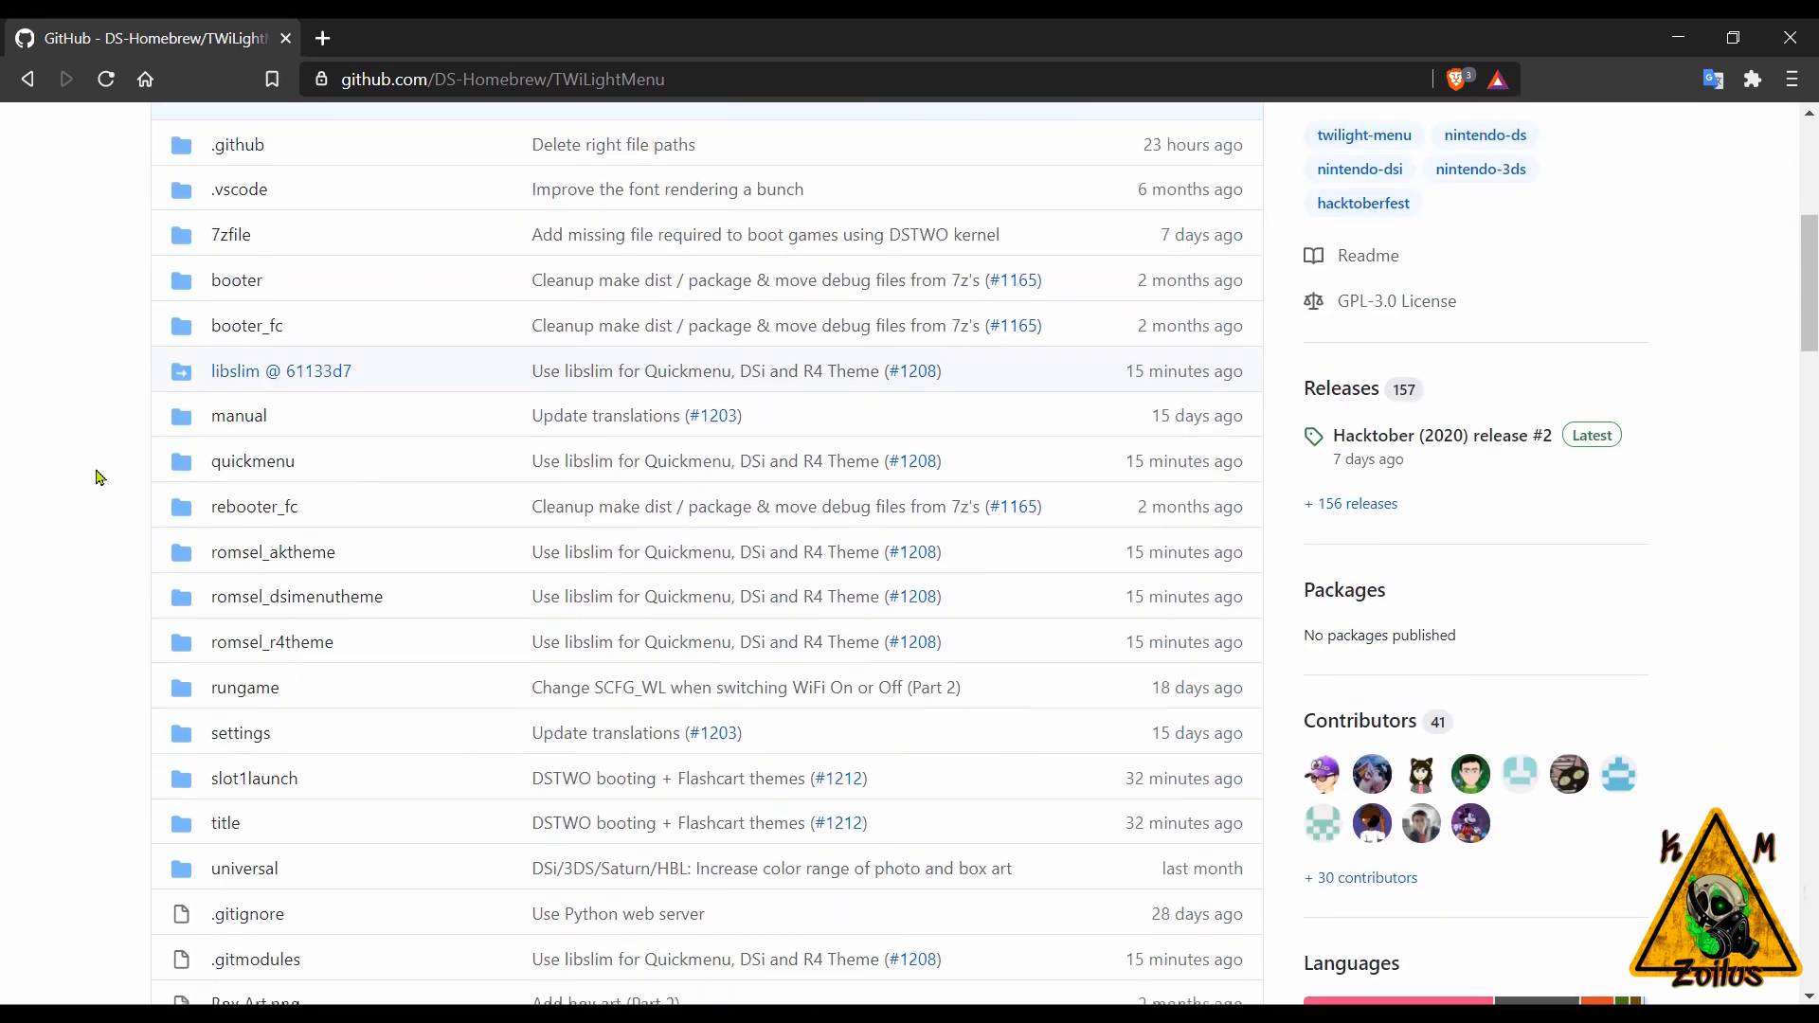
pyautogui.scroll(-3)
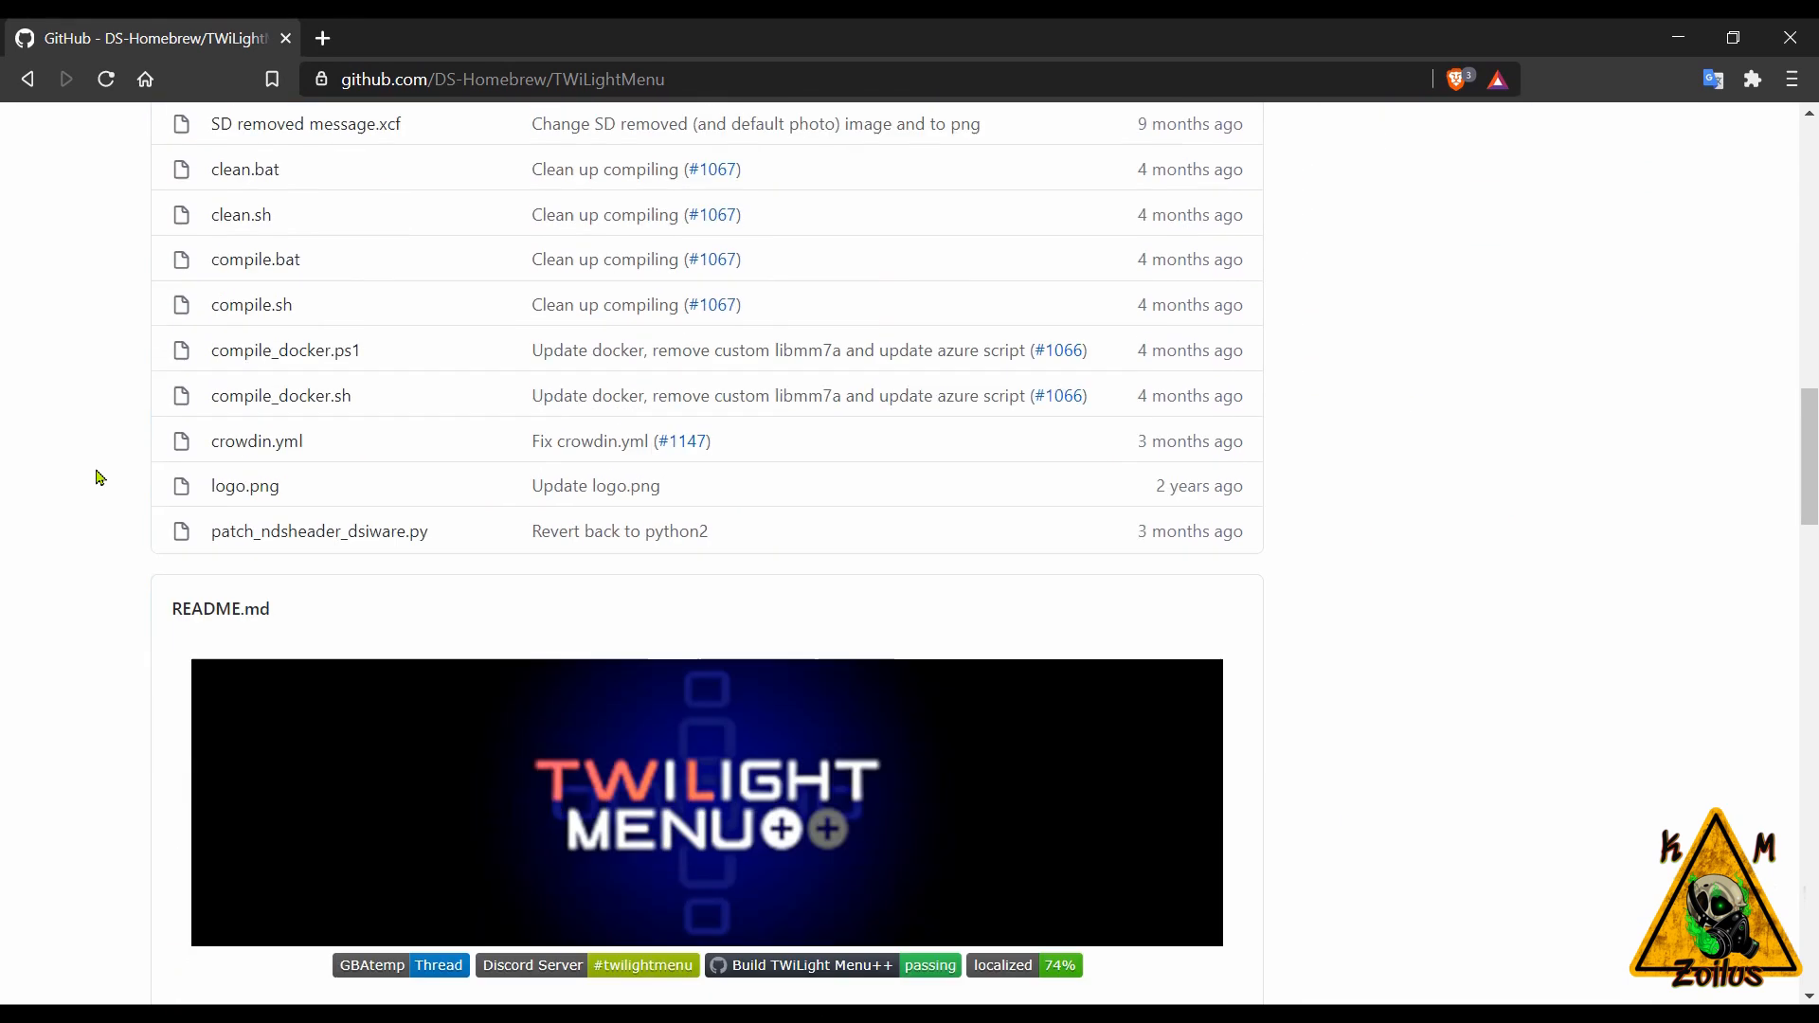
pyautogui.scroll(-3)
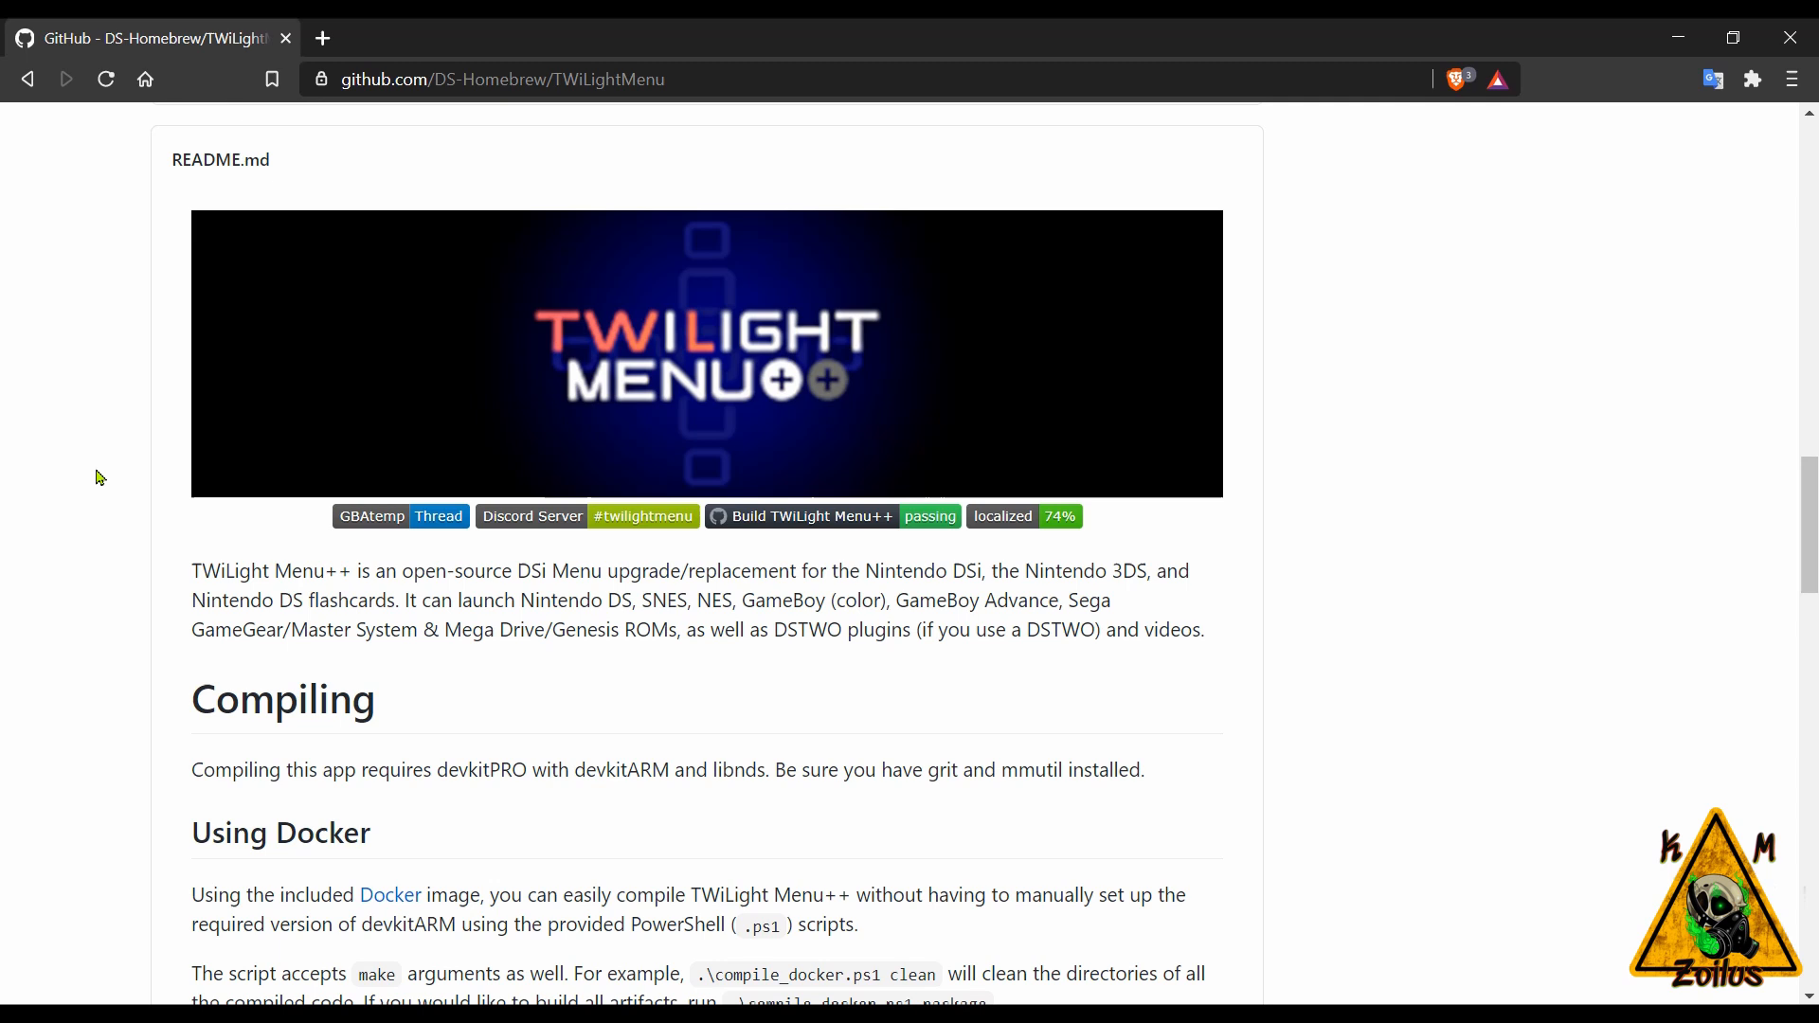
pyautogui.moveTo(114, 481)
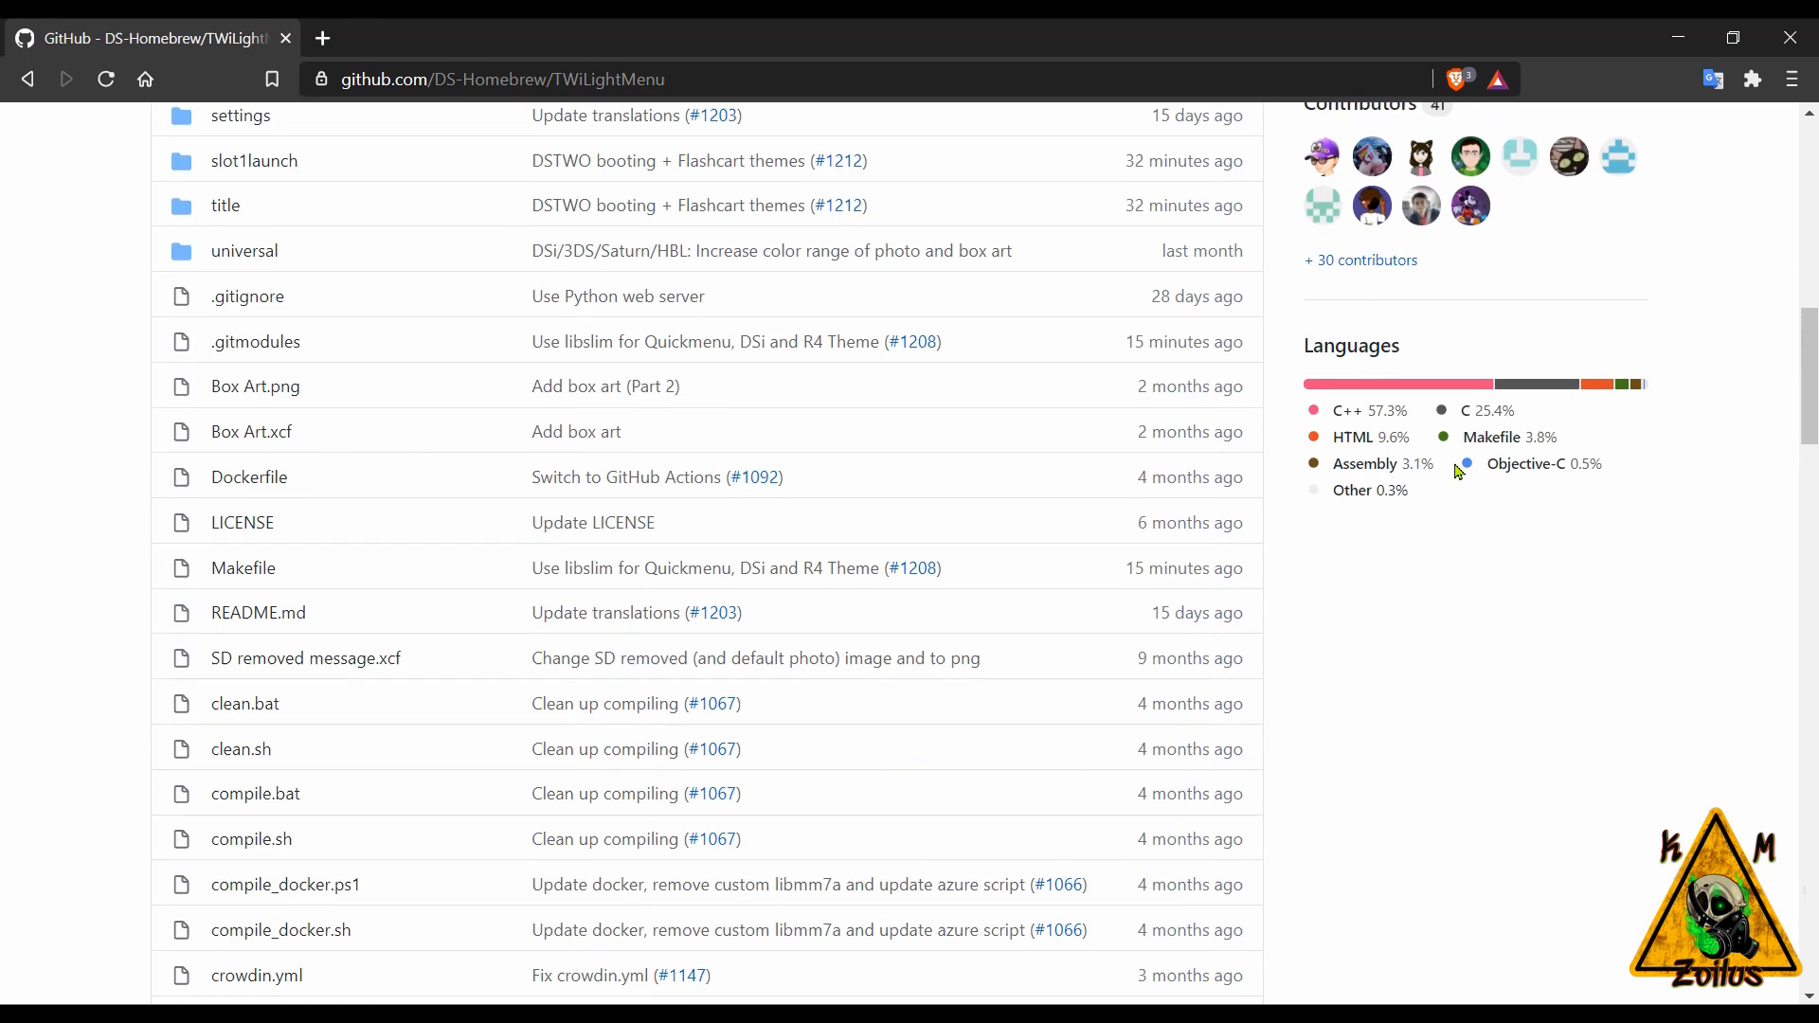
pyautogui.click(1336, 266)
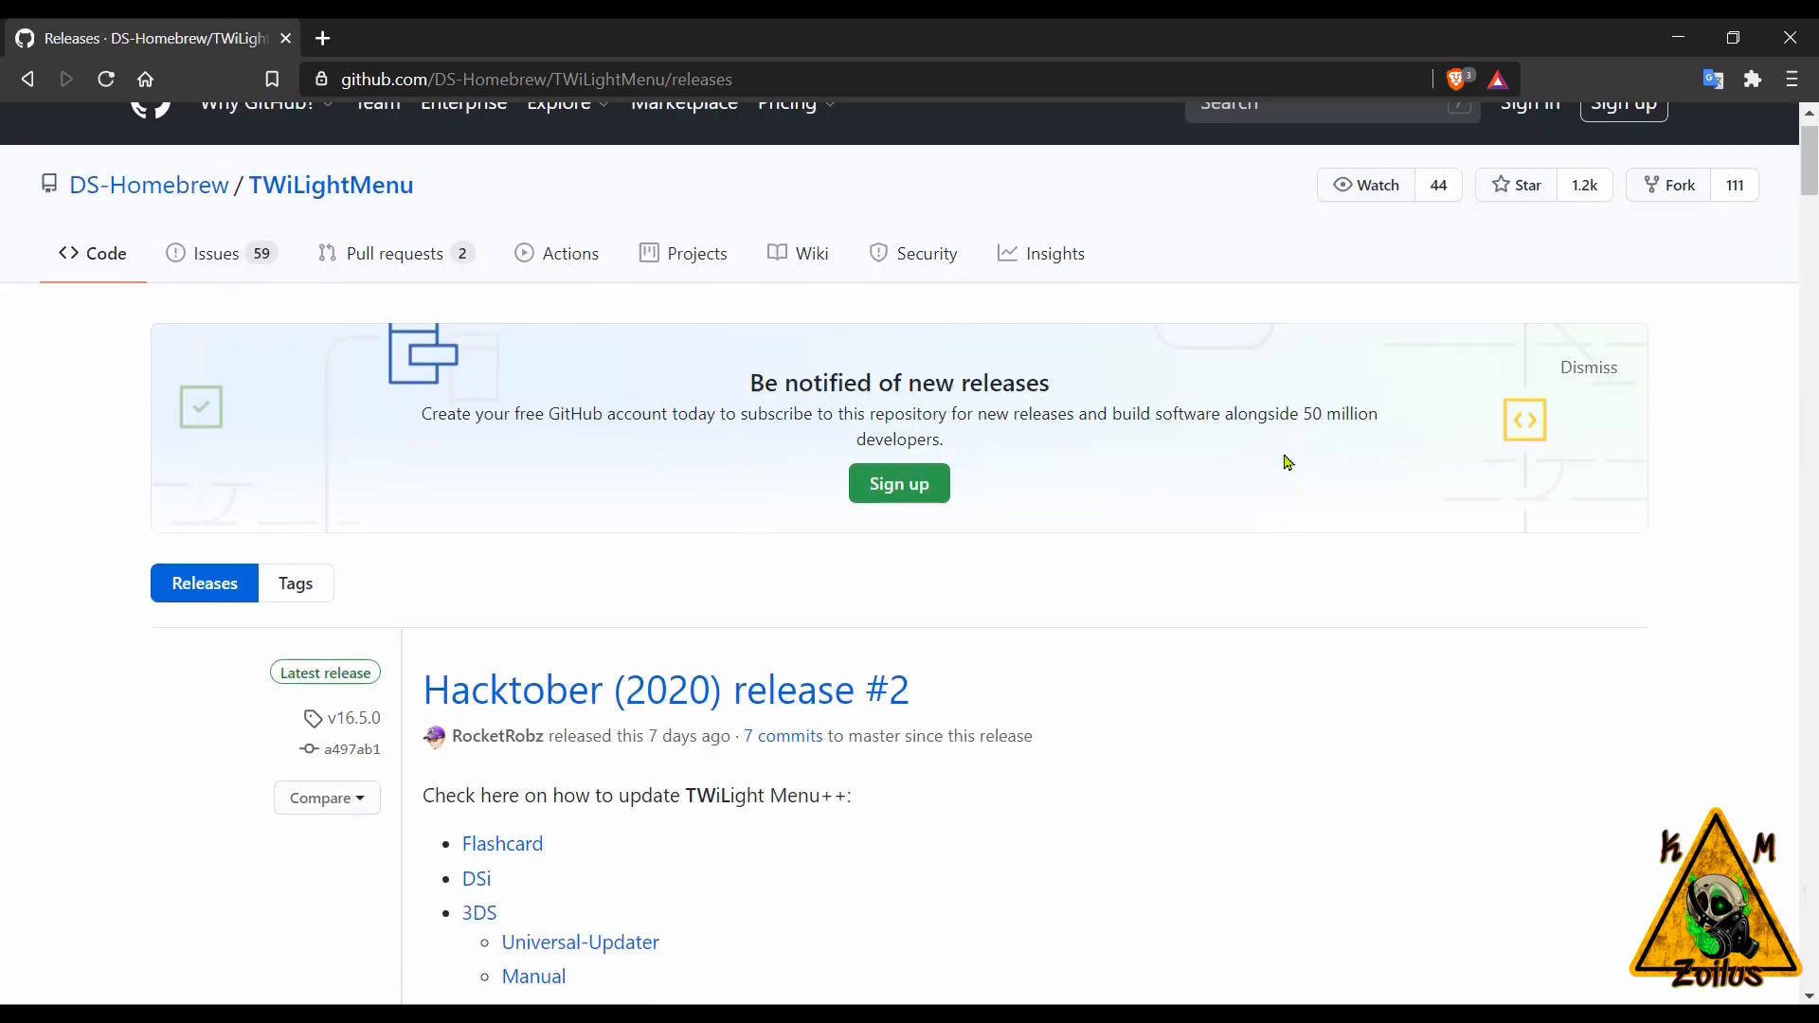
pyautogui.scroll(-3)
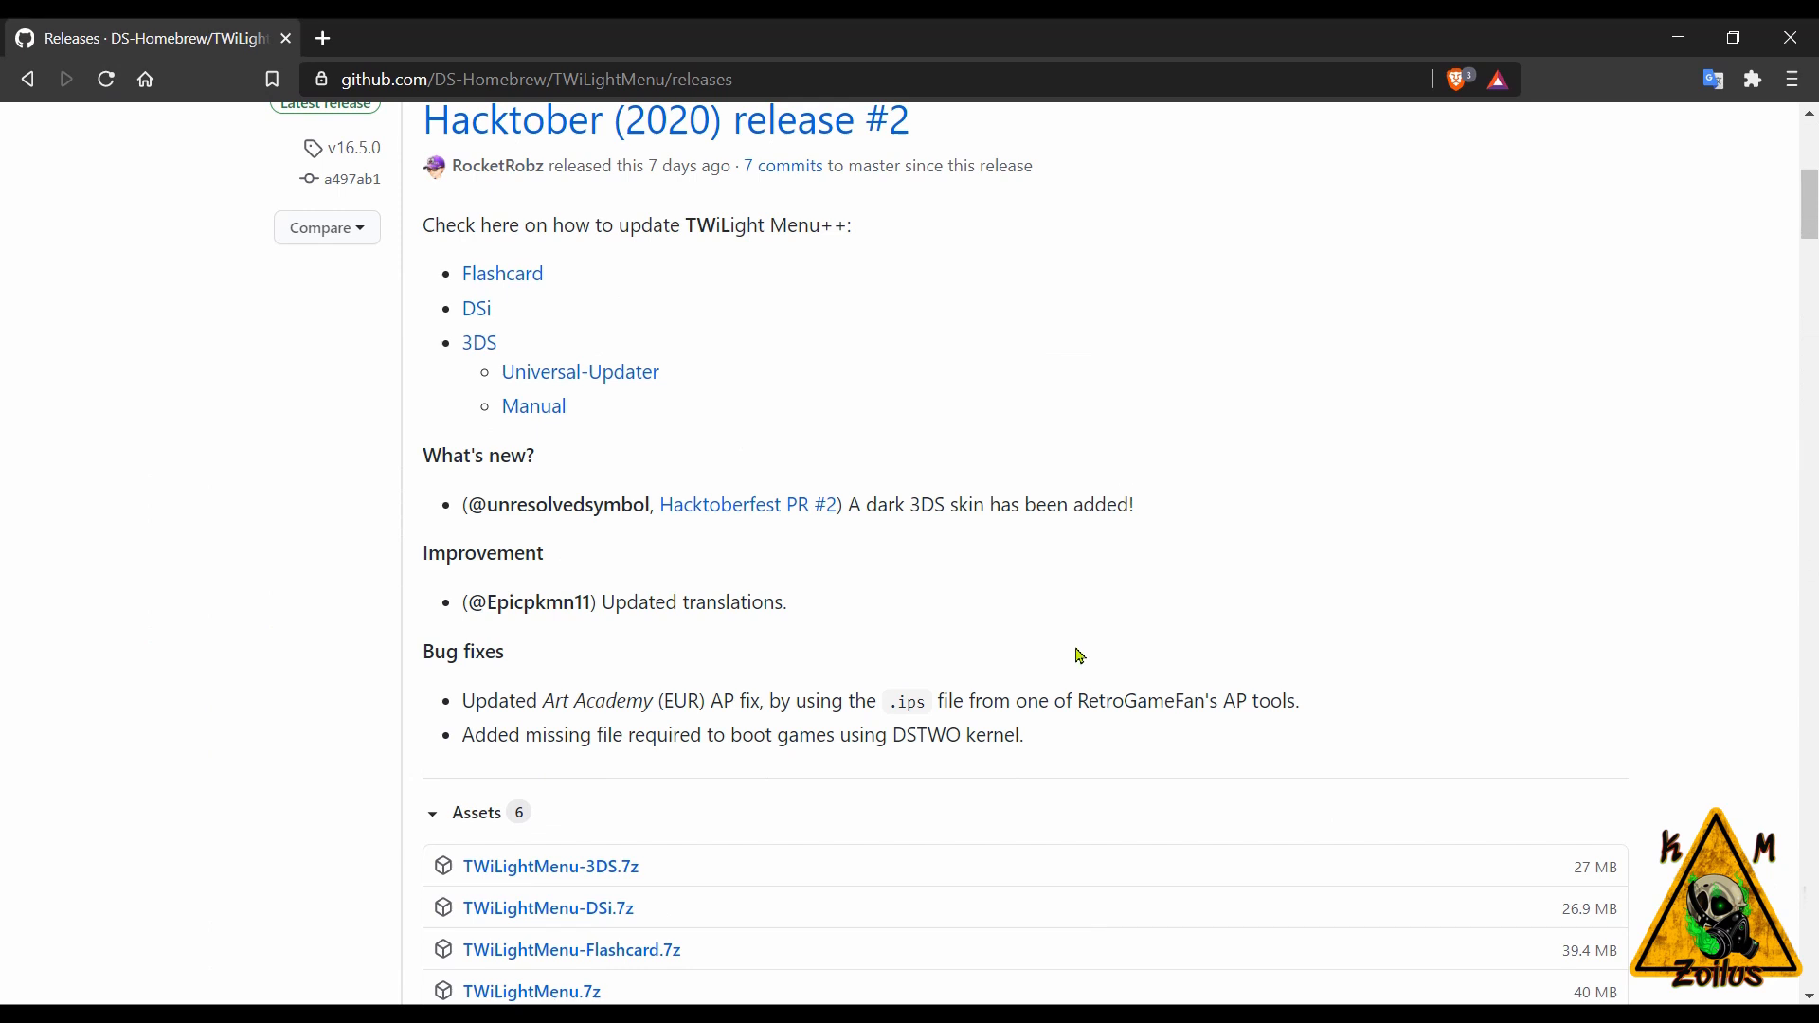
pyautogui.scroll(-3)
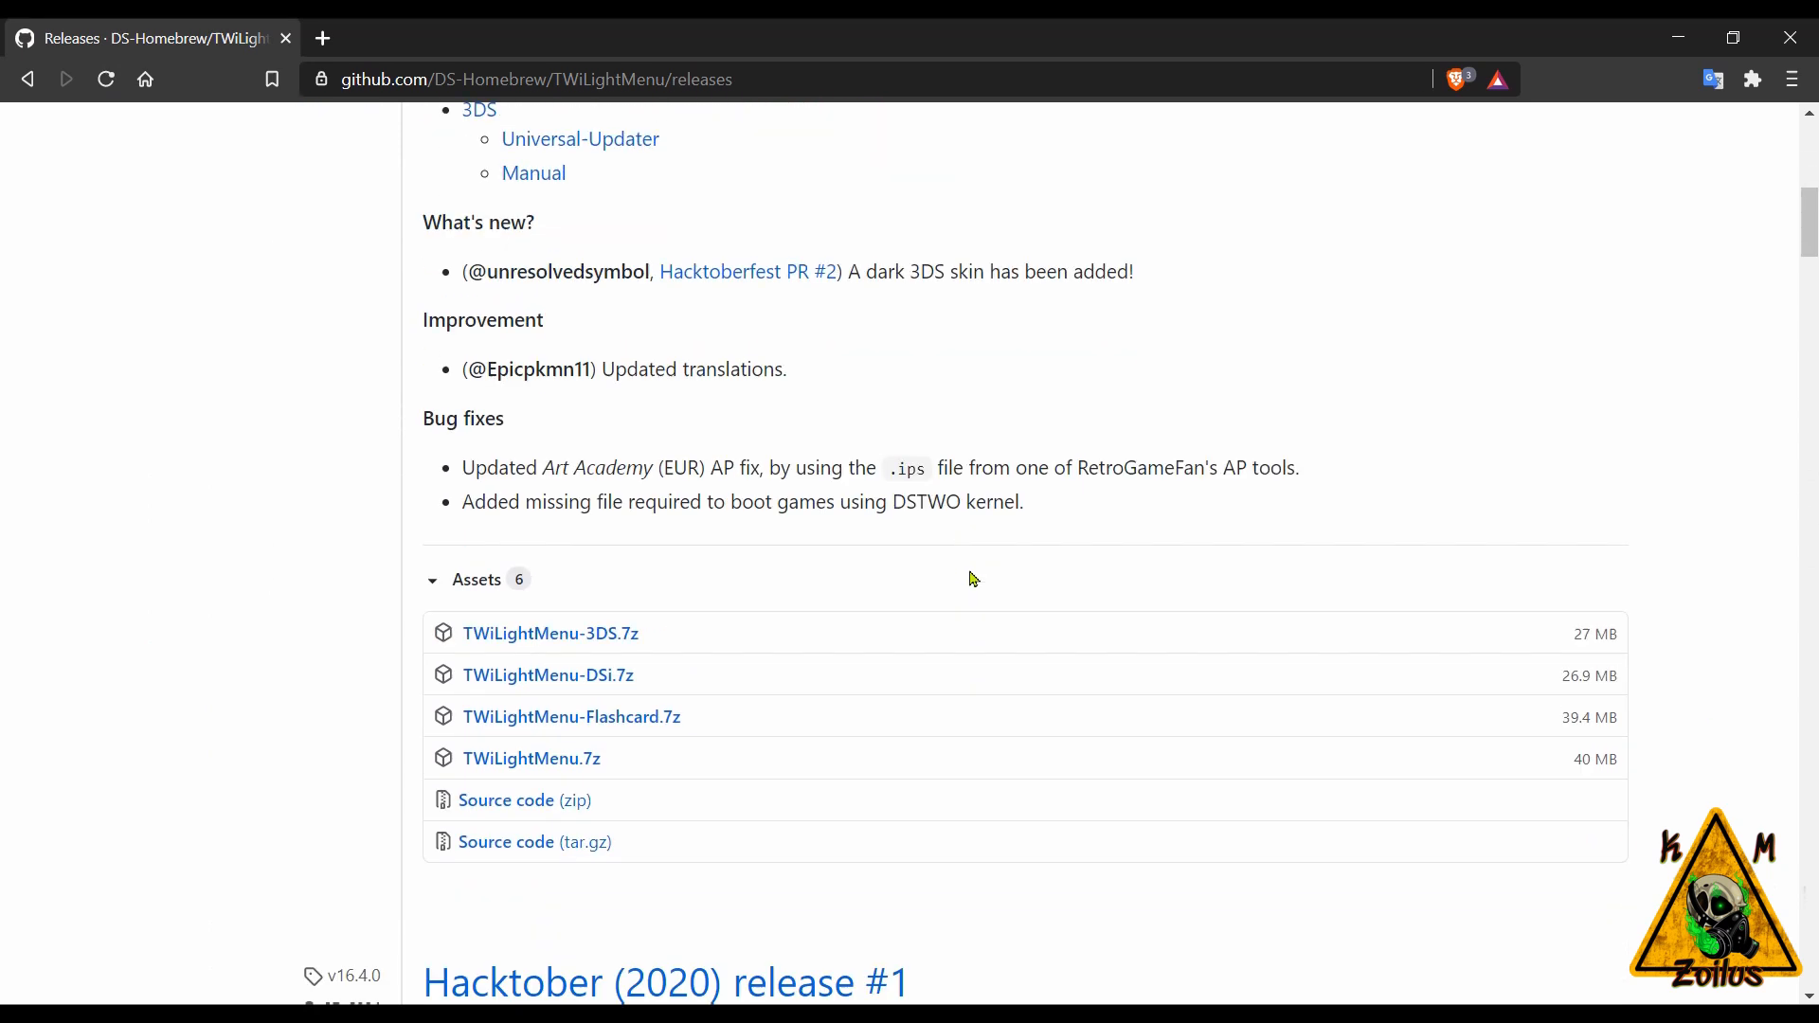
pyautogui.scroll(-3)
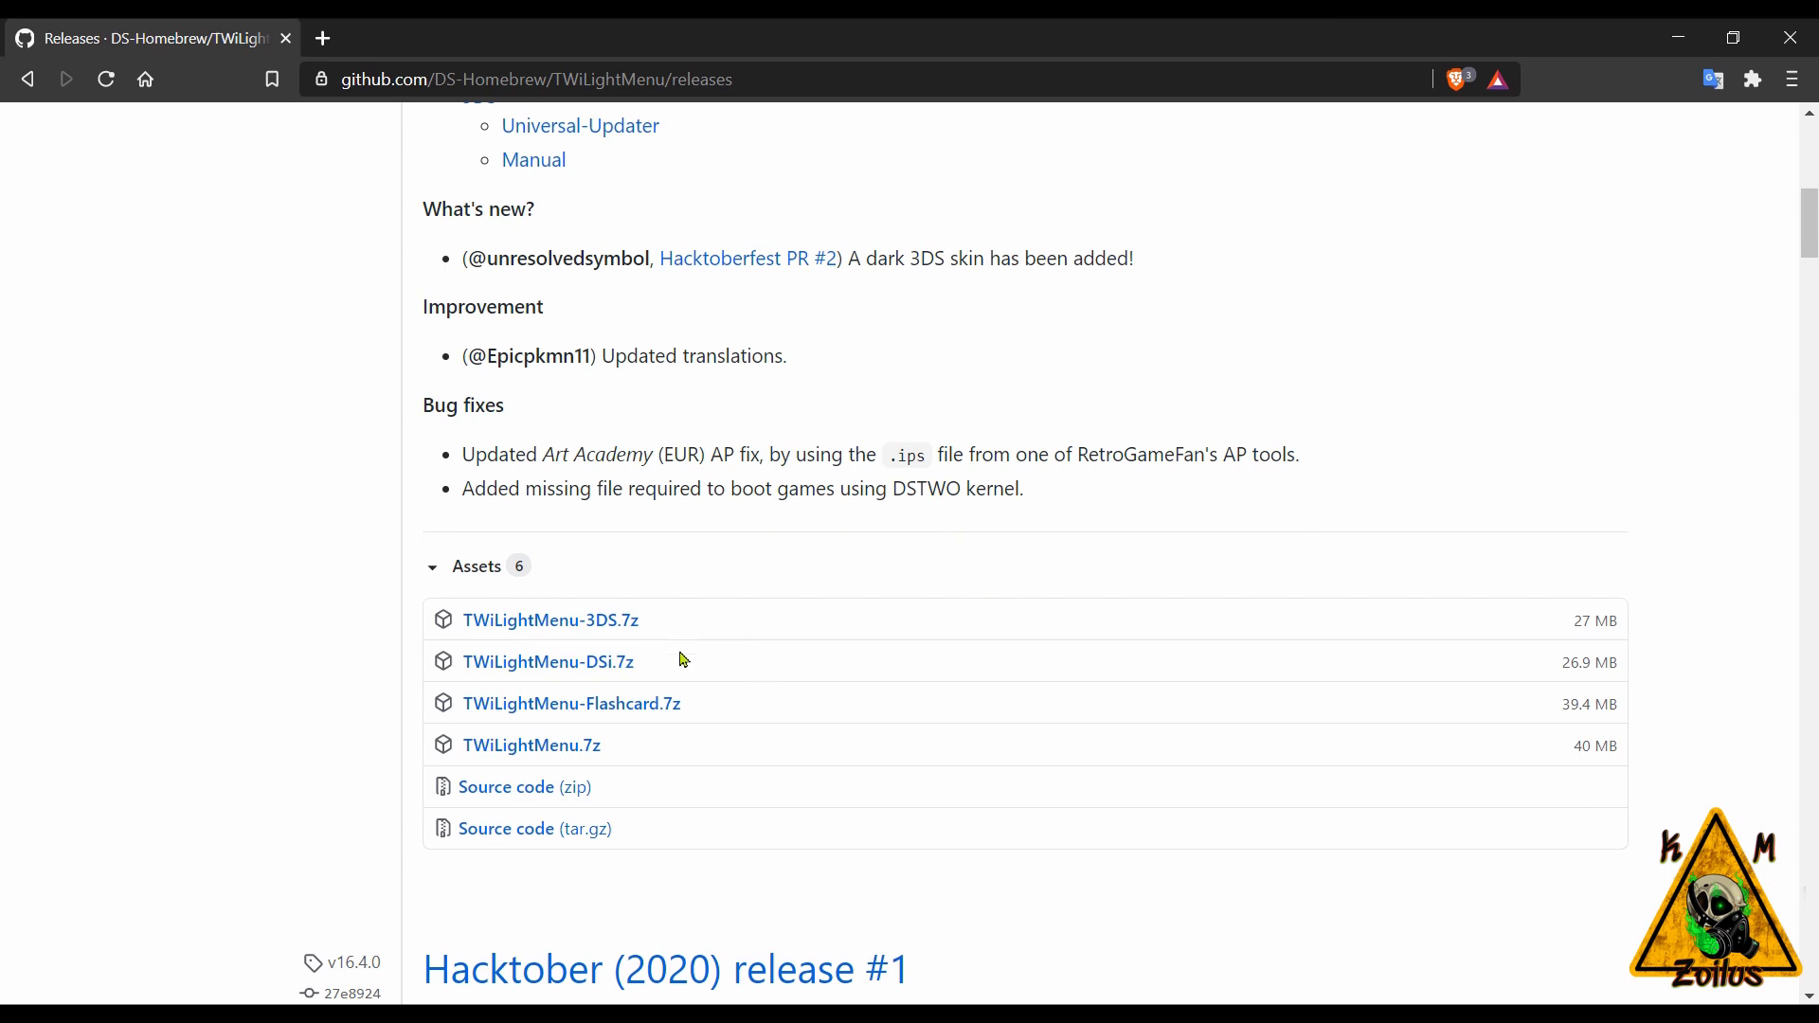
pyautogui.moveTo(651, 671)
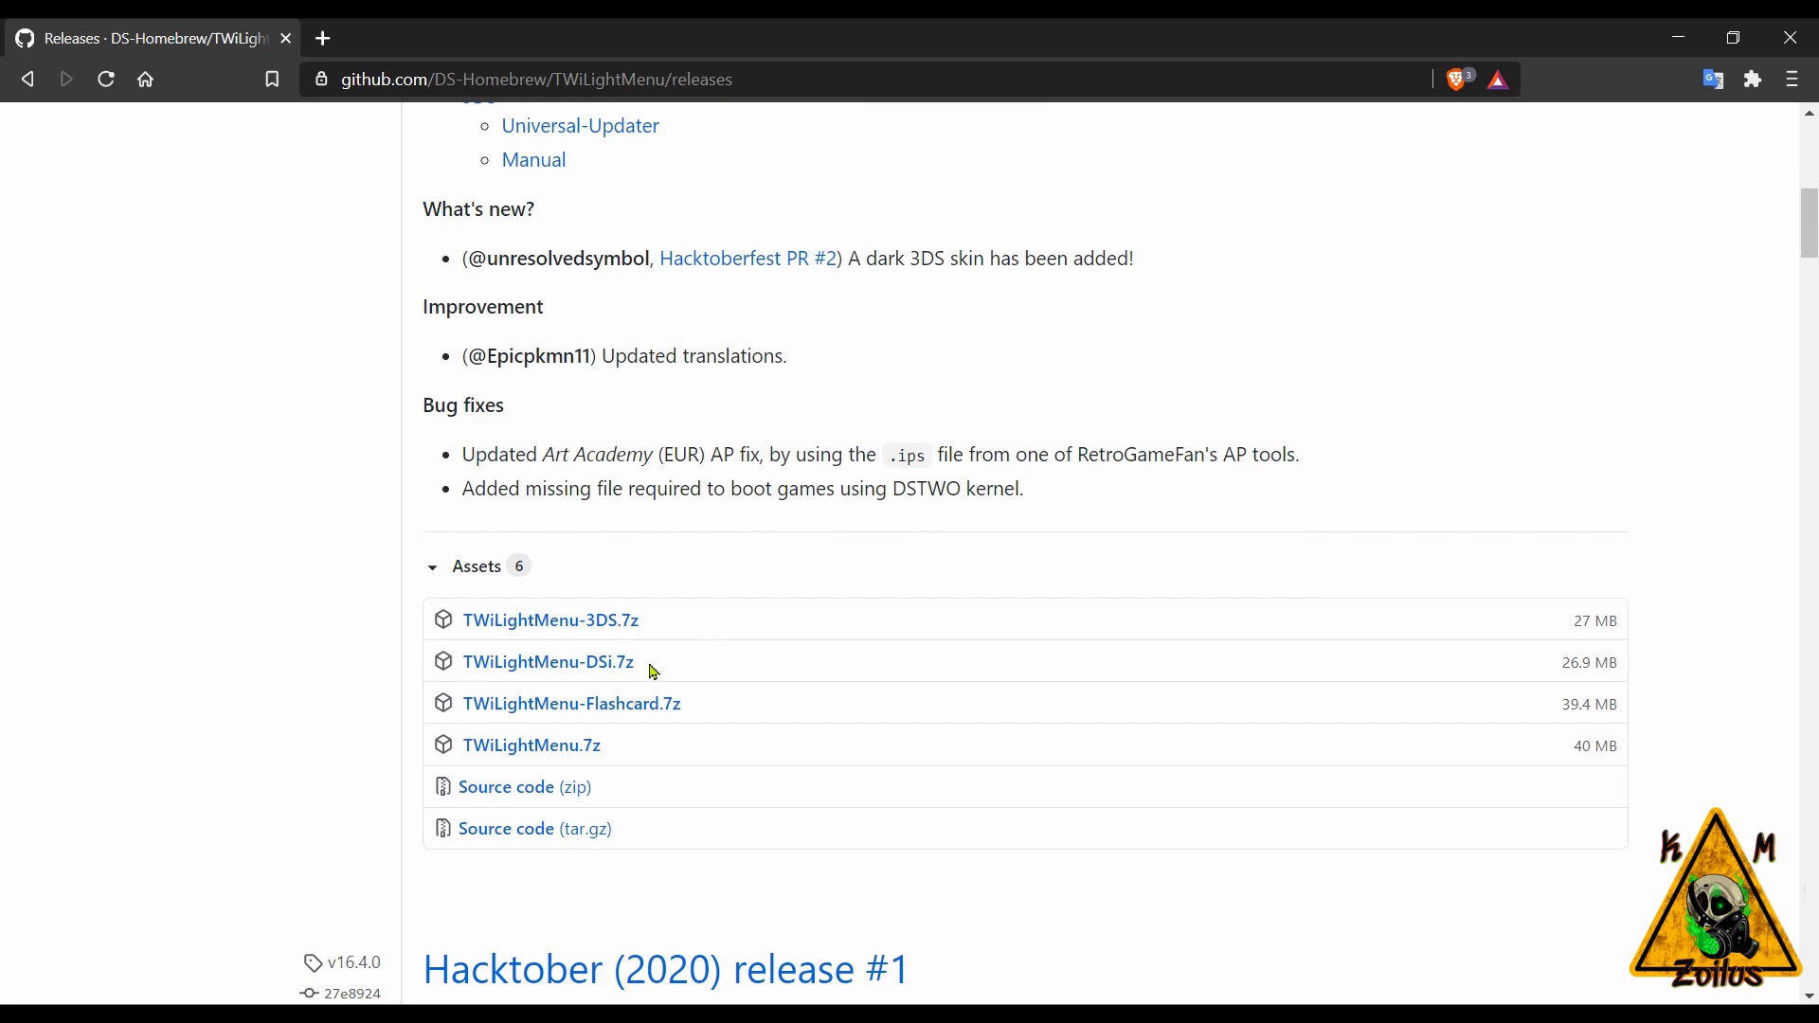